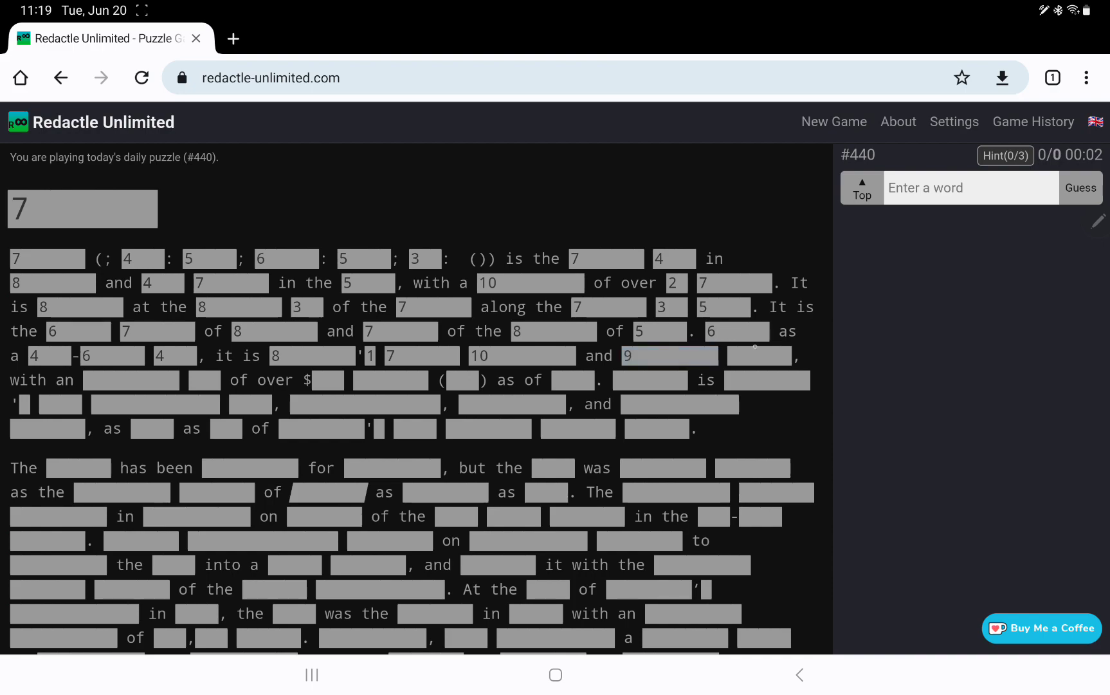
- Reveal the letter counts of the hidden words in the opening paragraph
{"action": "left_click", "coordinate": [758, 355]}
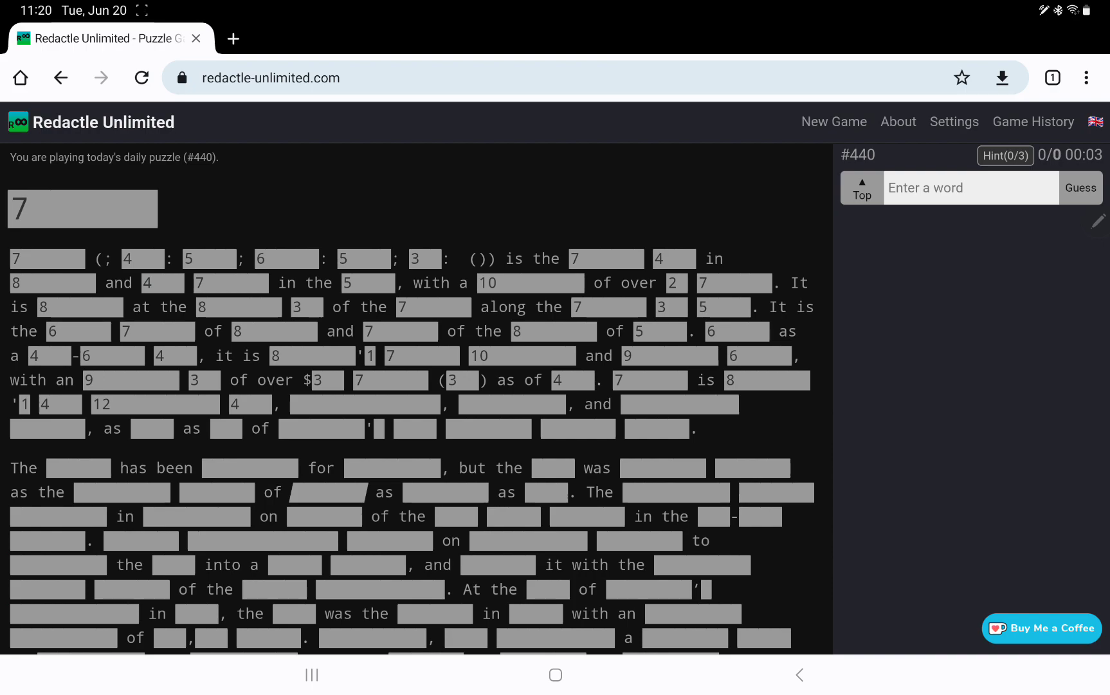
{"action": "scroll", "scroll_direction": "down", "scroll_amount": 3}
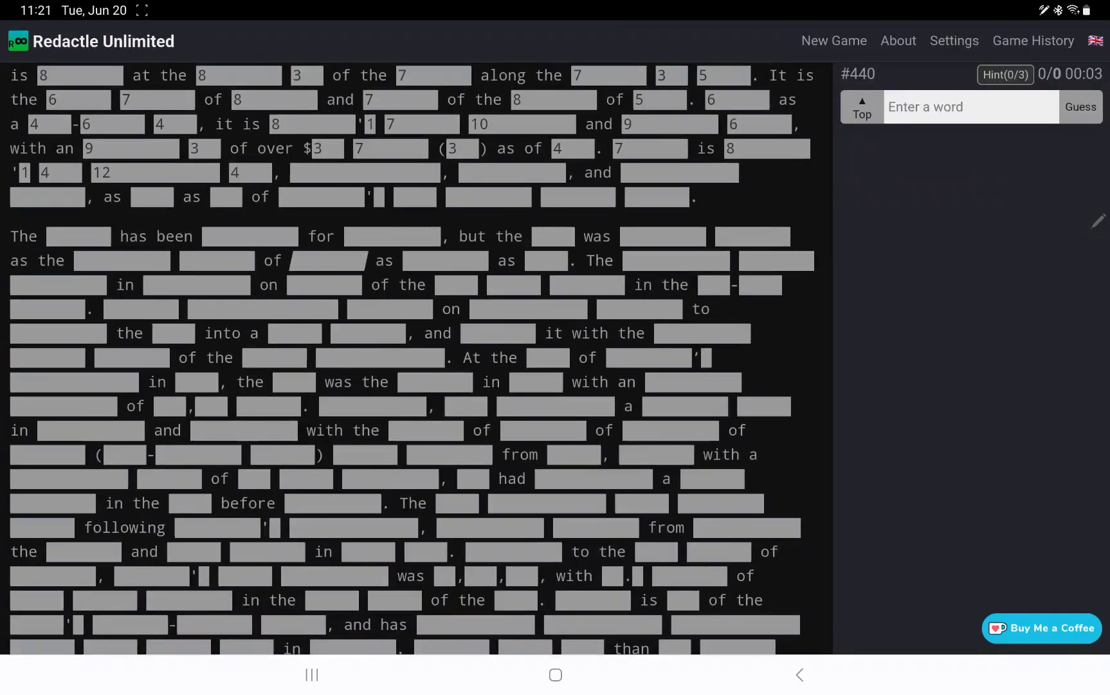
- Scroll down through the second paragraph and the quoted-title paragraph, showing their word lengths
{"action": "scroll", "scroll_direction": "down", "scroll_amount": 3}
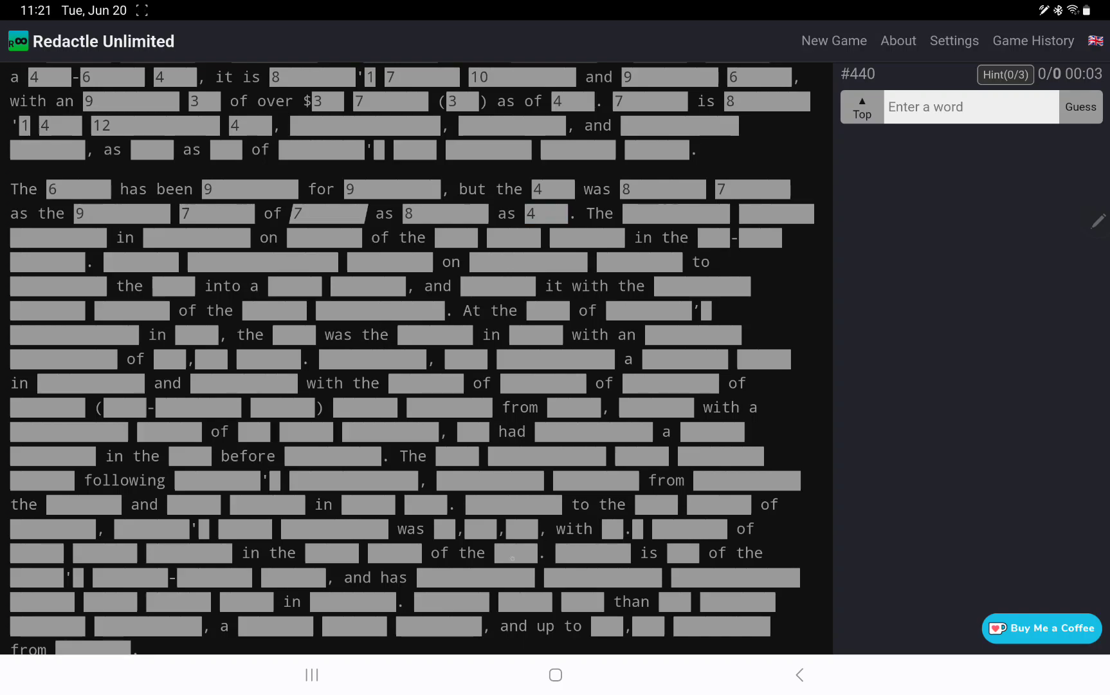
{"action": "scroll", "scroll_direction": "down", "scroll_amount": 3}
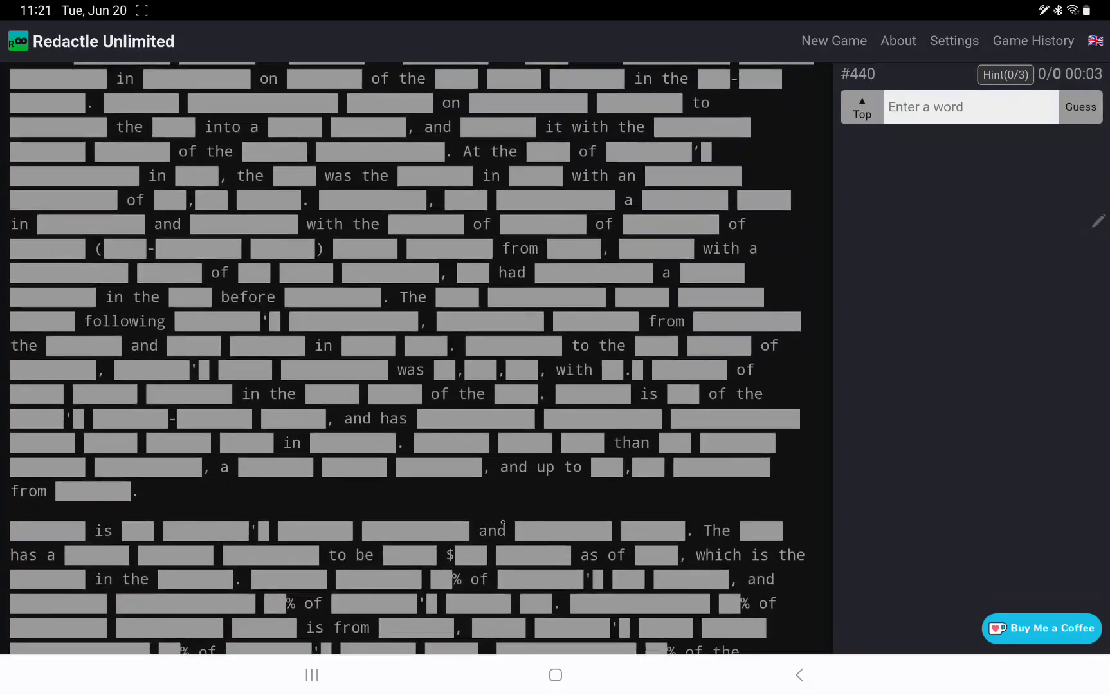
{"action": "scroll", "scroll_direction": "down", "scroll_amount": 3}
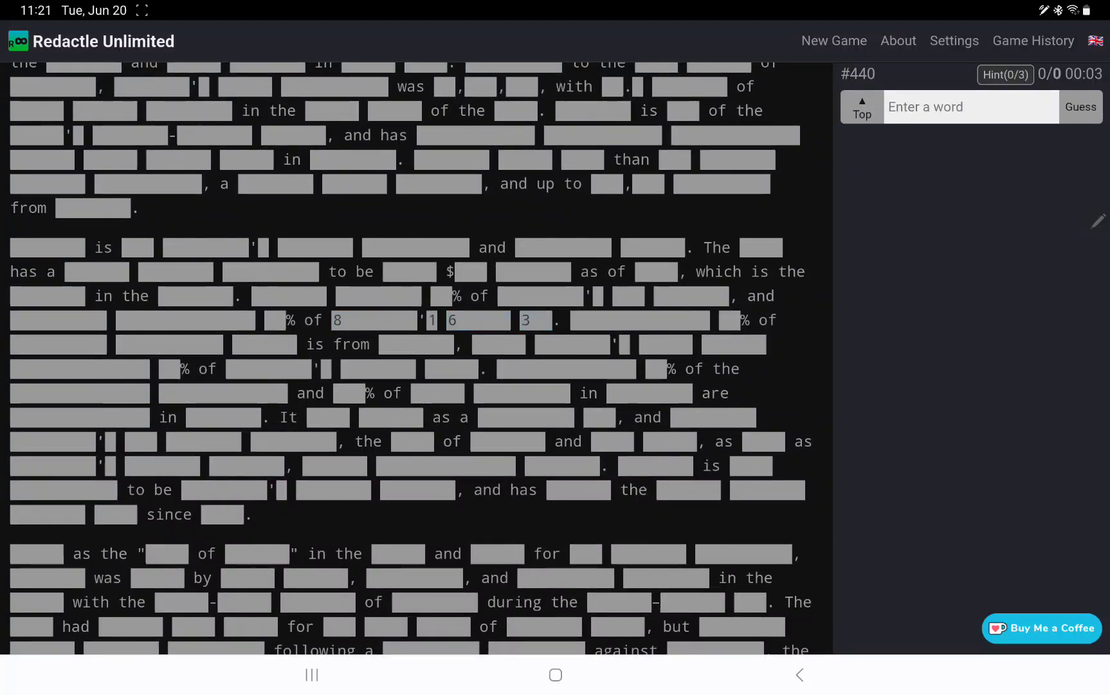
{"action": "scroll", "scroll_direction": "down", "scroll_amount": 3}
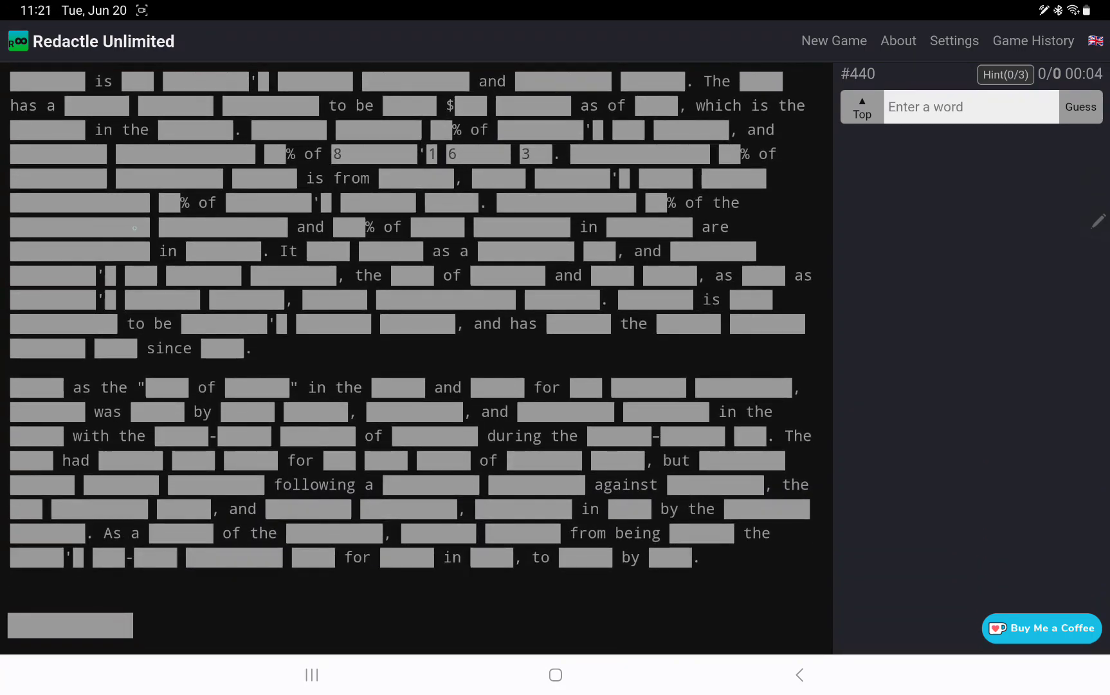
{"action": "scroll", "scroll_direction": "down", "scroll_amount": 3}
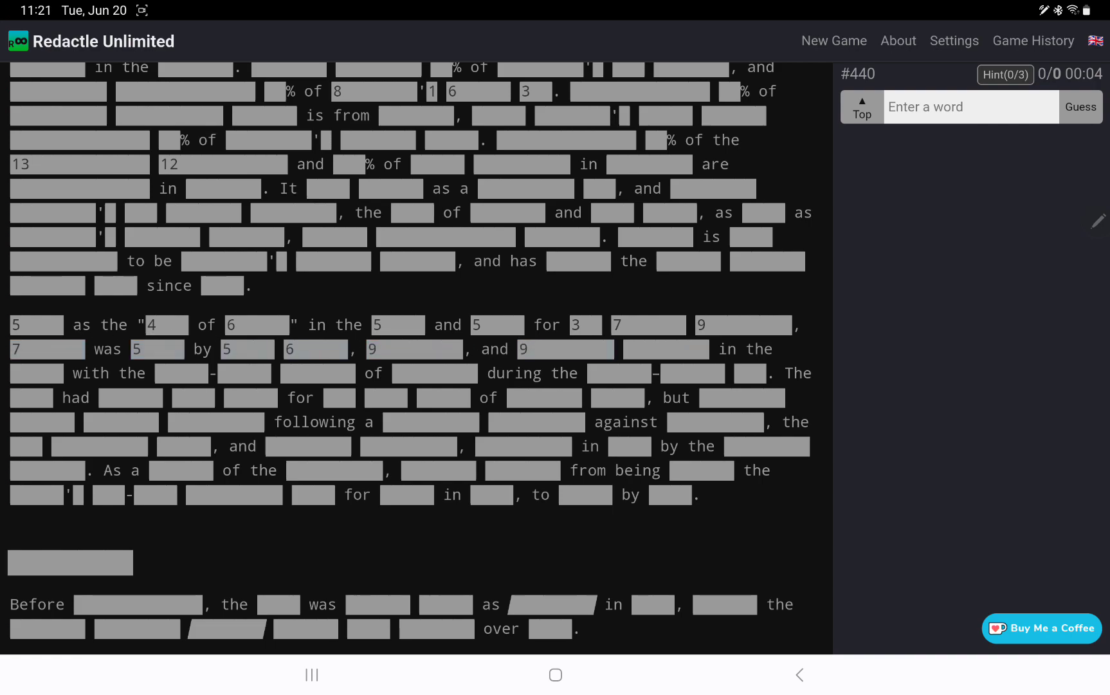
{"action": "scroll", "scroll_direction": "down", "scroll_amount": 3}
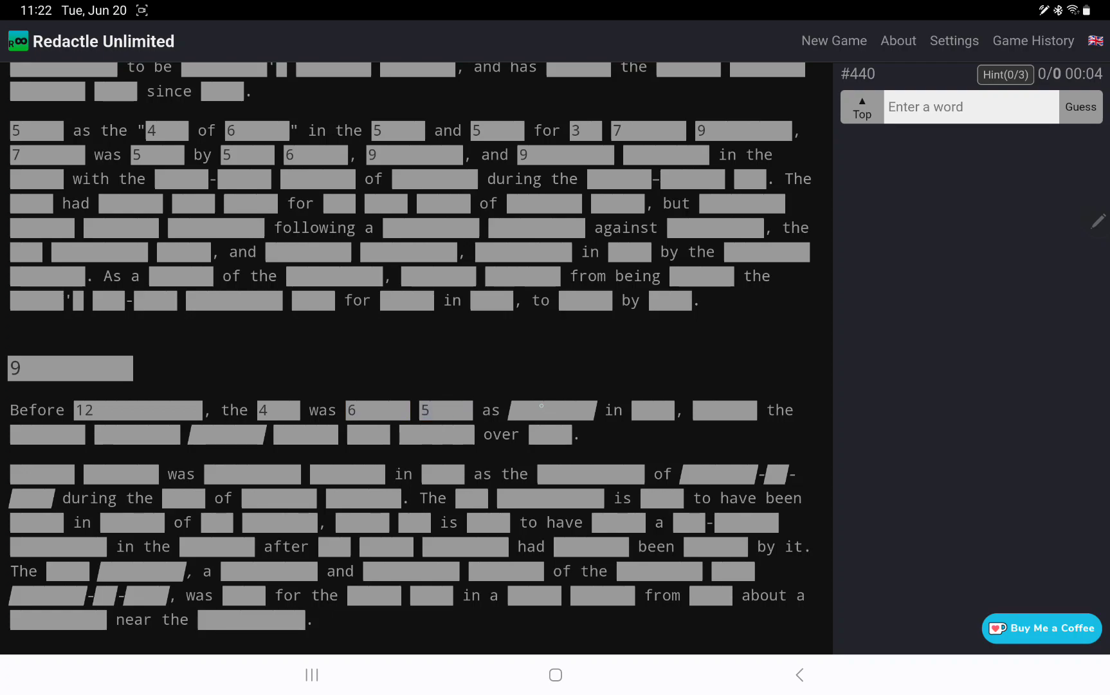
- Show letter counts for the words after Before and throughout the section's second paragraph
{"action": "left_click", "coordinate": [723, 409]}
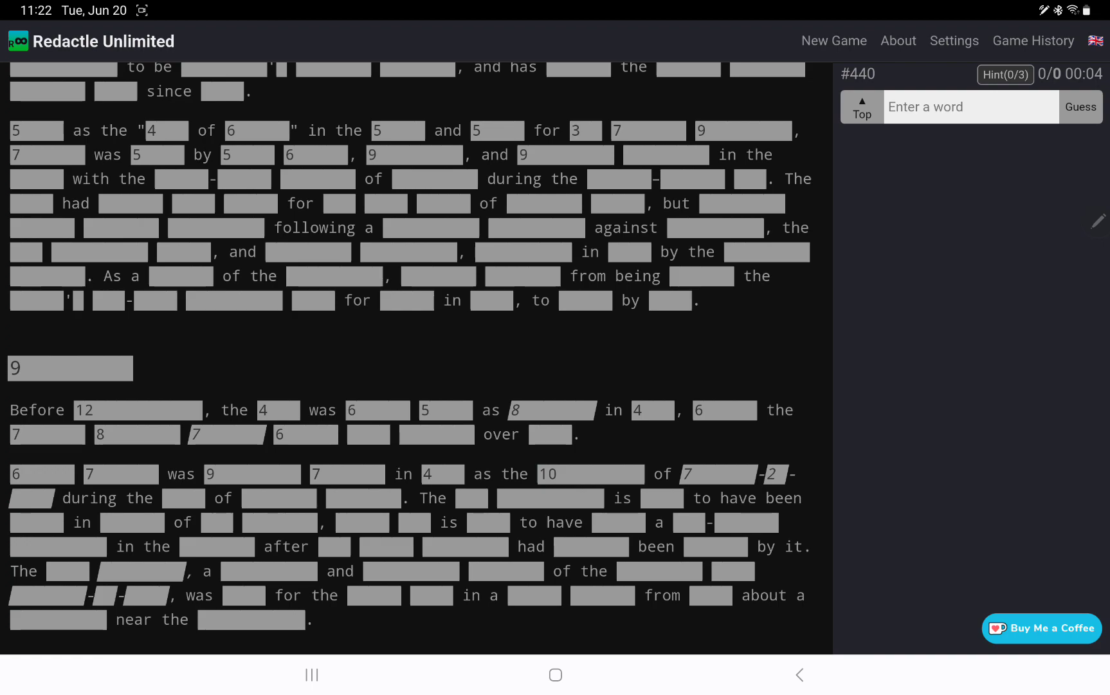
{"action": "left_click", "coordinate": [31, 498]}
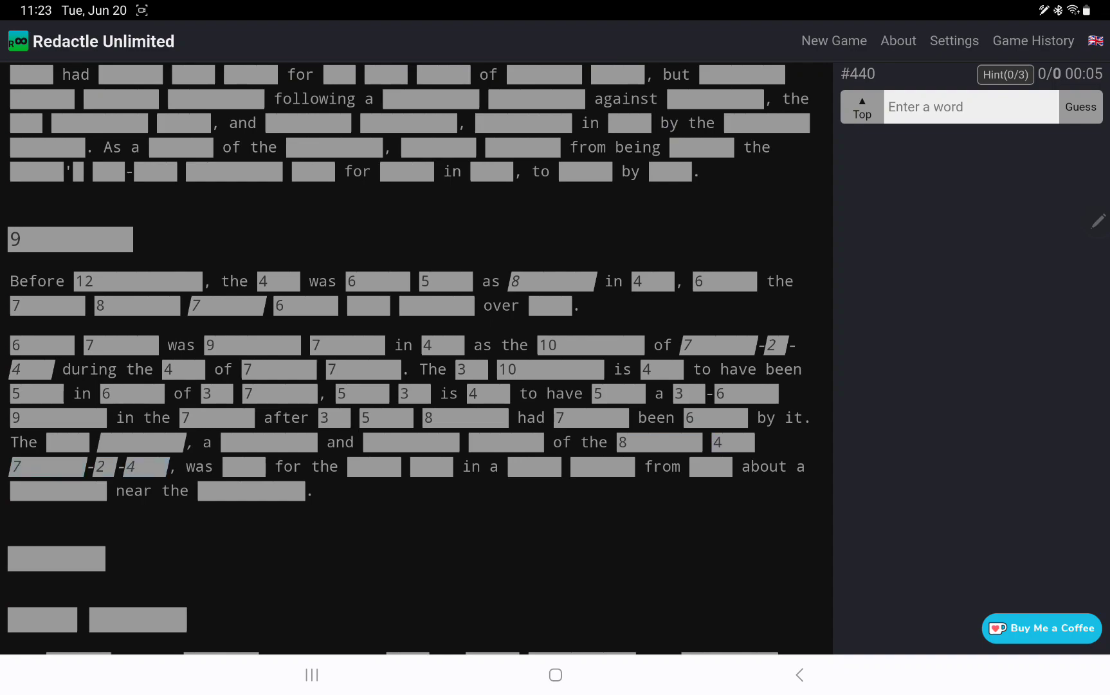
{"action": "left_click", "coordinate": [246, 465]}
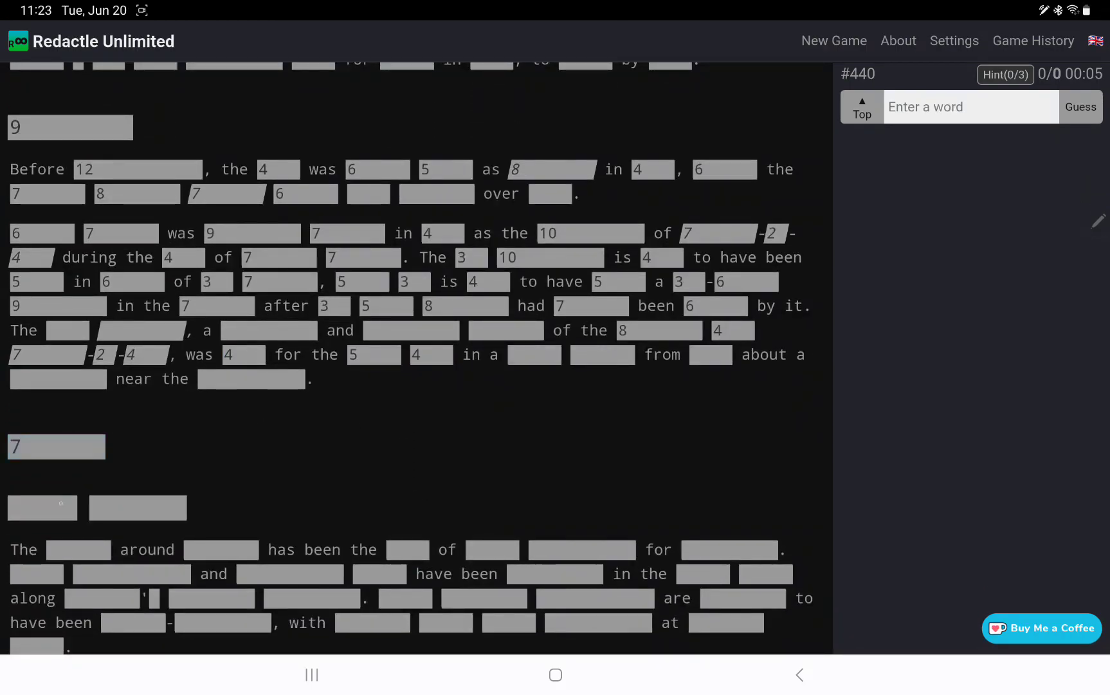
- Scroll into the next section, showing its heading and paragraph word lengths
{"action": "scroll", "scroll_direction": "down", "scroll_amount": 3}
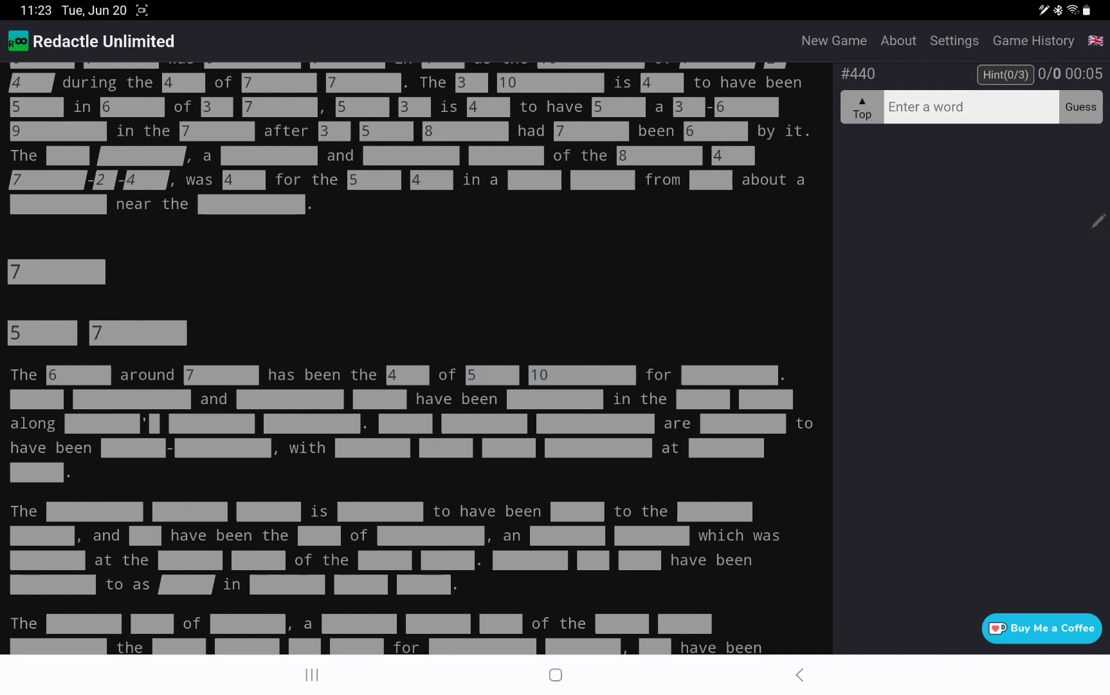
{"action": "mouse_move", "coordinate": [743, 354]}
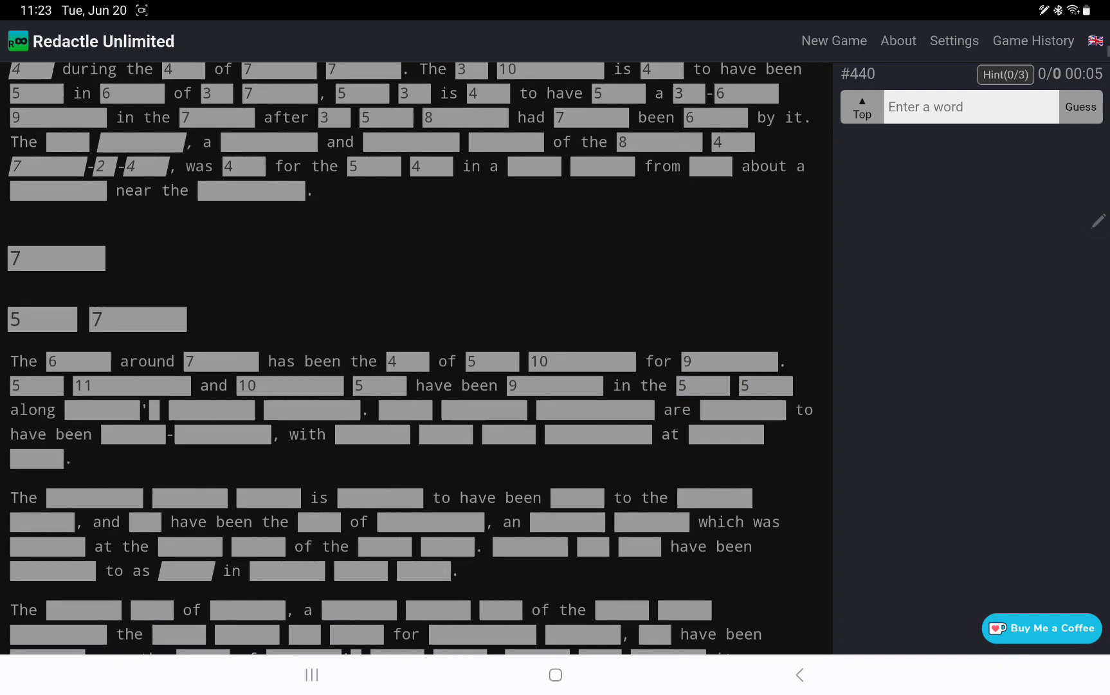
{"action": "scroll", "scroll_direction": "down", "scroll_amount": 3}
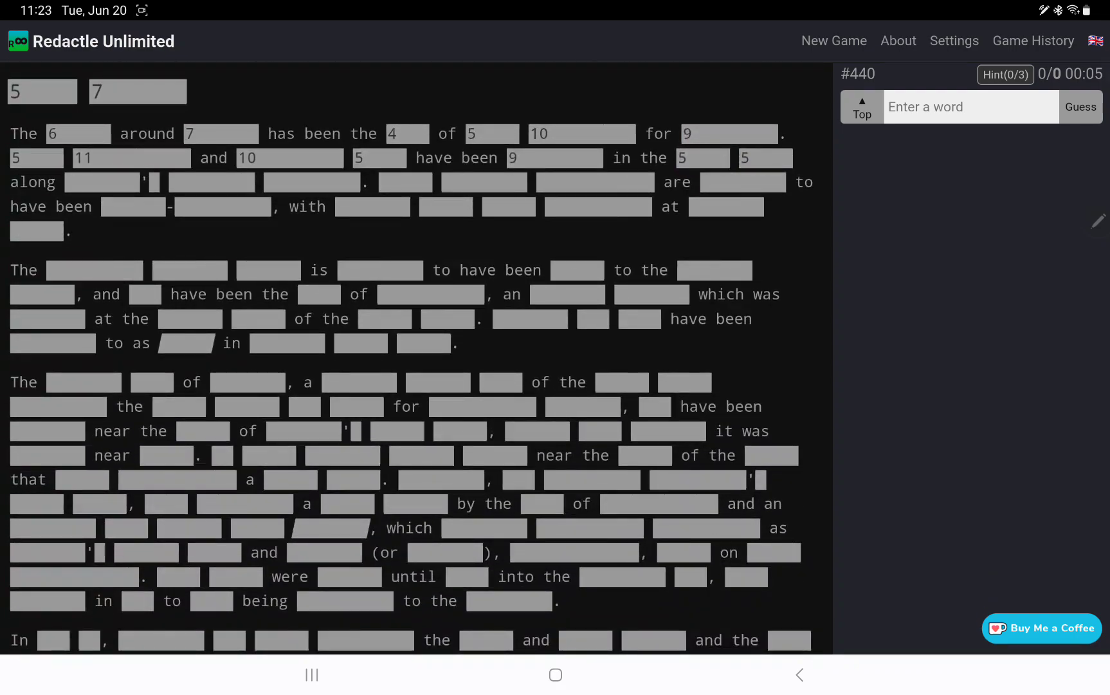
{"action": "scroll", "scroll_direction": "down", "scroll_amount": 3}
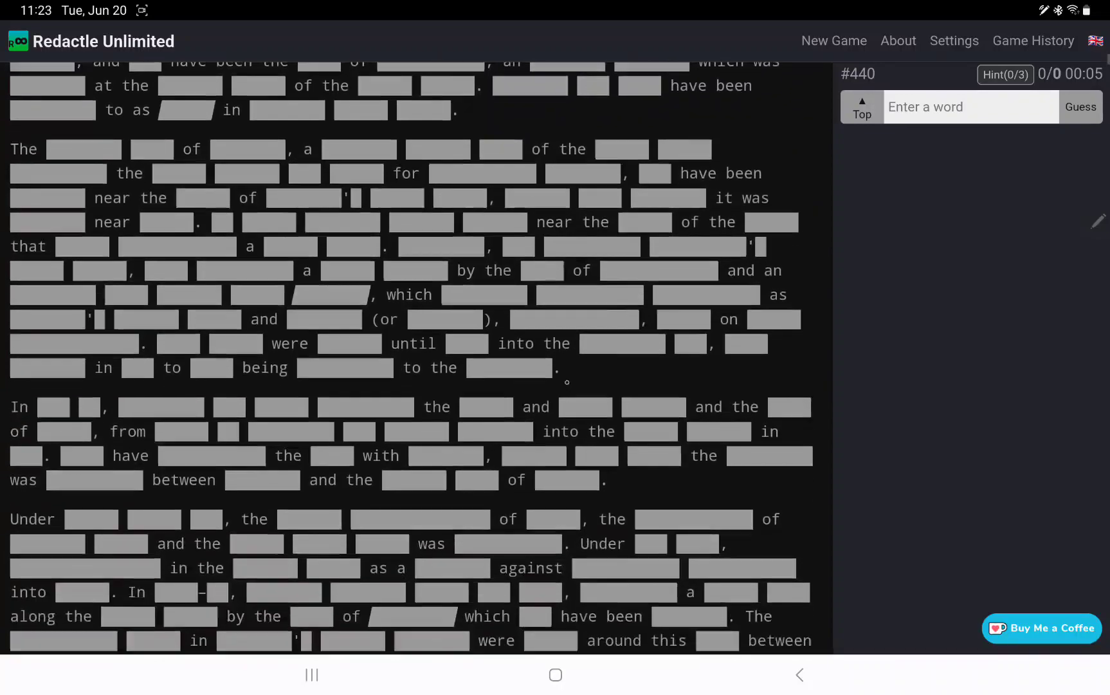
{"action": "scroll", "scroll_direction": "down", "scroll_amount": 3}
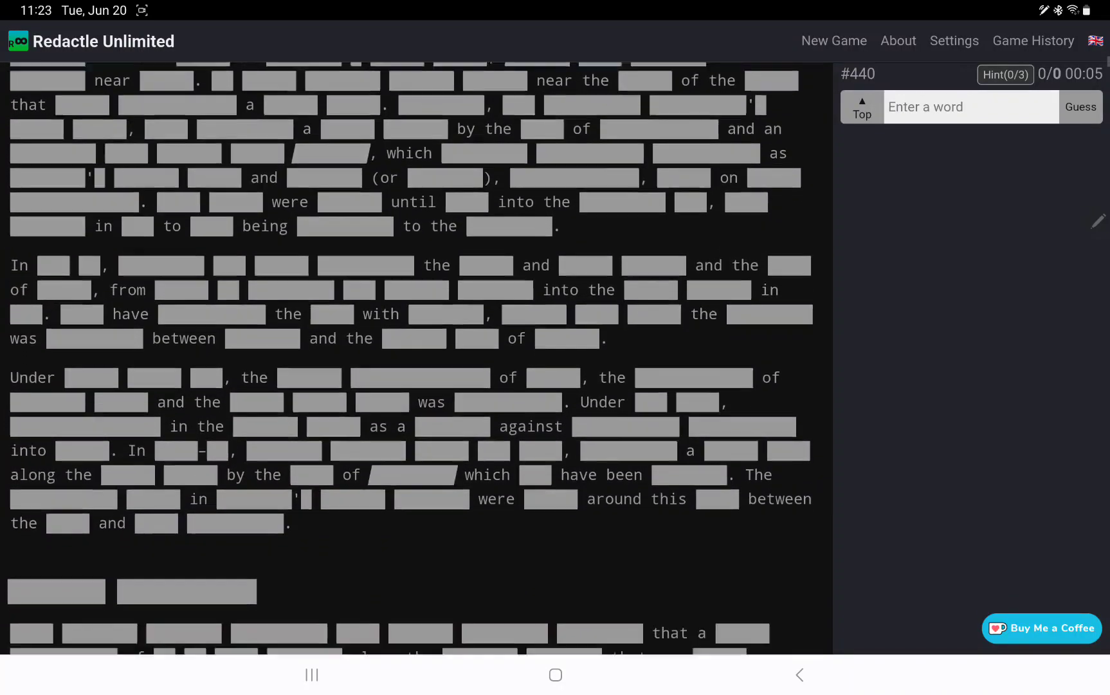
{"action": "scroll", "scroll_direction": "down", "scroll_amount": 3}
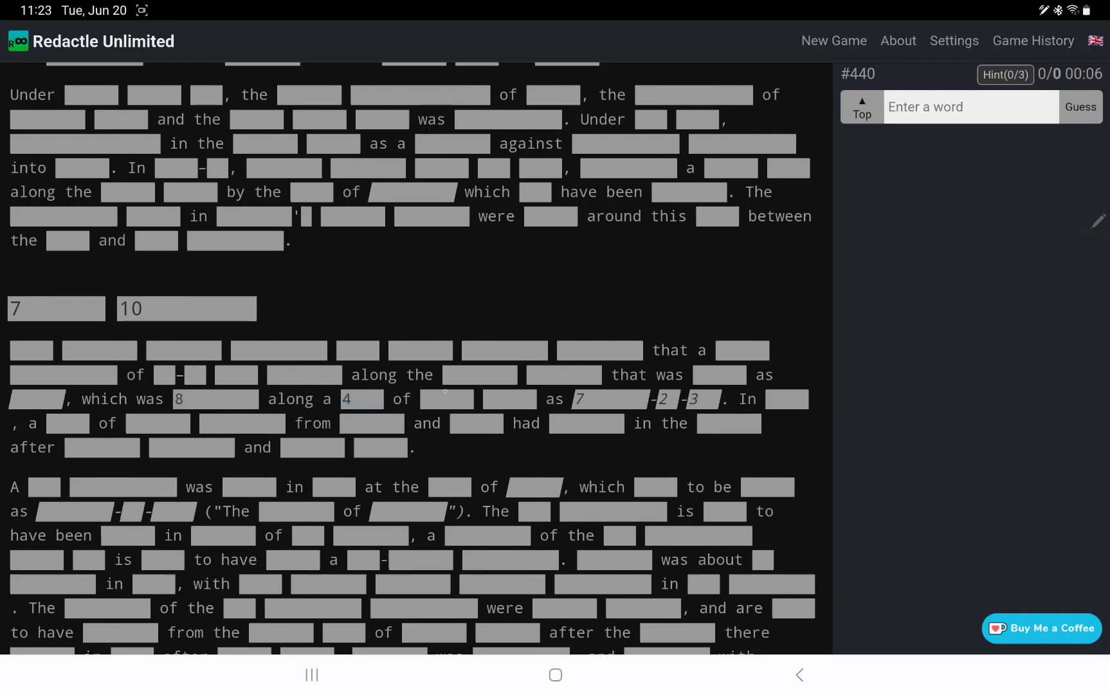
- Continue down to the following section, showing lengths of a few of its words
{"action": "scroll", "scroll_direction": "down", "scroll_amount": 3}
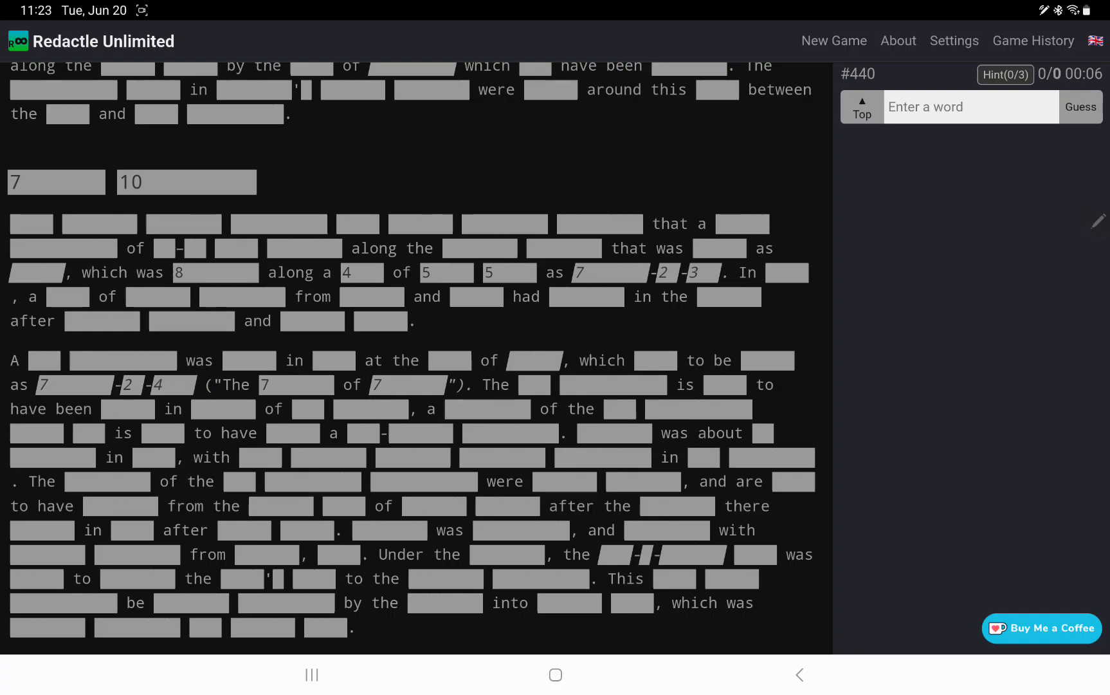
{"action": "scroll", "scroll_direction": "down", "scroll_amount": 3}
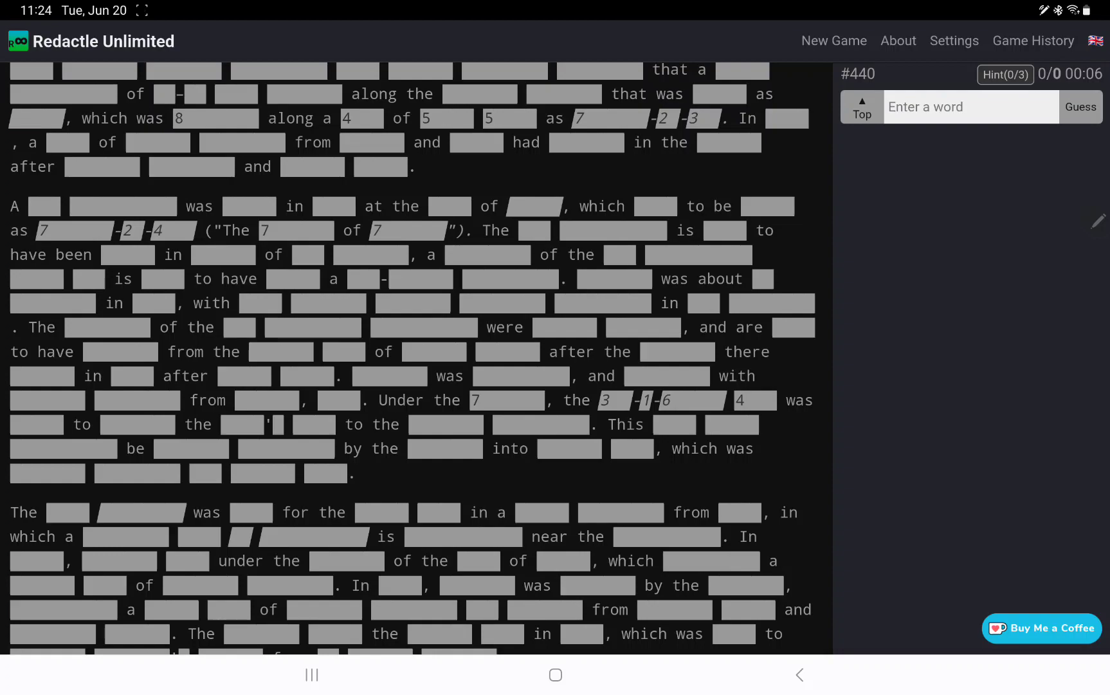
{"action": "scroll", "scroll_direction": "down", "scroll_amount": 3}
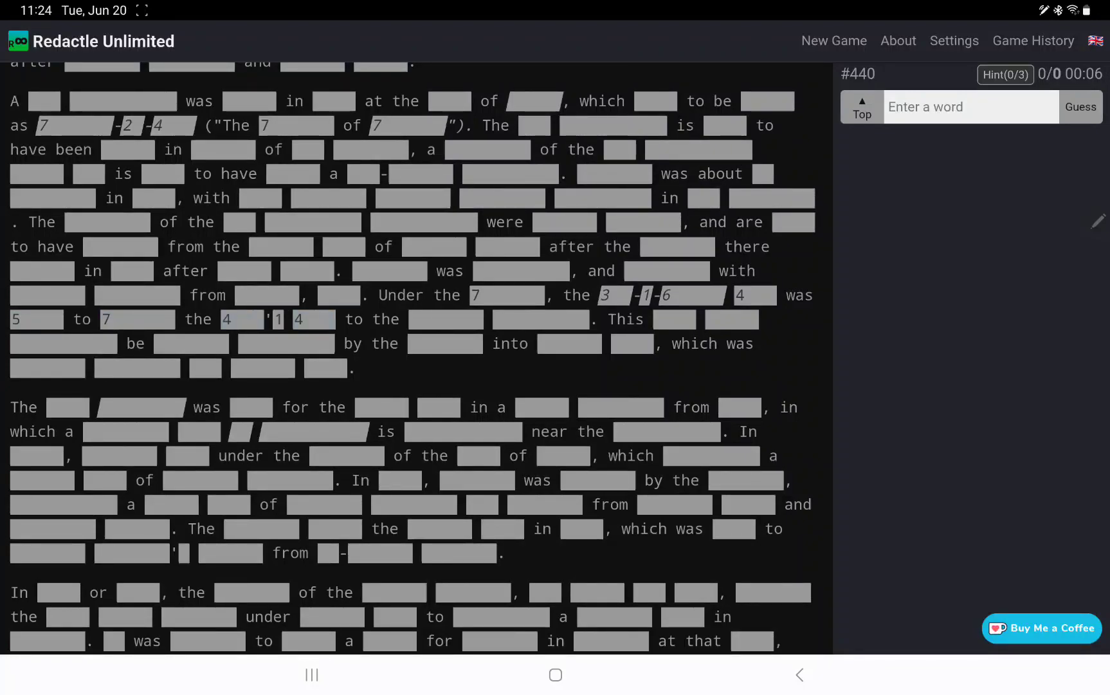
{"action": "scroll", "scroll_direction": "down", "scroll_amount": 3}
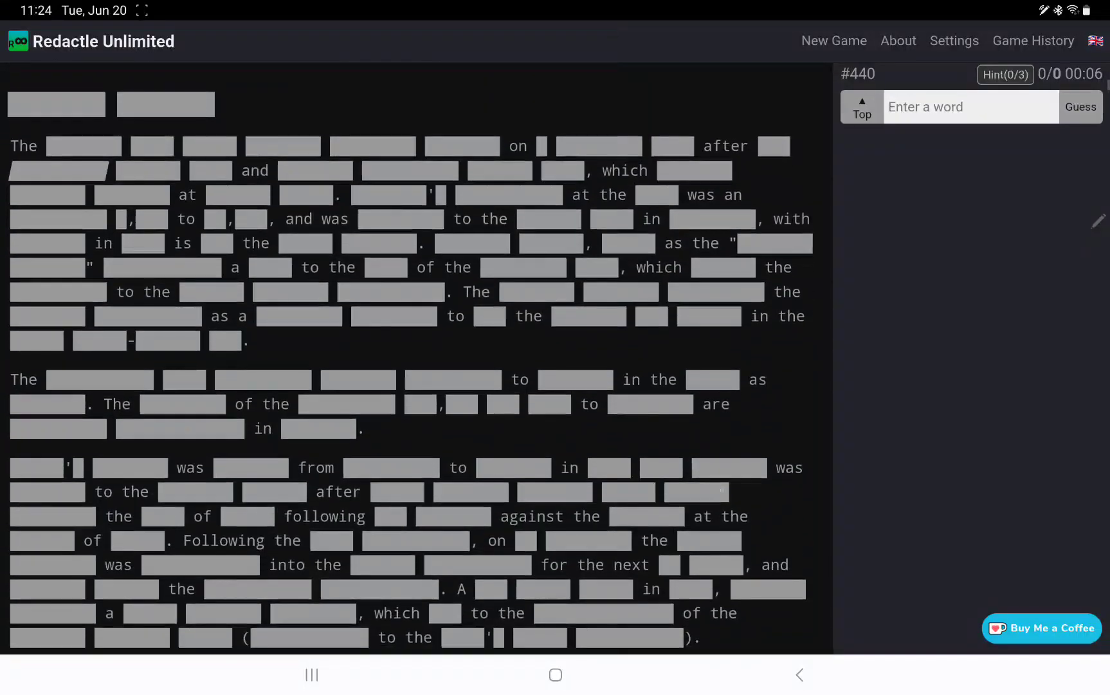
{"action": "scroll", "scroll_direction": "down", "scroll_amount": 3}
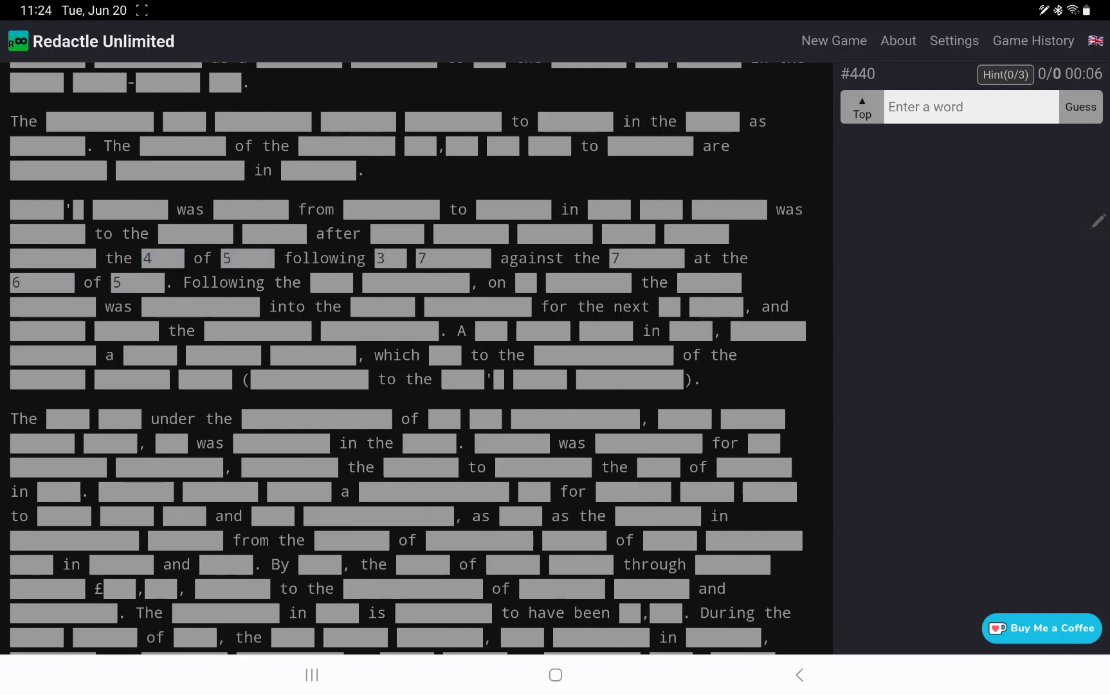
- Scroll through the rest of the history section to a later heading and its opening words
{"action": "scroll", "scroll_direction": "down", "scroll_amount": 3}
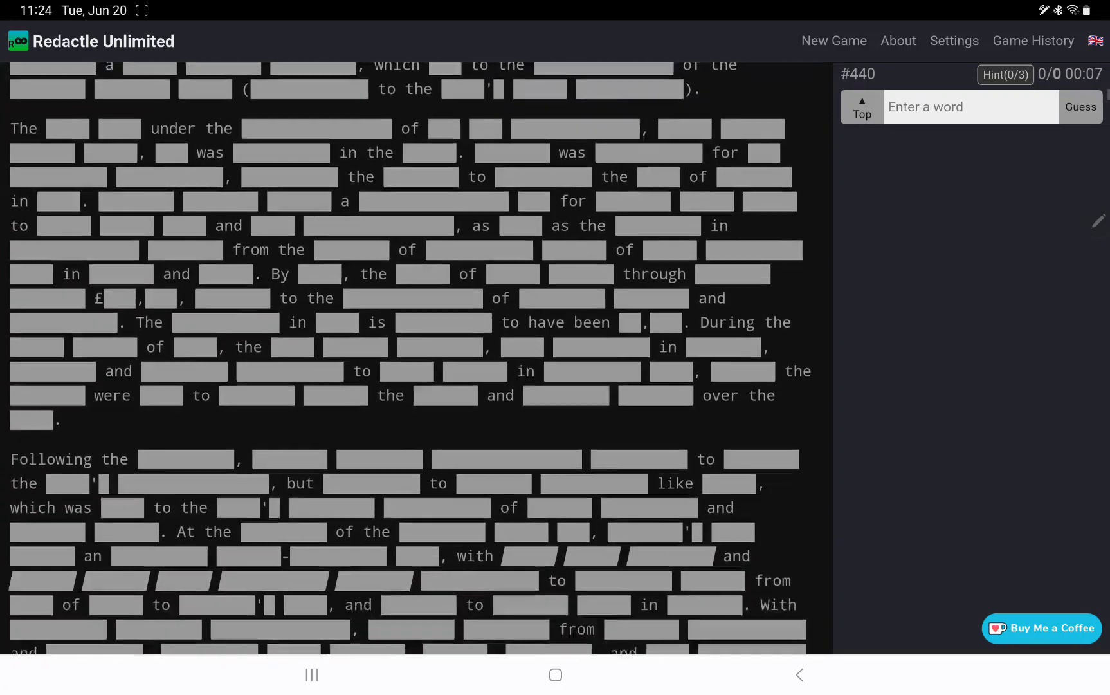
{"action": "scroll", "scroll_direction": "down", "scroll_amount": 3}
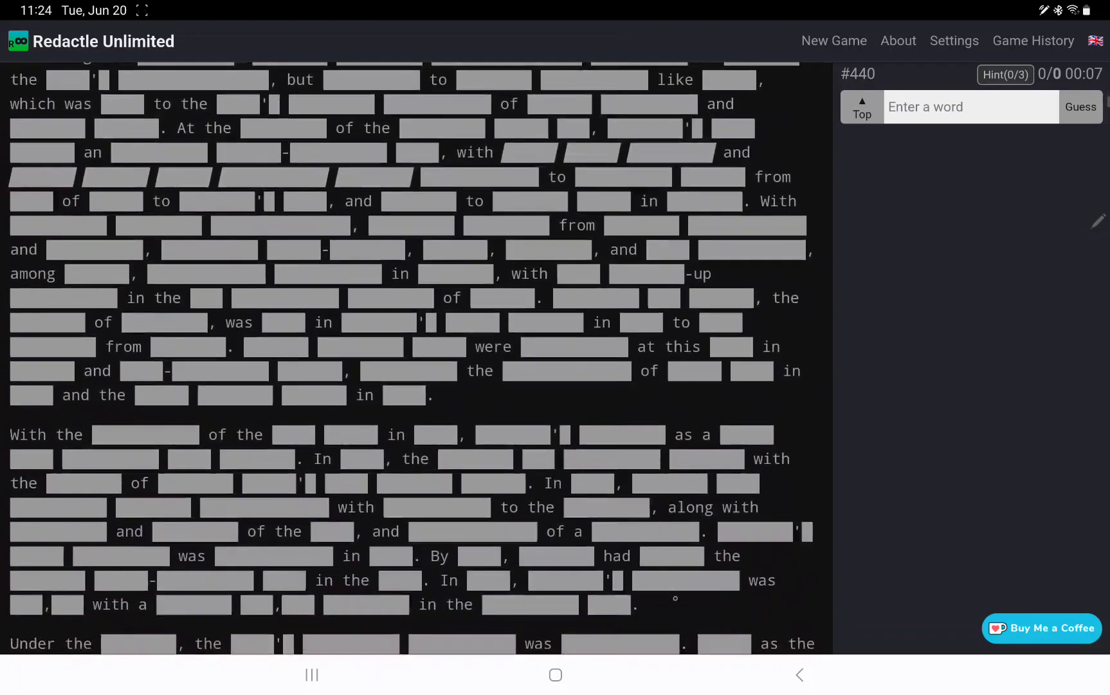
{"action": "scroll", "scroll_direction": "down", "scroll_amount": 3}
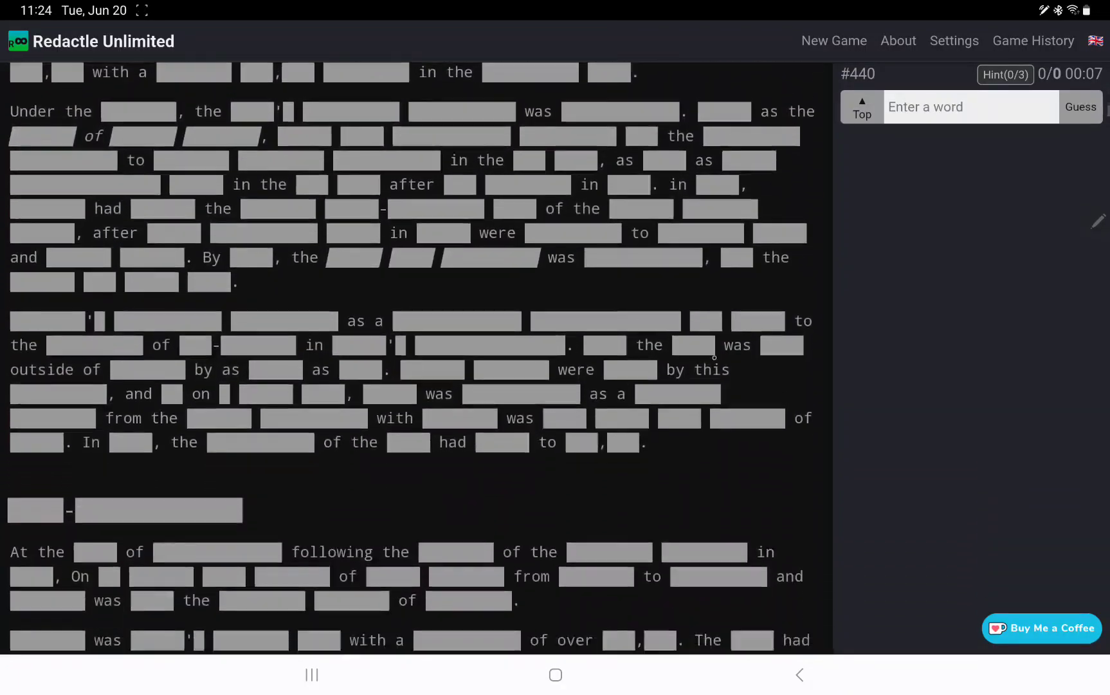
{"action": "scroll", "scroll_direction": "down", "scroll_amount": 3}
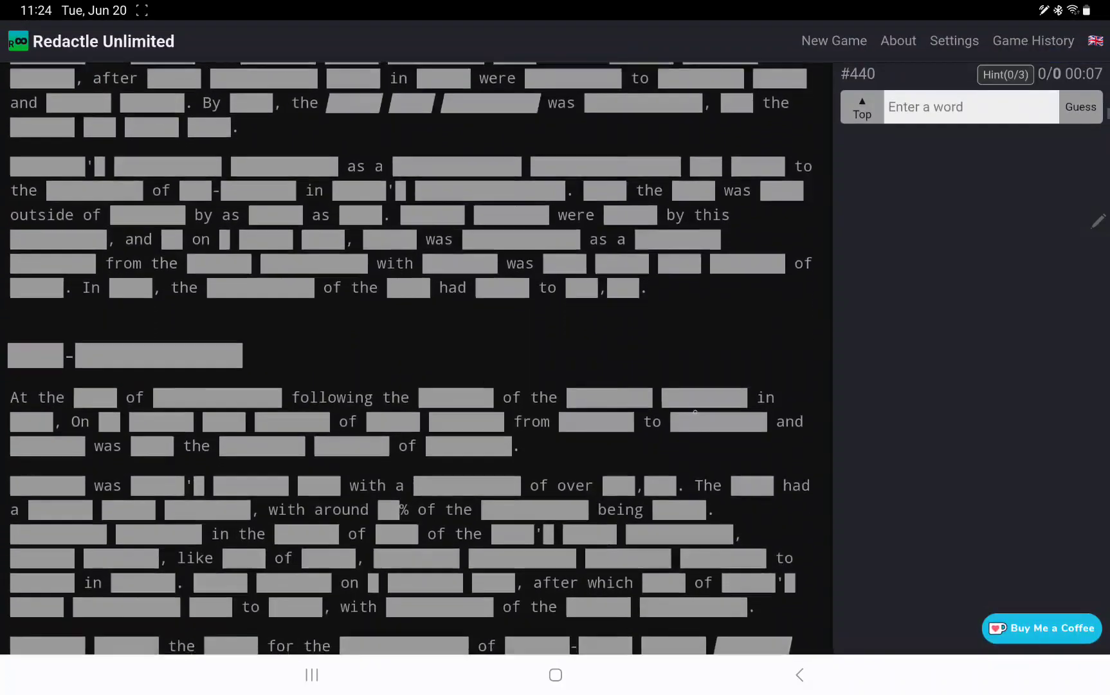
{"action": "scroll", "scroll_direction": "down", "scroll_amount": 3}
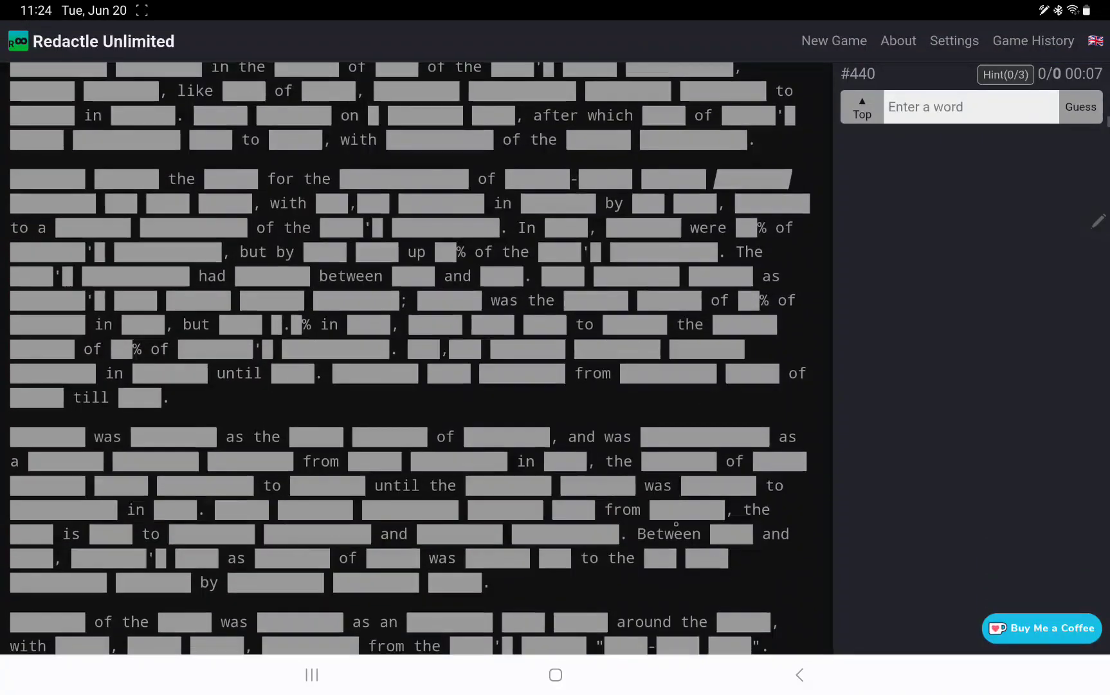
{"action": "scroll", "scroll_direction": "down", "scroll_amount": 3}
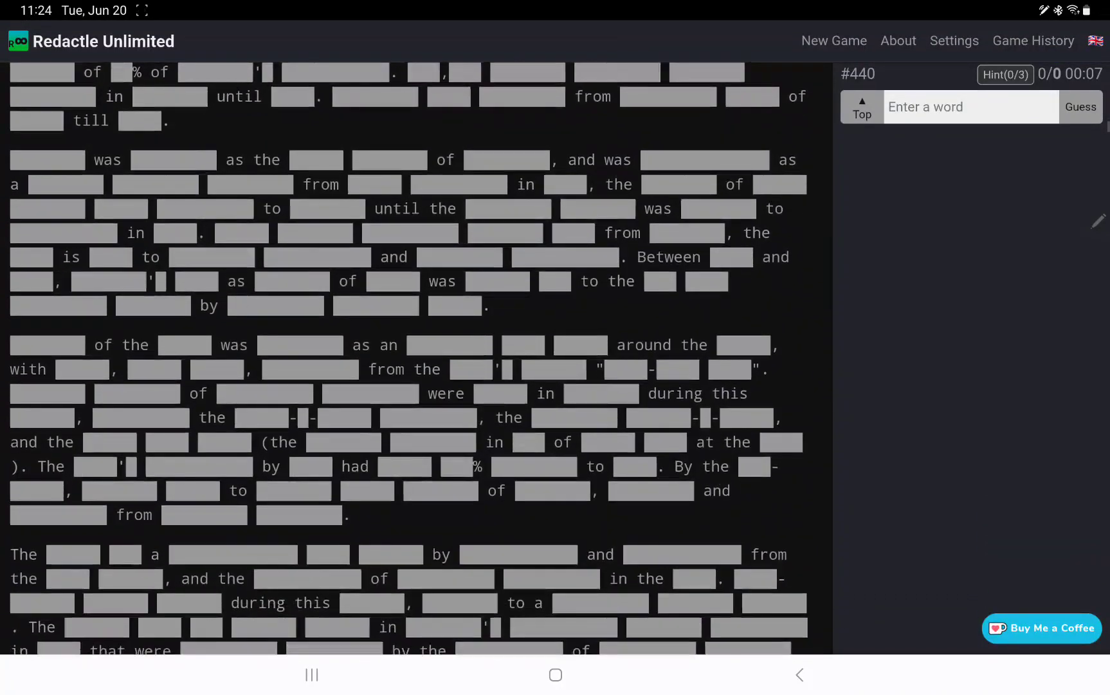
{"action": "scroll", "scroll_direction": "down", "scroll_amount": 3}
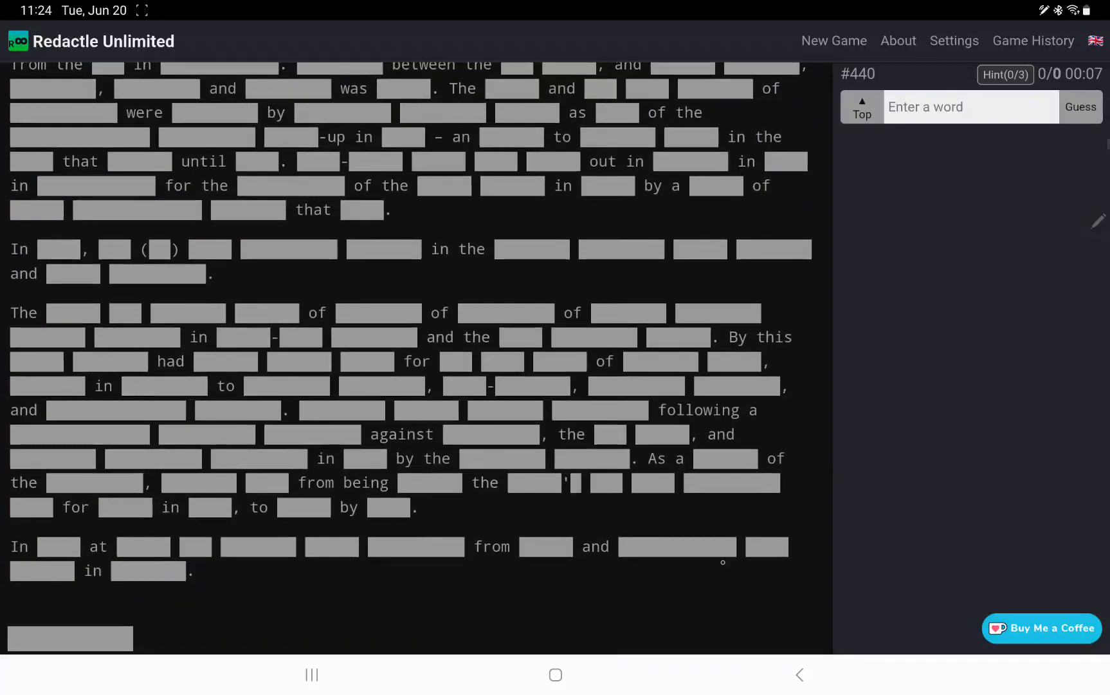
{"action": "scroll", "scroll_direction": "down", "scroll_amount": 3}
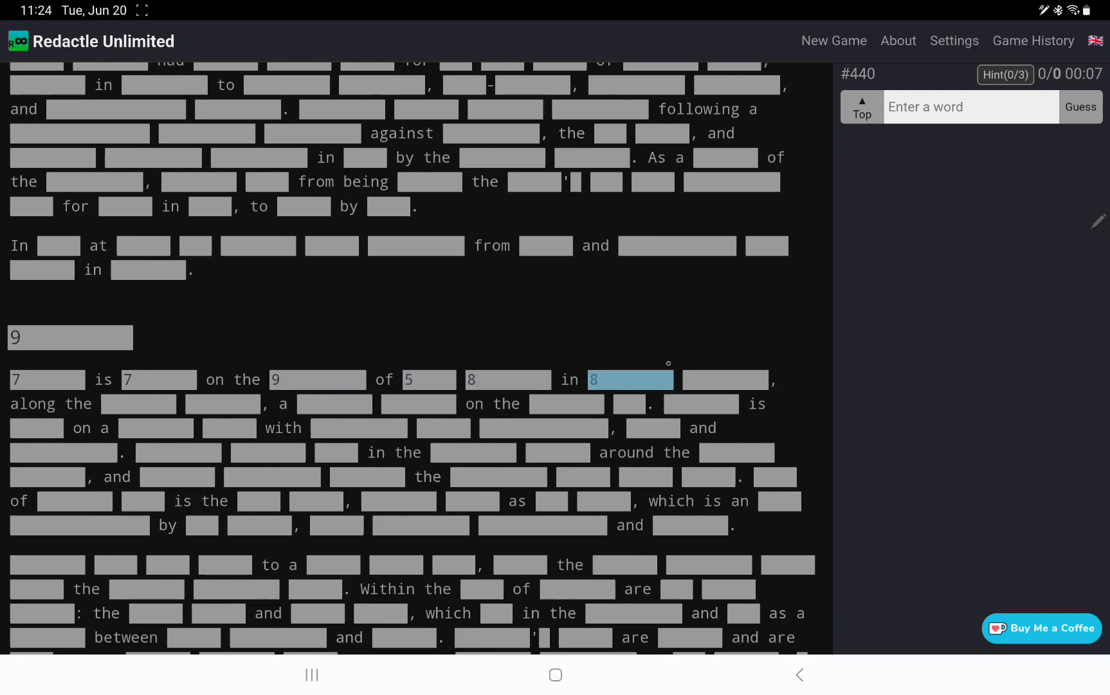
{"action": "scroll", "scroll_direction": "down", "scroll_amount": 3}
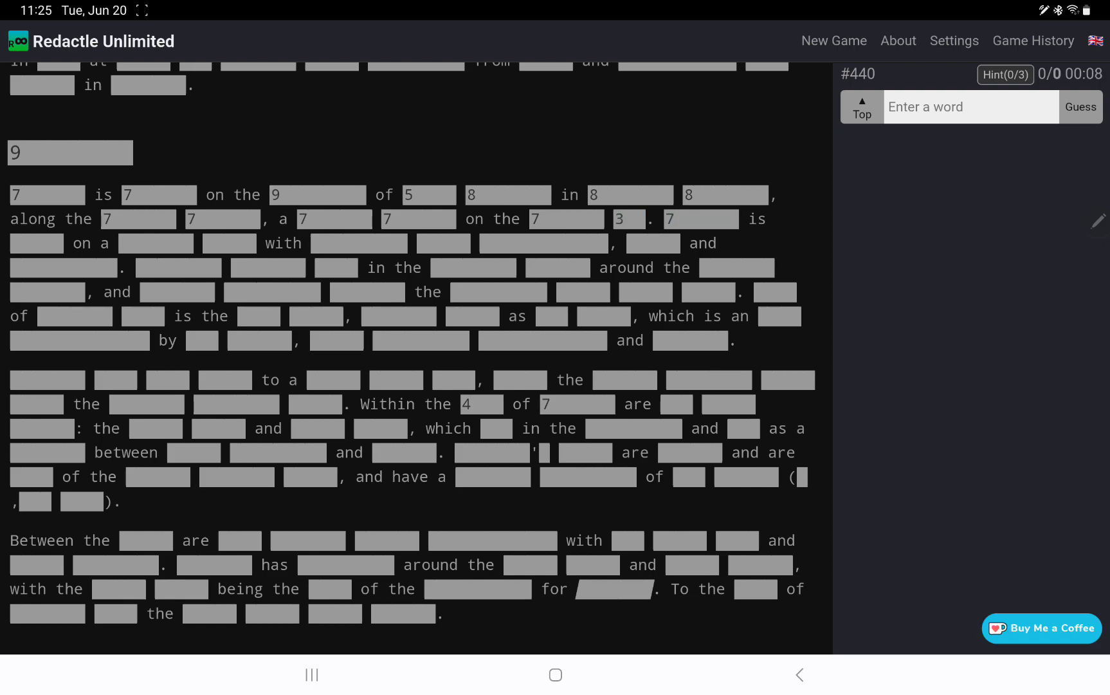
{"action": "scroll", "scroll_direction": "down", "scroll_amount": 3}
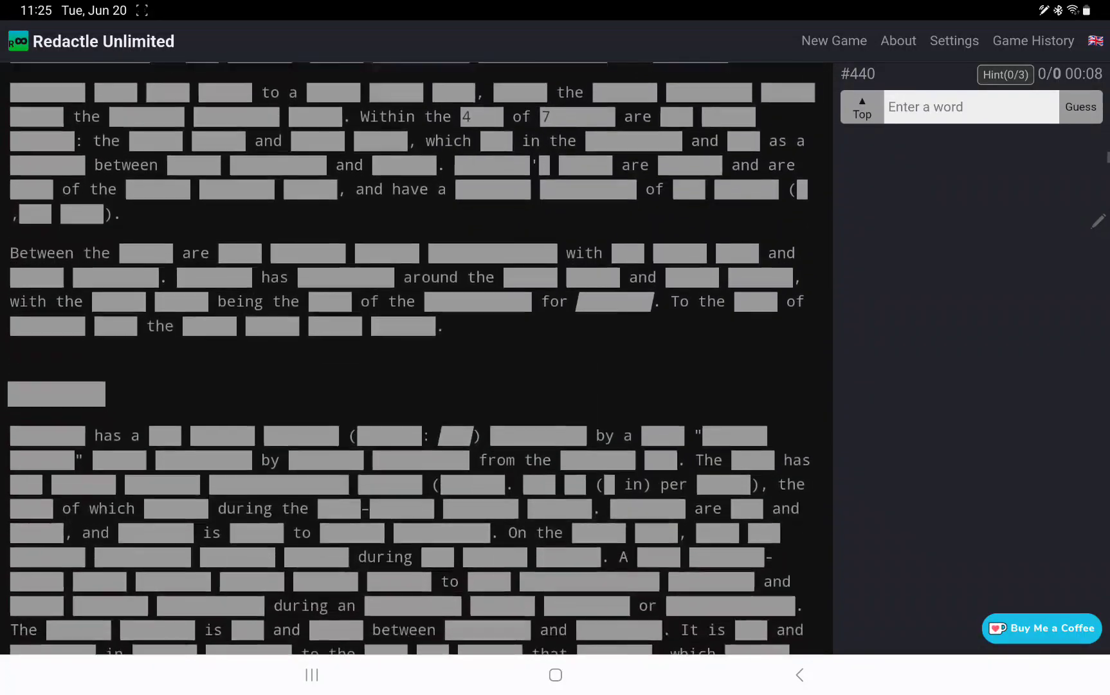
{"action": "scroll", "scroll_direction": "down", "scroll_amount": 3}
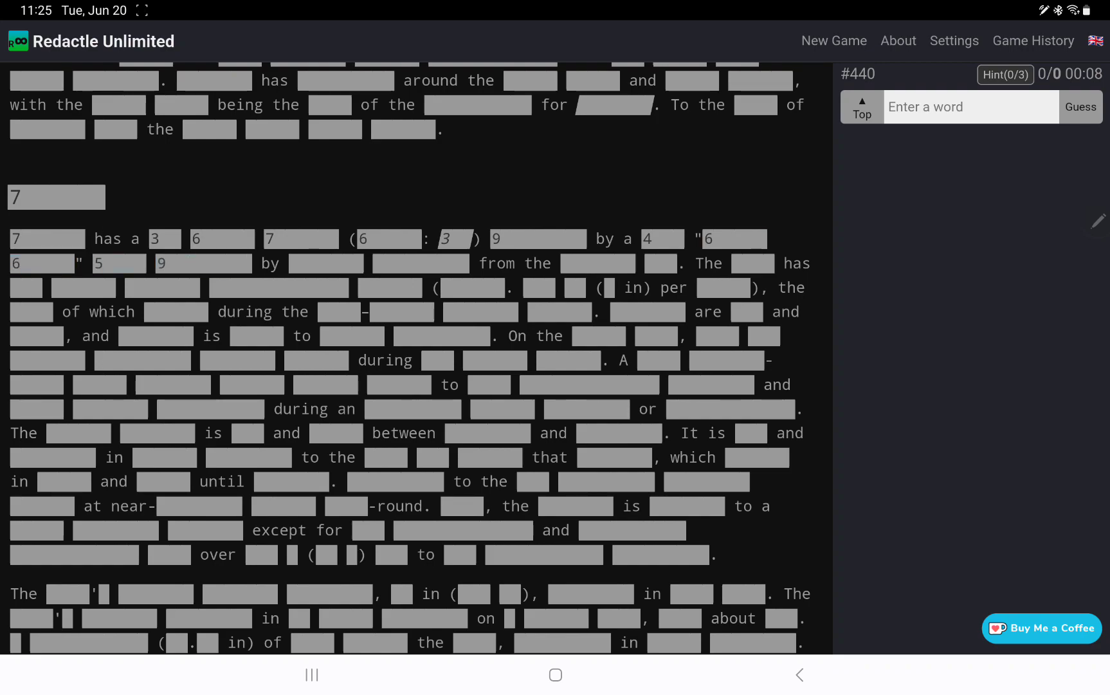
{"action": "left_click", "coordinate": [326, 262]}
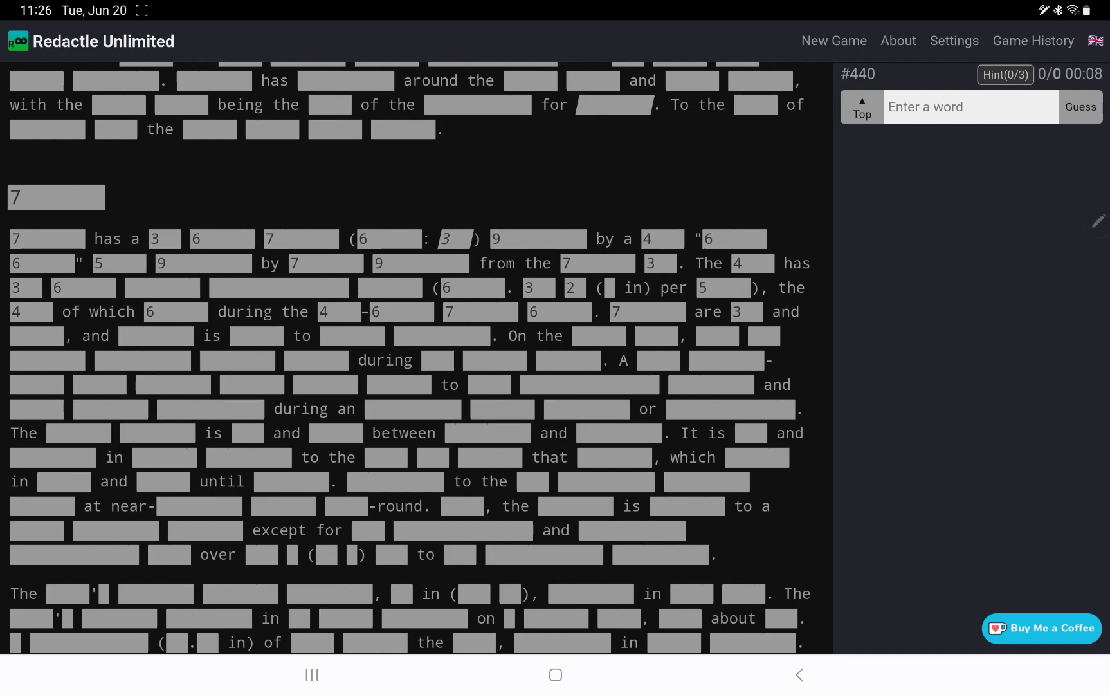
{"action": "scroll", "scroll_direction": "down", "scroll_amount": 3}
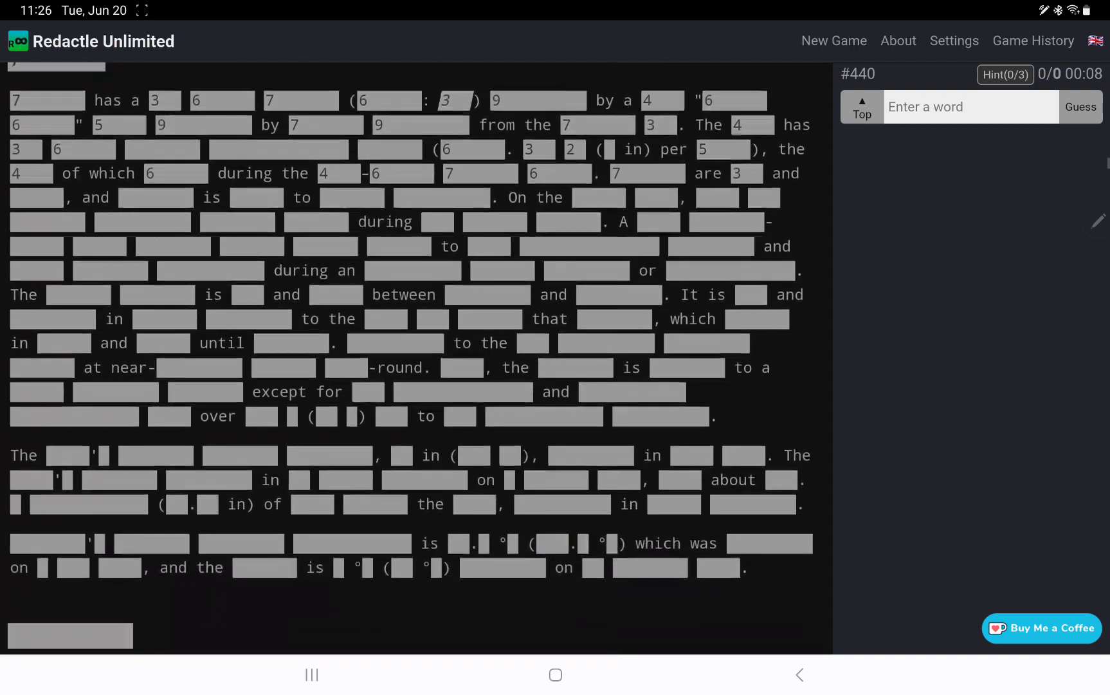
{"action": "scroll", "scroll_direction": "down", "scroll_amount": 3}
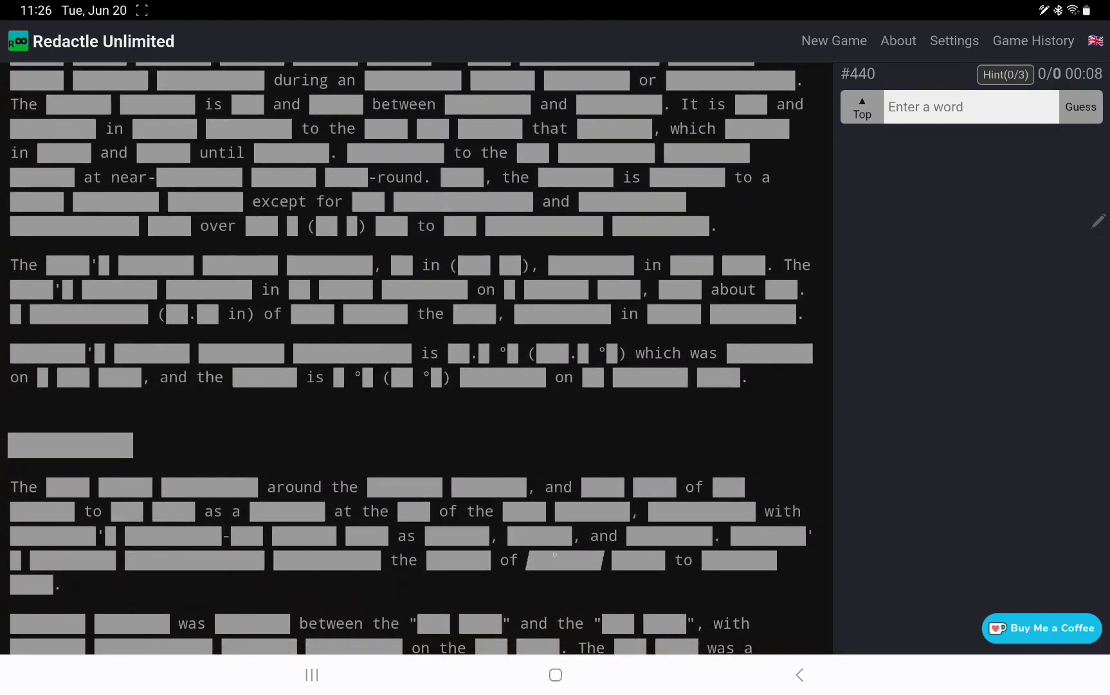
{"action": "scroll", "scroll_direction": "down", "scroll_amount": 3}
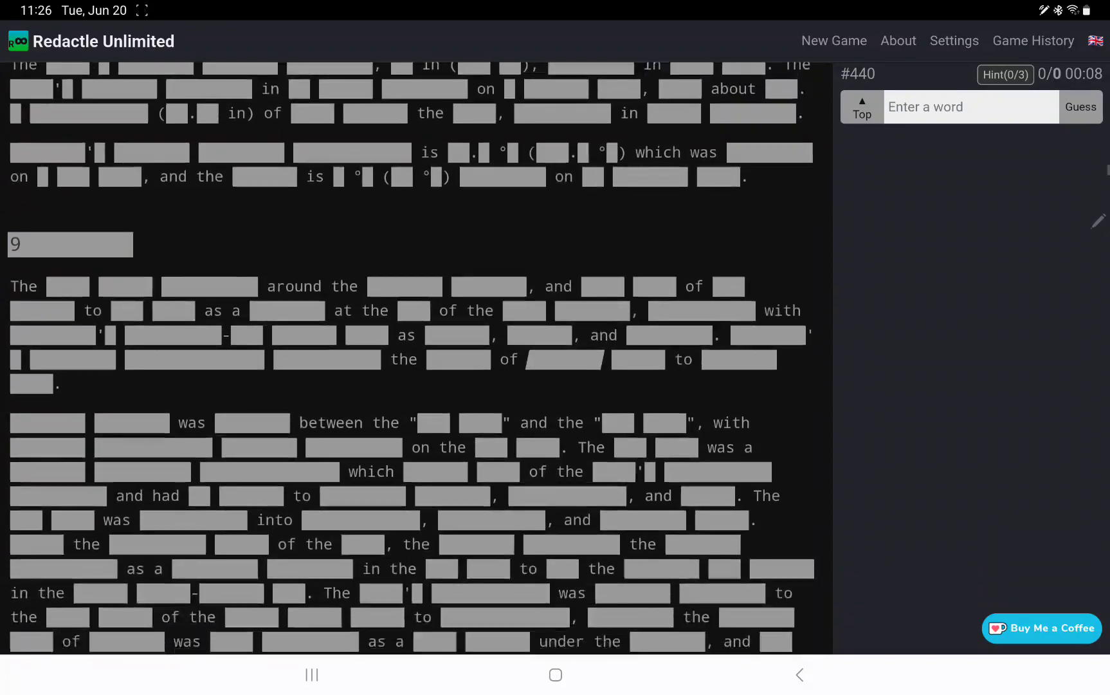
{"action": "scroll", "scroll_direction": "down", "scroll_amount": 3}
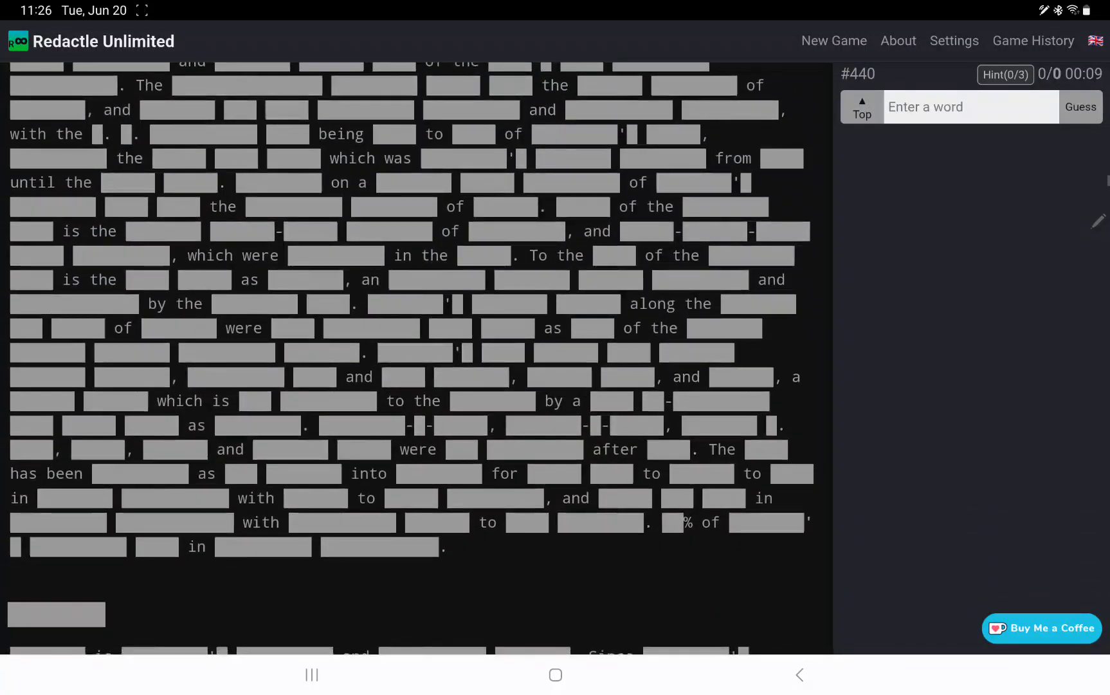
{"action": "scroll", "scroll_direction": "down", "scroll_amount": 3}
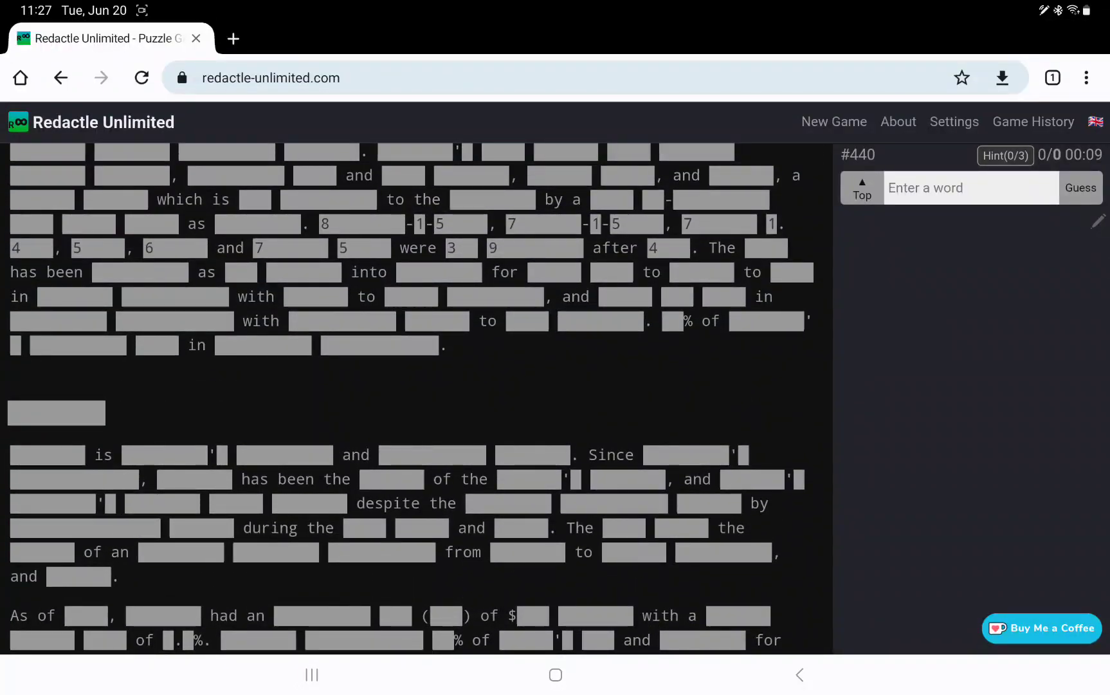
{"action": "scroll", "scroll_direction": "down", "scroll_amount": 3}
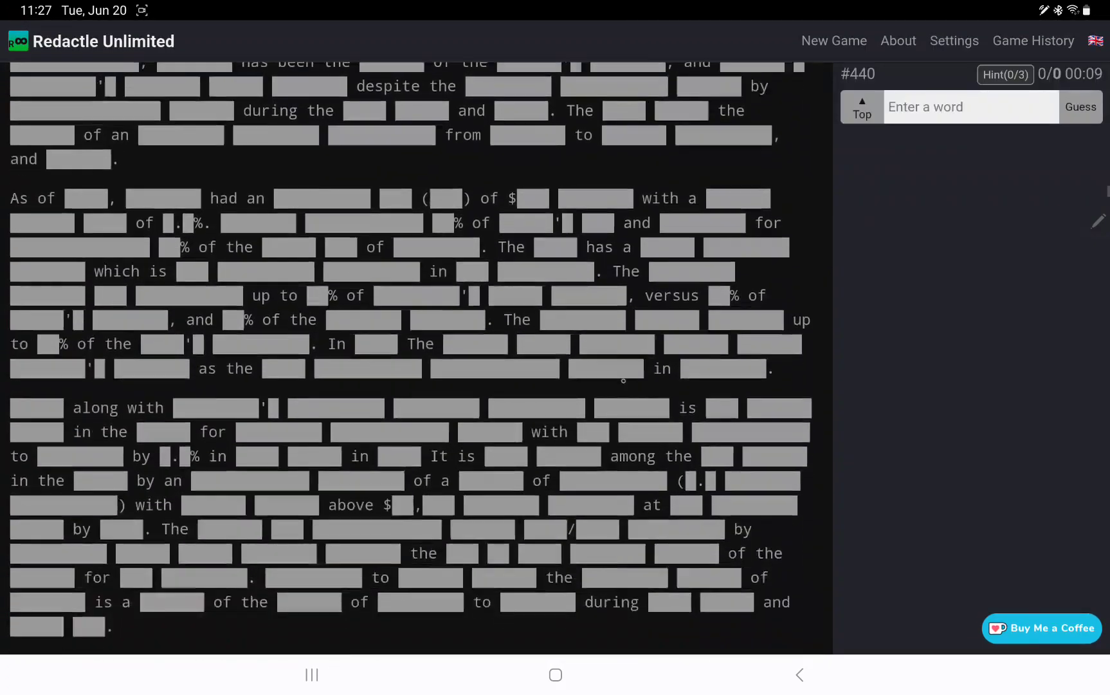
{"action": "scroll", "scroll_direction": "down", "scroll_amount": 3}
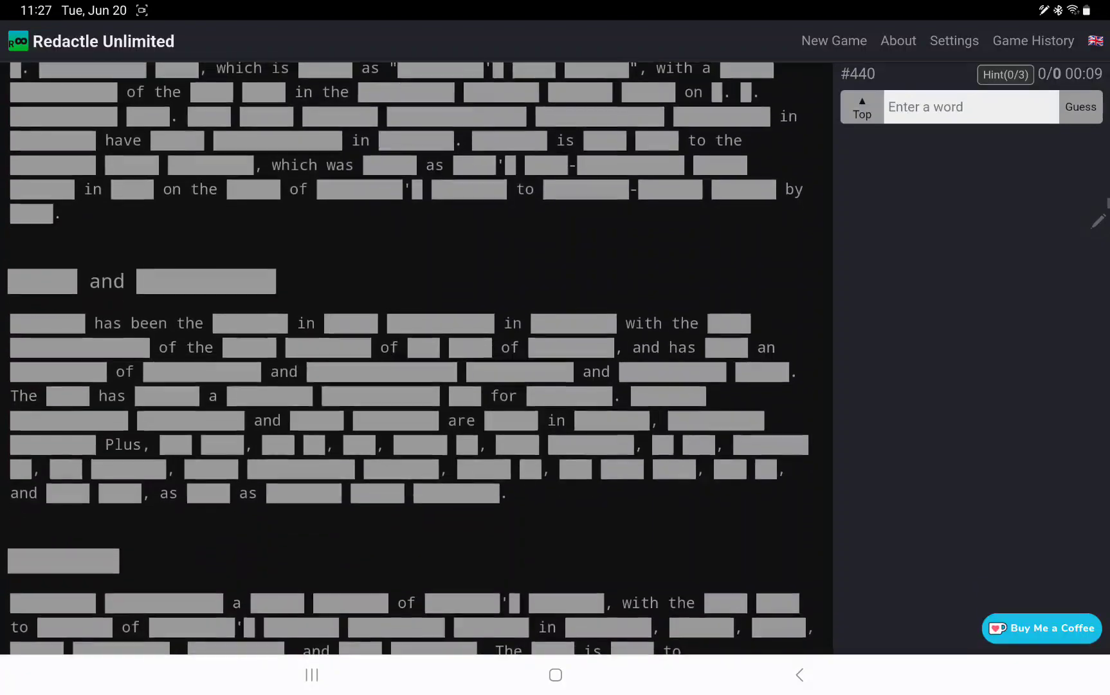
{"action": "scroll", "scroll_direction": "down", "scroll_amount": 3}
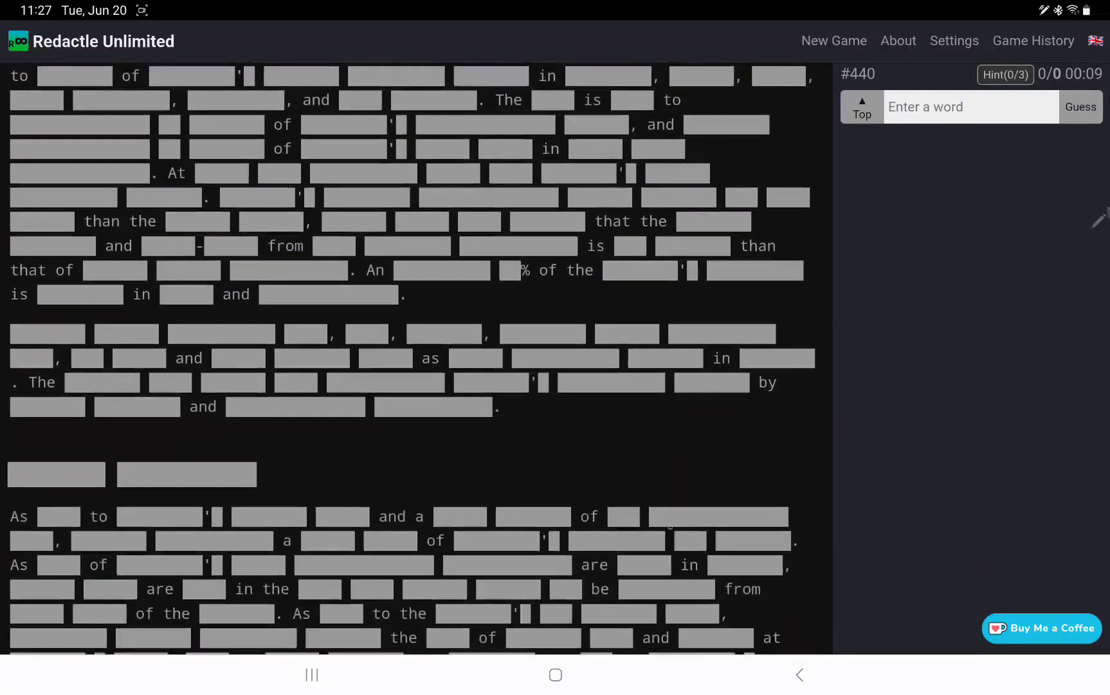
{"action": "scroll", "scroll_direction": "down", "scroll_amount": 3}
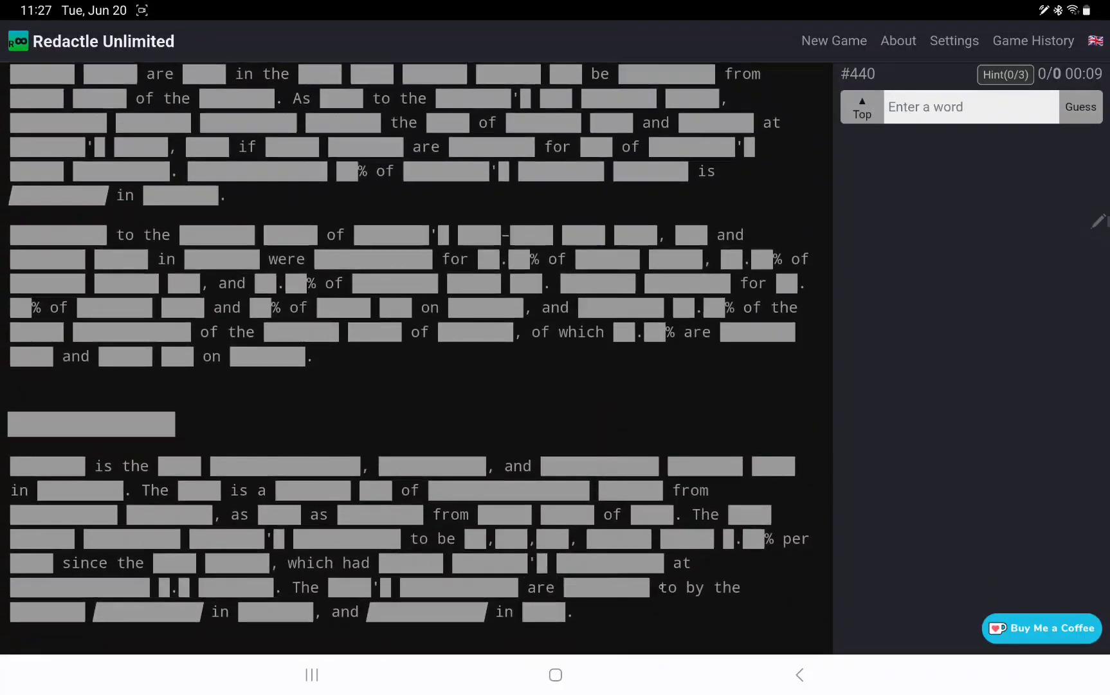
{"action": "scroll", "scroll_direction": "down", "scroll_amount": 3}
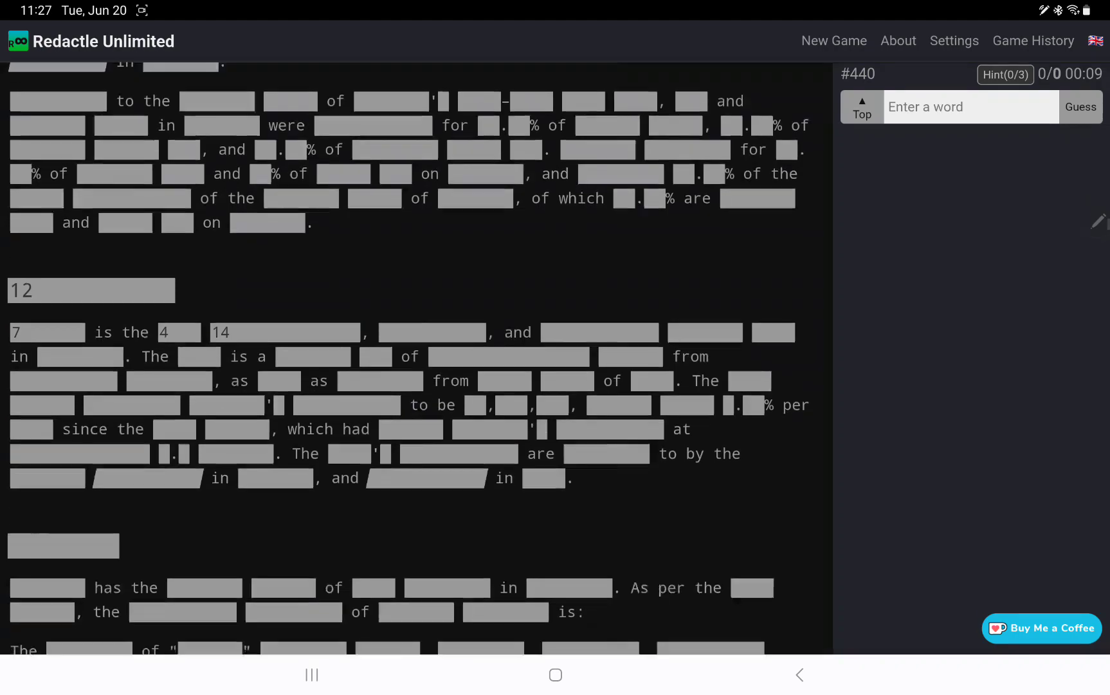
{"action": "scroll", "scroll_direction": "down", "scroll_amount": 3}
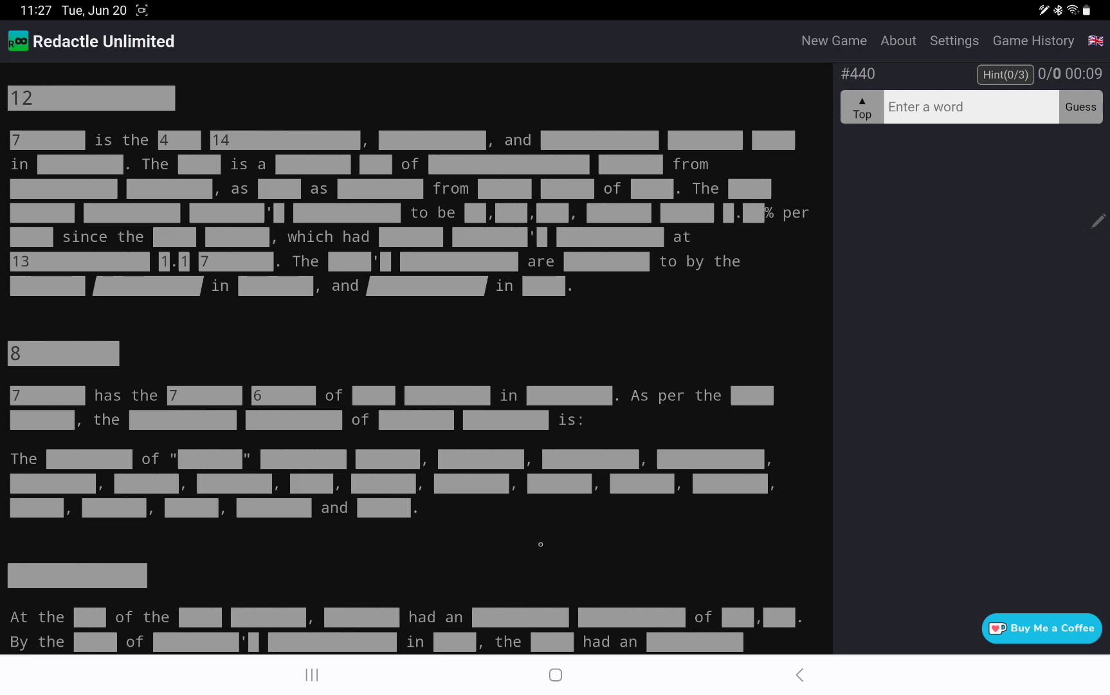
{"action": "scroll", "scroll_direction": "down", "scroll_amount": 3}
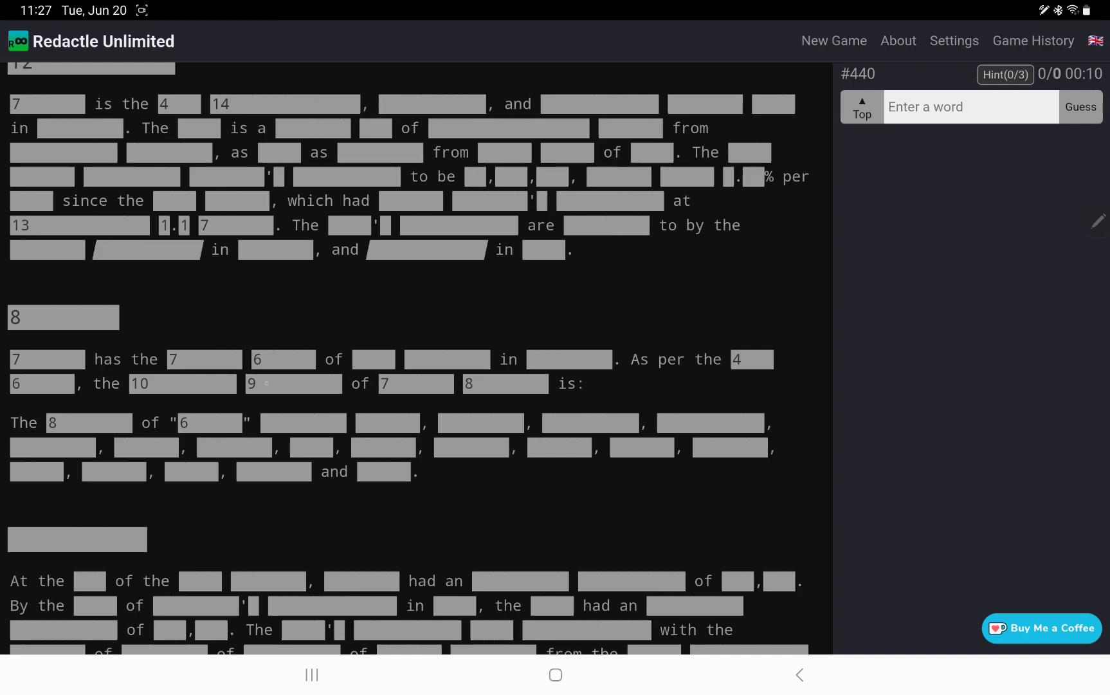
{"action": "scroll", "scroll_direction": "down", "scroll_amount": 3}
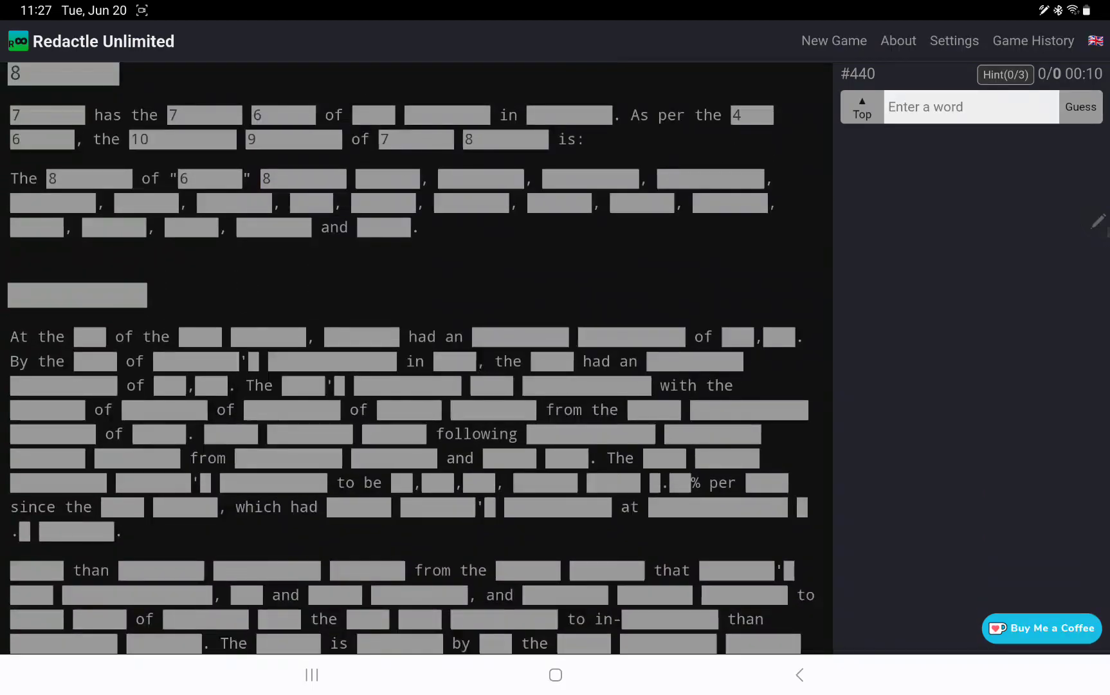
{"action": "scroll", "scroll_direction": "down", "scroll_amount": 3}
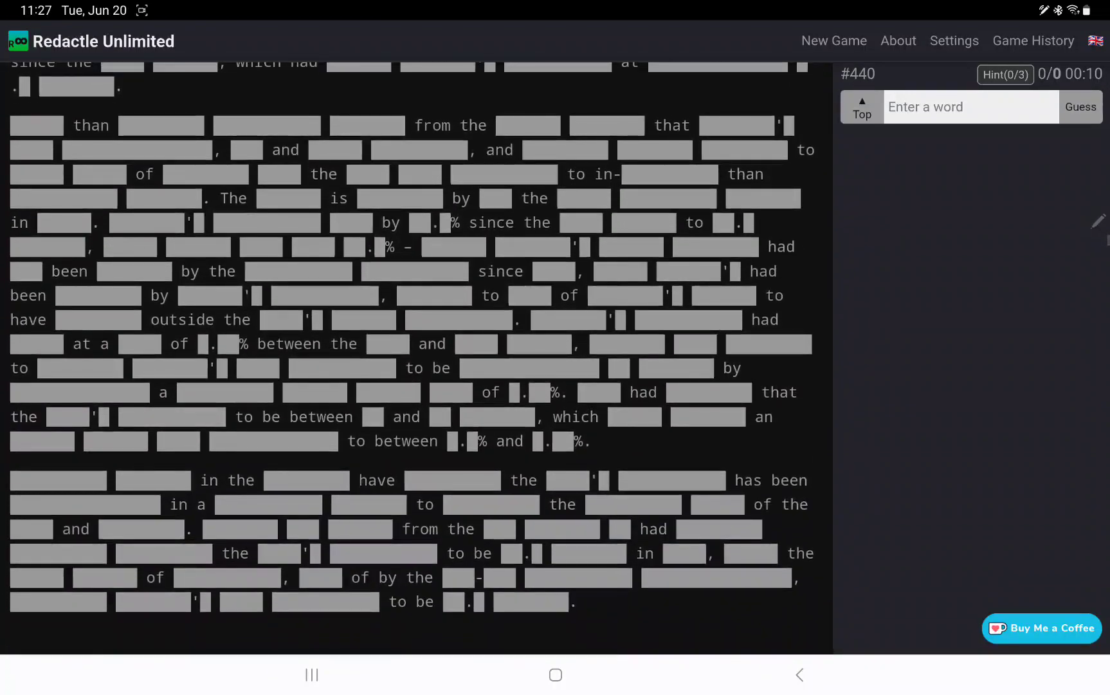
{"action": "scroll", "scroll_direction": "down", "scroll_amount": 3}
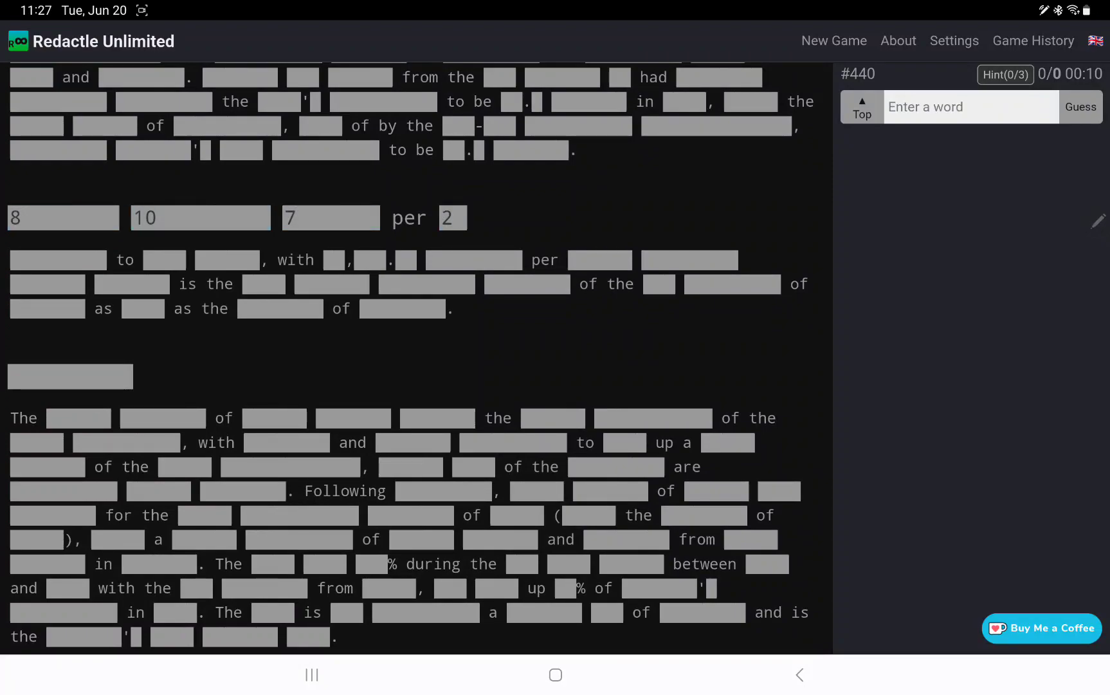
{"action": "scroll", "scroll_direction": "down", "scroll_amount": 3}
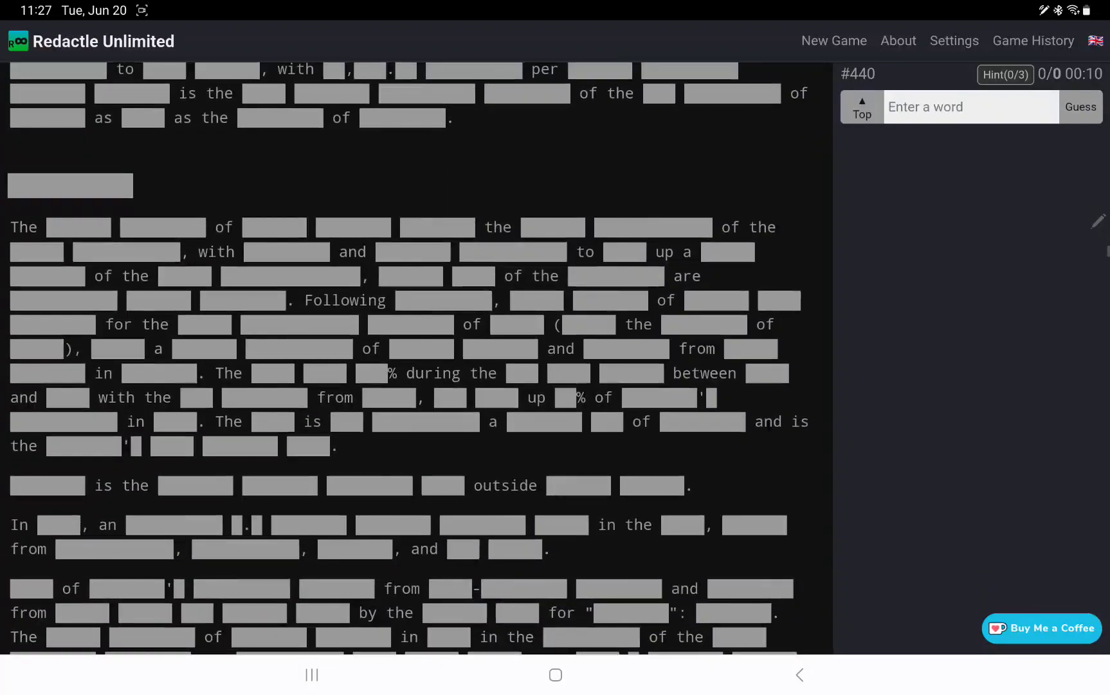
{"action": "scroll", "scroll_direction": "down", "scroll_amount": 3}
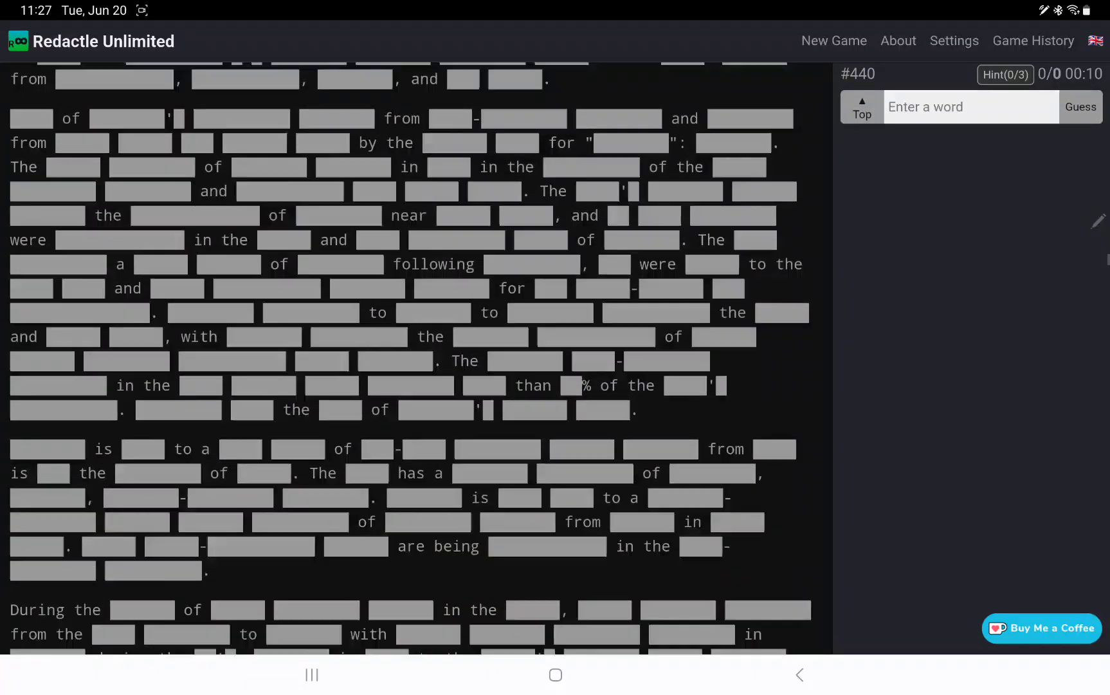
{"action": "scroll", "scroll_direction": "down", "scroll_amount": 3}
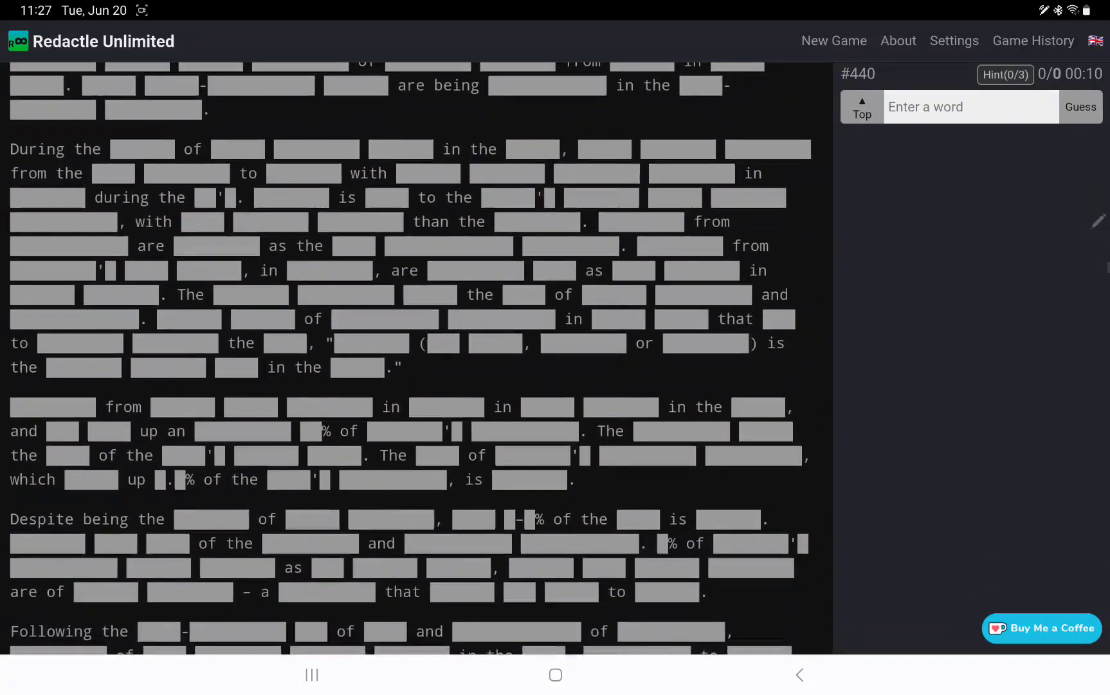
{"action": "scroll", "scroll_direction": "down", "scroll_amount": 3}
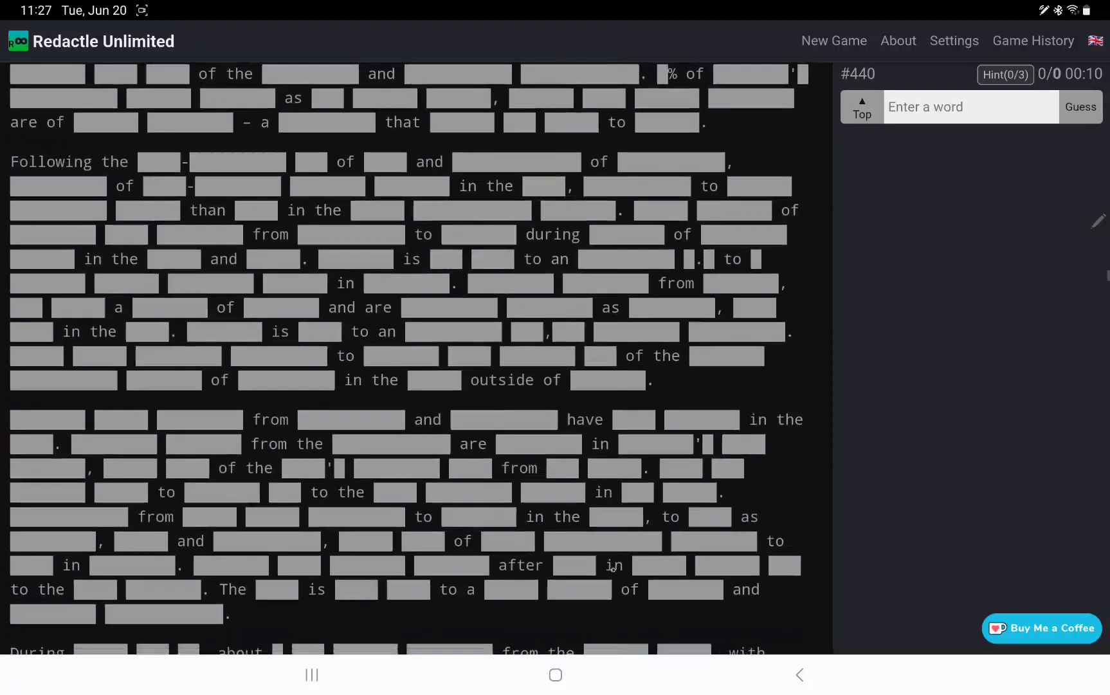
{"action": "scroll", "scroll_direction": "down", "scroll_amount": 3}
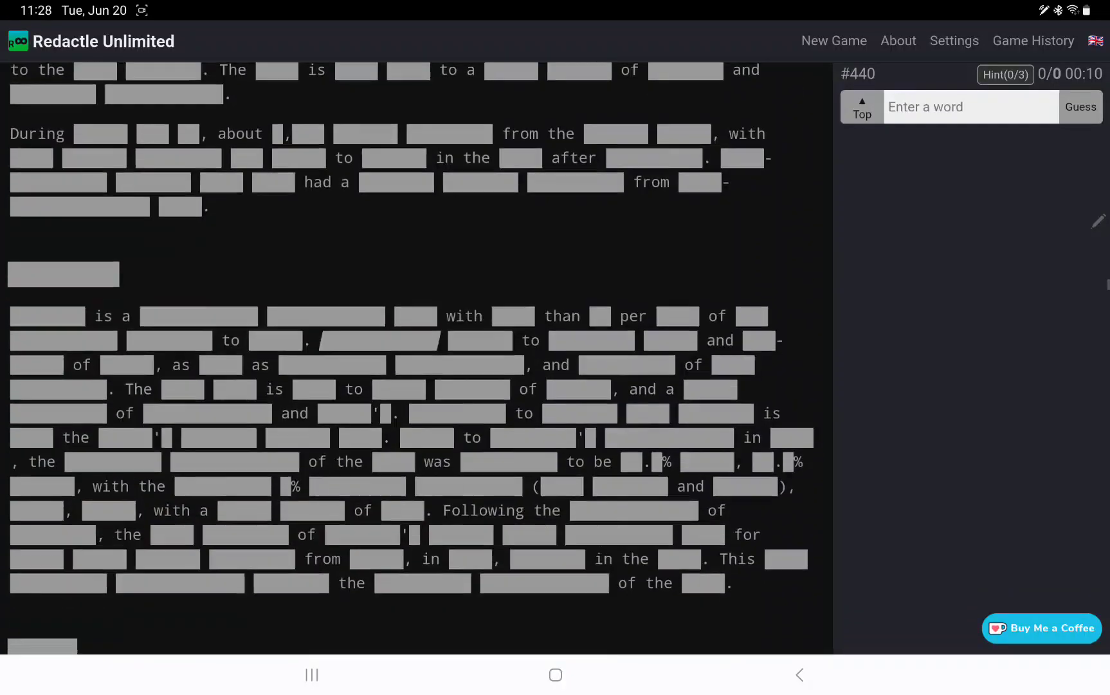
{"action": "scroll", "scroll_direction": "down", "scroll_amount": 3}
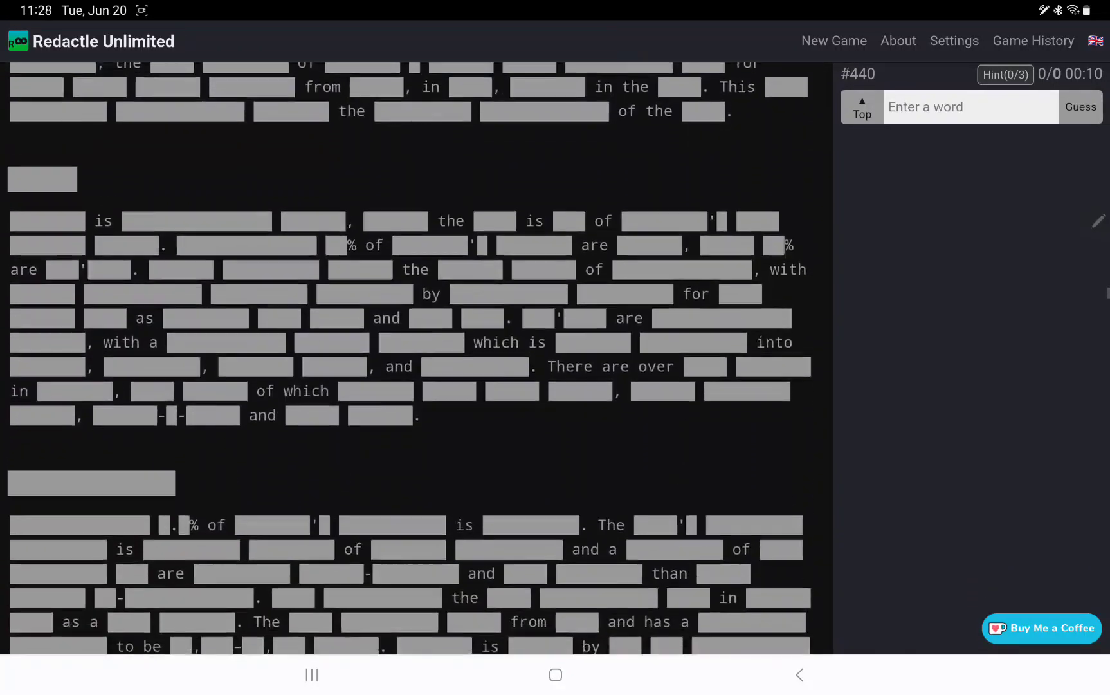
{"action": "scroll", "scroll_direction": "down", "scroll_amount": 3}
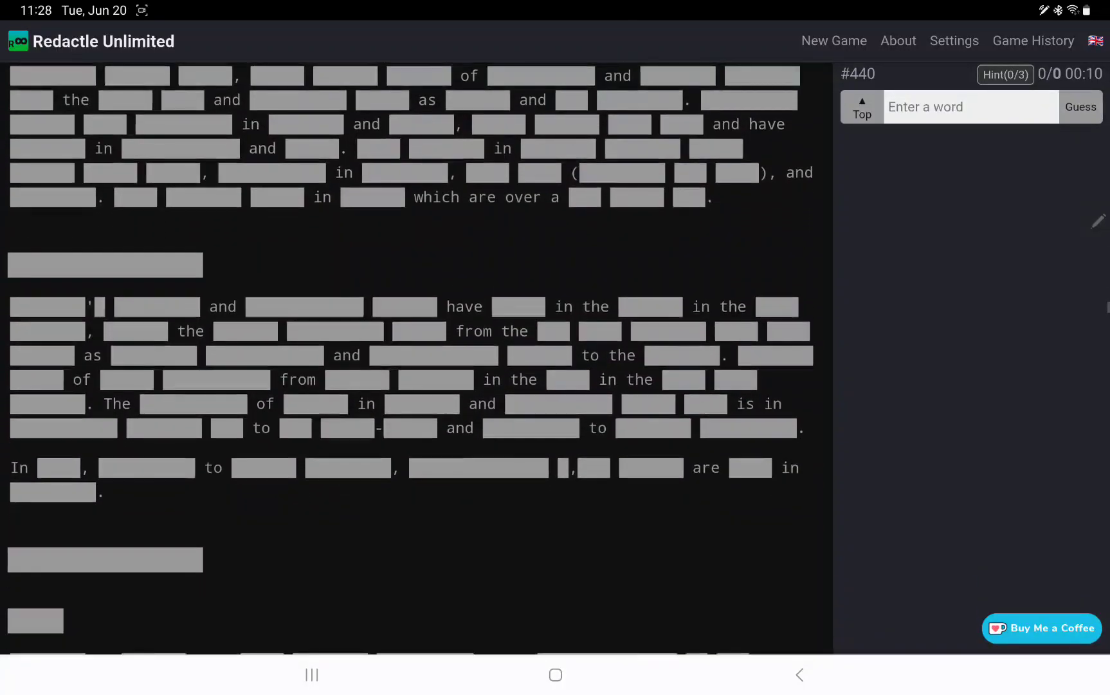
- Scroll past the opening paragraphs down to the next section heading
{"action": "scroll", "scroll_direction": "down", "scroll_amount": 3}
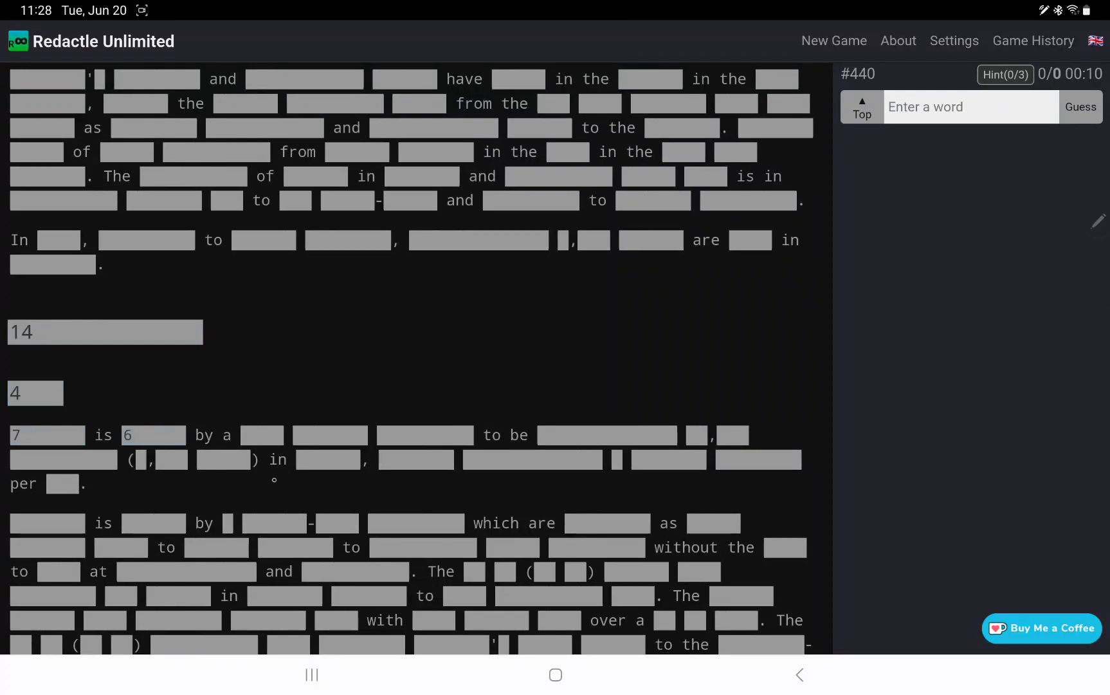
{"action": "scroll", "scroll_direction": "down", "scroll_amount": 3}
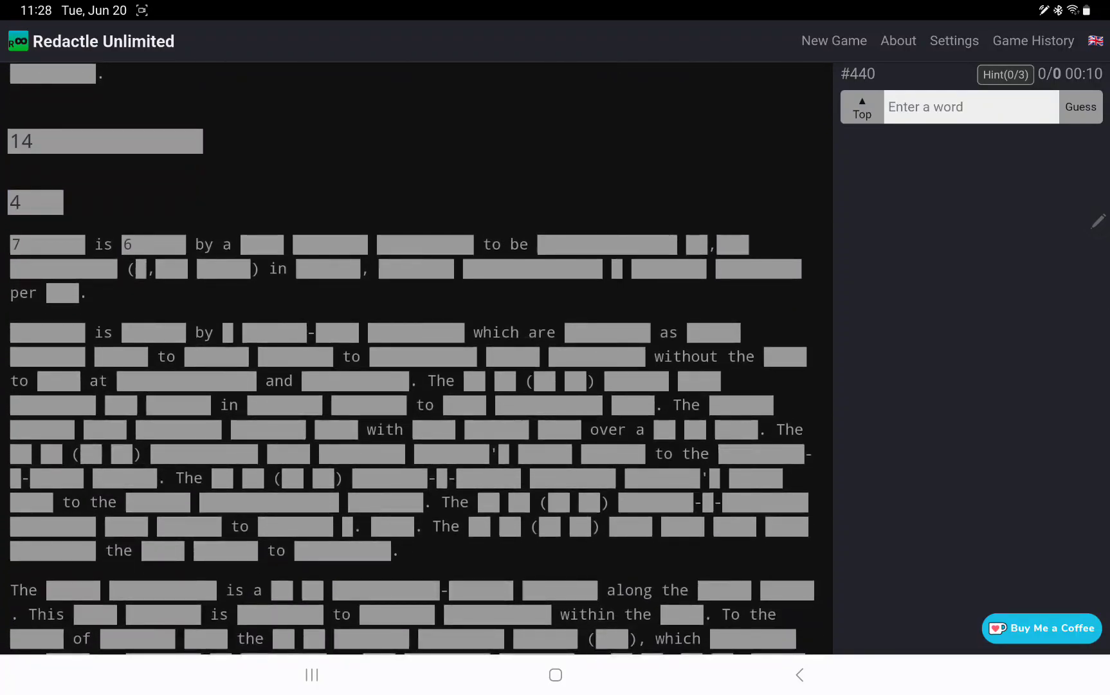
{"action": "scroll", "scroll_direction": "down", "scroll_amount": 3}
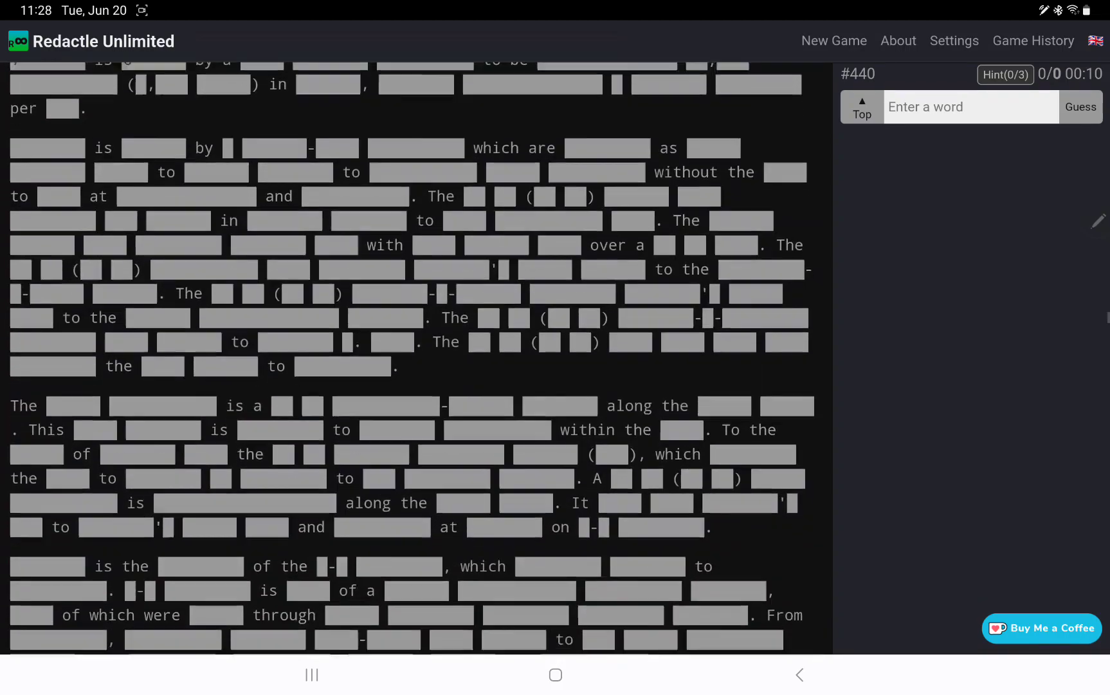
{"action": "scroll", "scroll_direction": "down", "scroll_amount": 3}
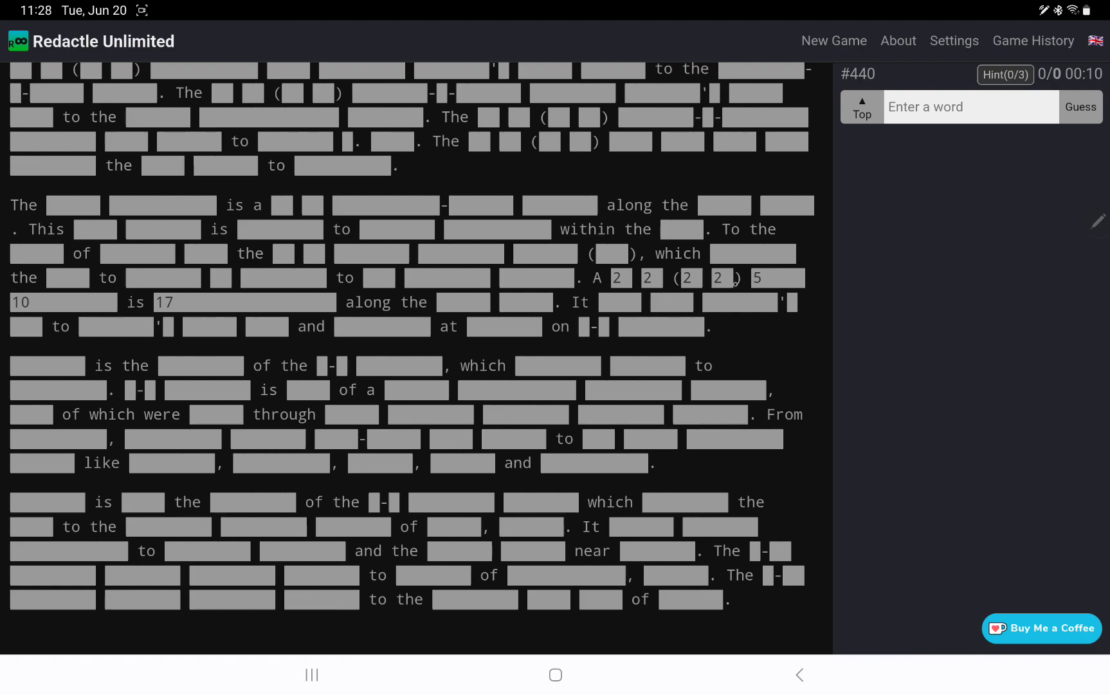
{"action": "type", "text": "5"}
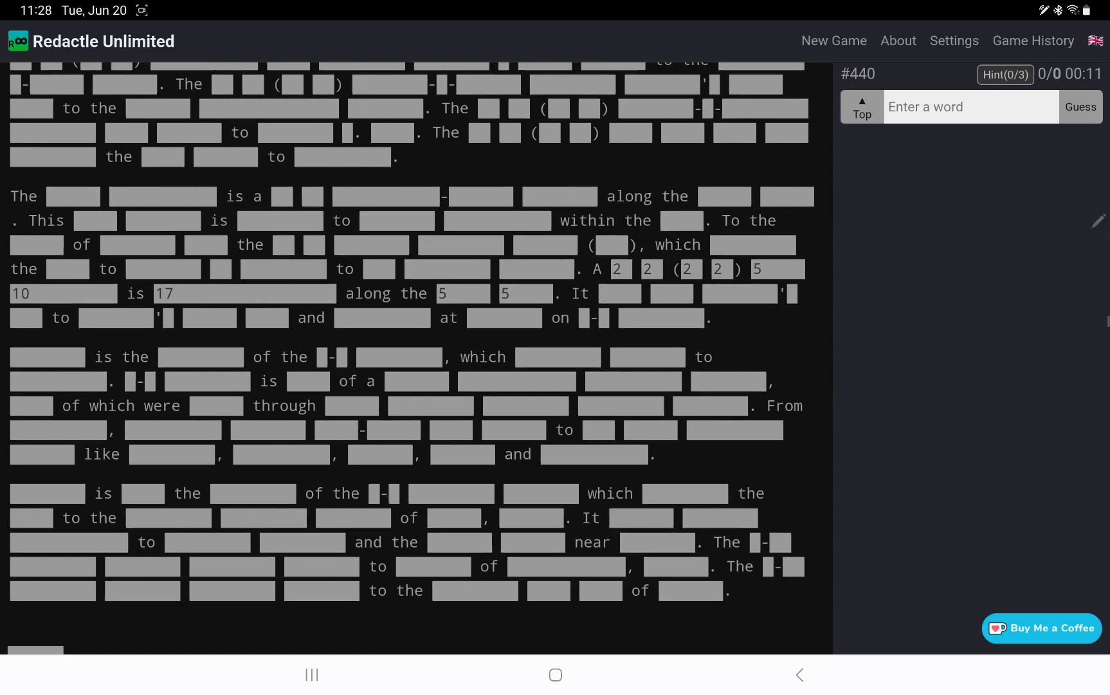
{"action": "scroll", "scroll_direction": "down", "scroll_amount": 3}
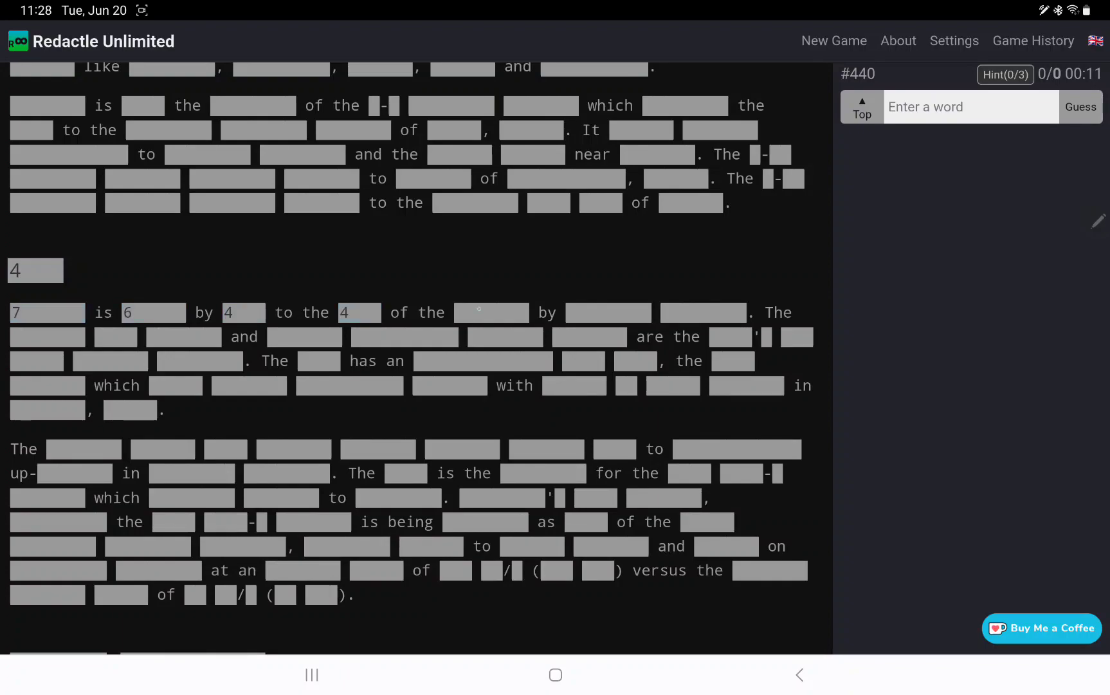
{"action": "scroll", "scroll_direction": "down", "scroll_amount": 3}
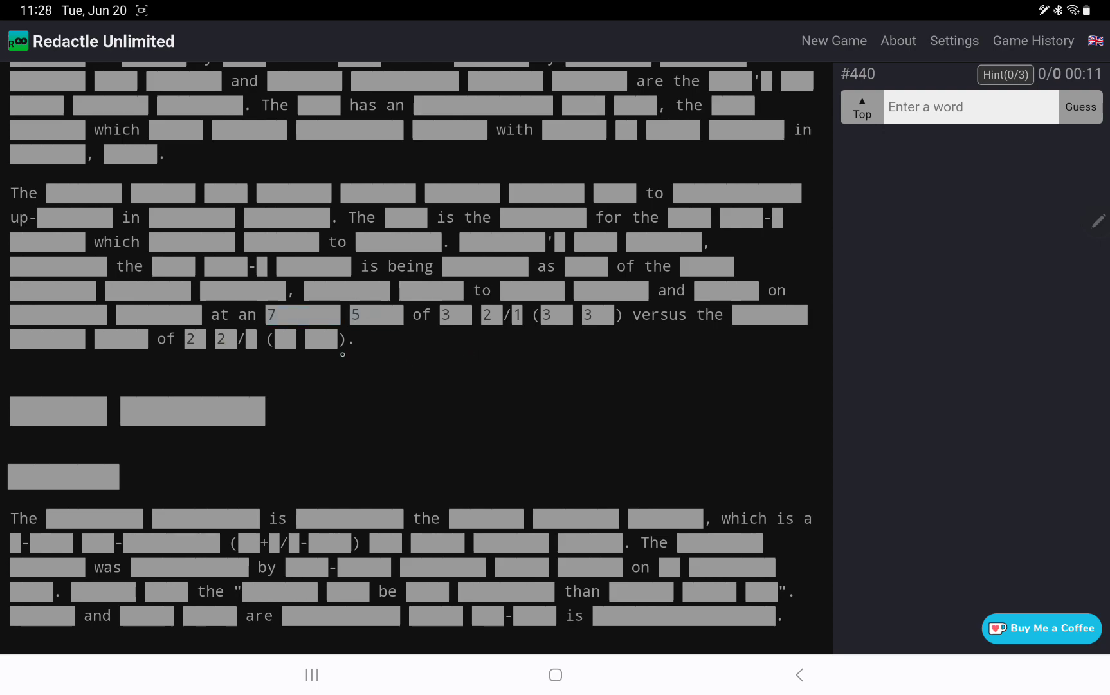
{"action": "mouse_move", "coordinate": [435, 431]}
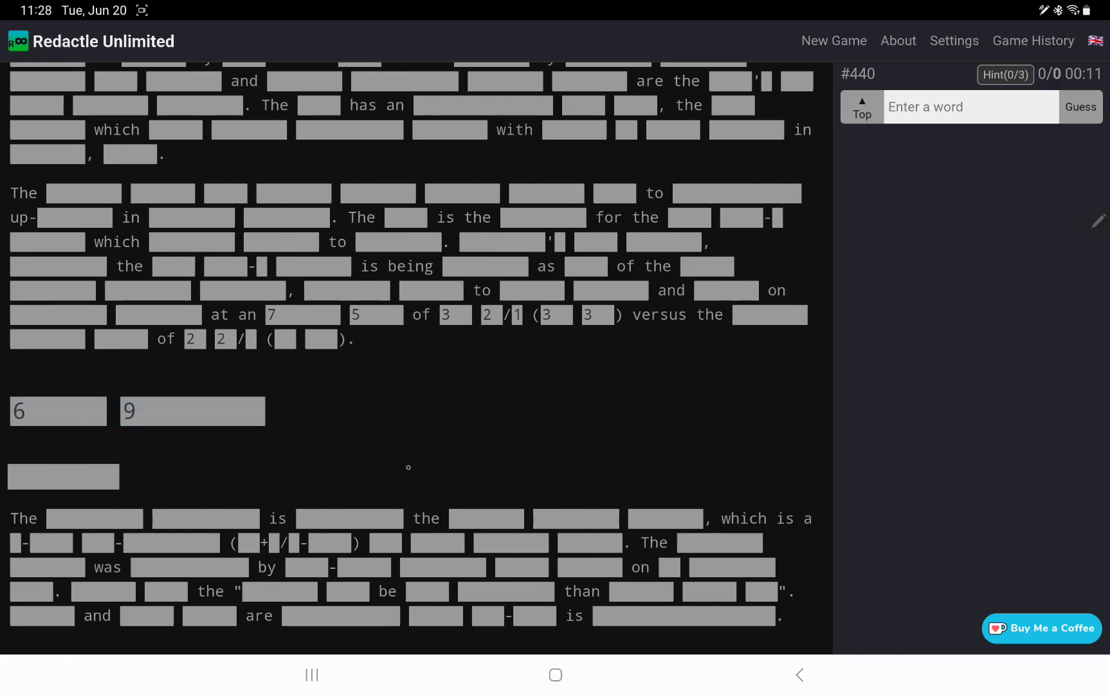
- Scroll further down past two more section headings and several paragraphs
{"action": "scroll", "scroll_direction": "down", "scroll_amount": 3}
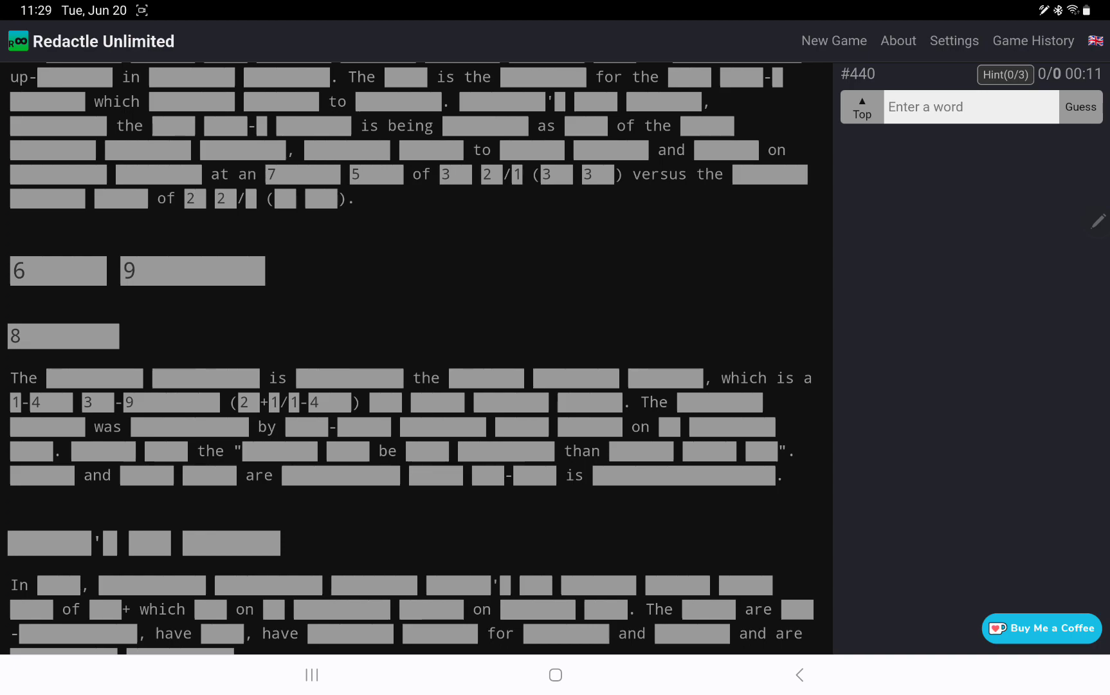
{"action": "scroll", "scroll_direction": "down", "scroll_amount": 3}
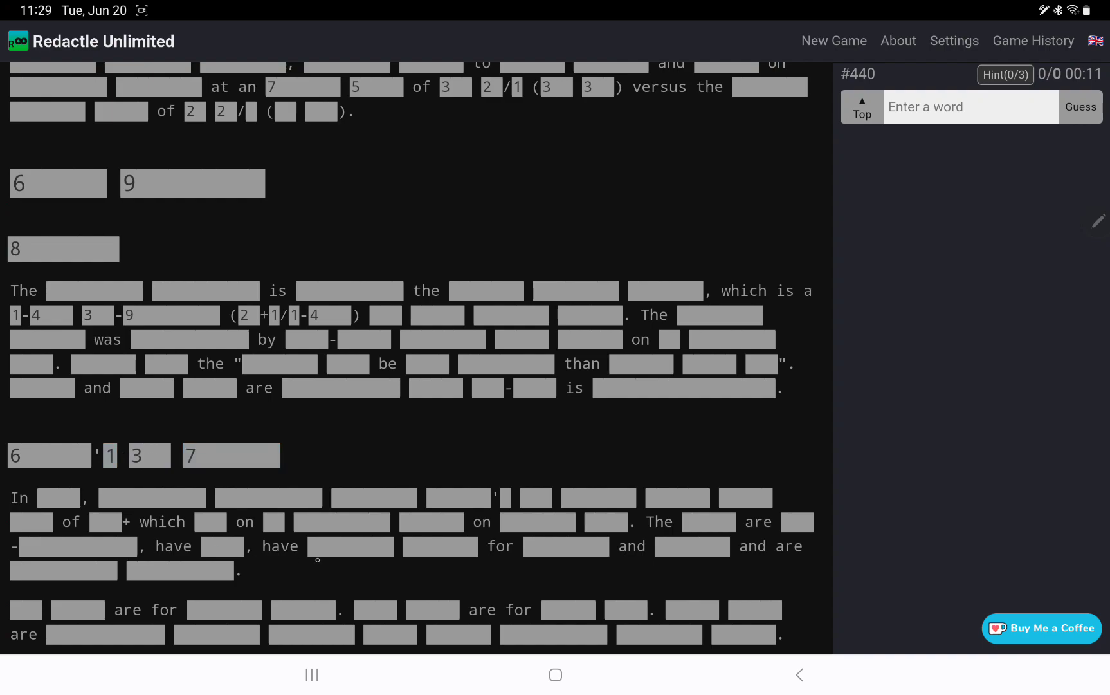
{"action": "scroll", "scroll_direction": "down", "scroll_amount": 3}
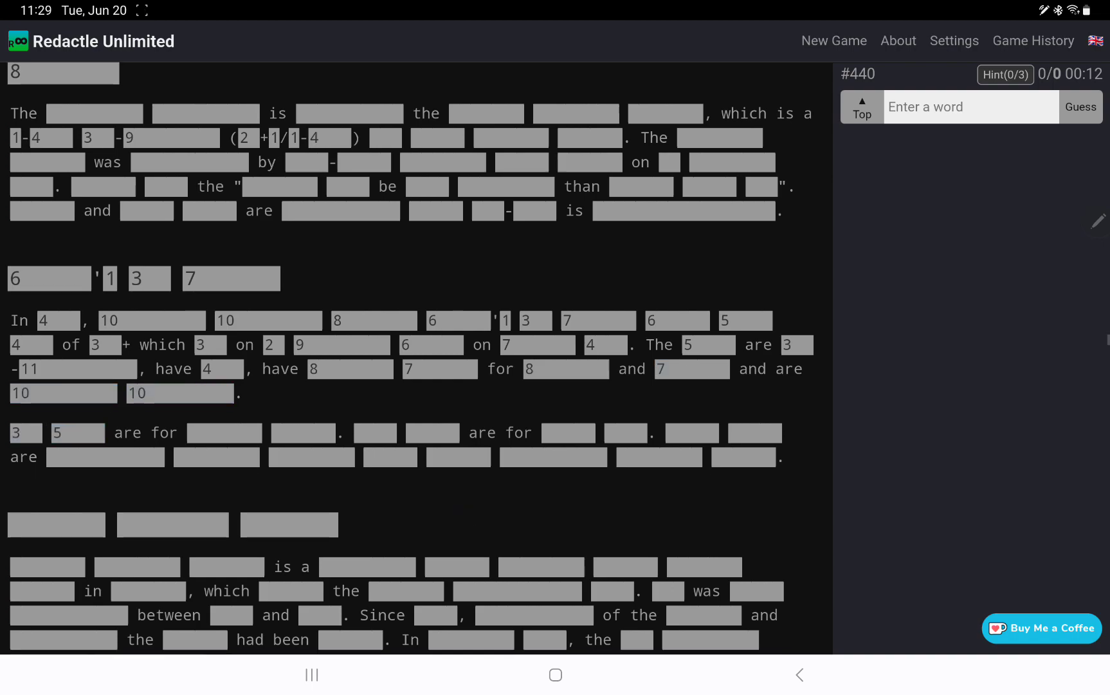
{"action": "scroll", "scroll_direction": "down", "scroll_amount": 3}
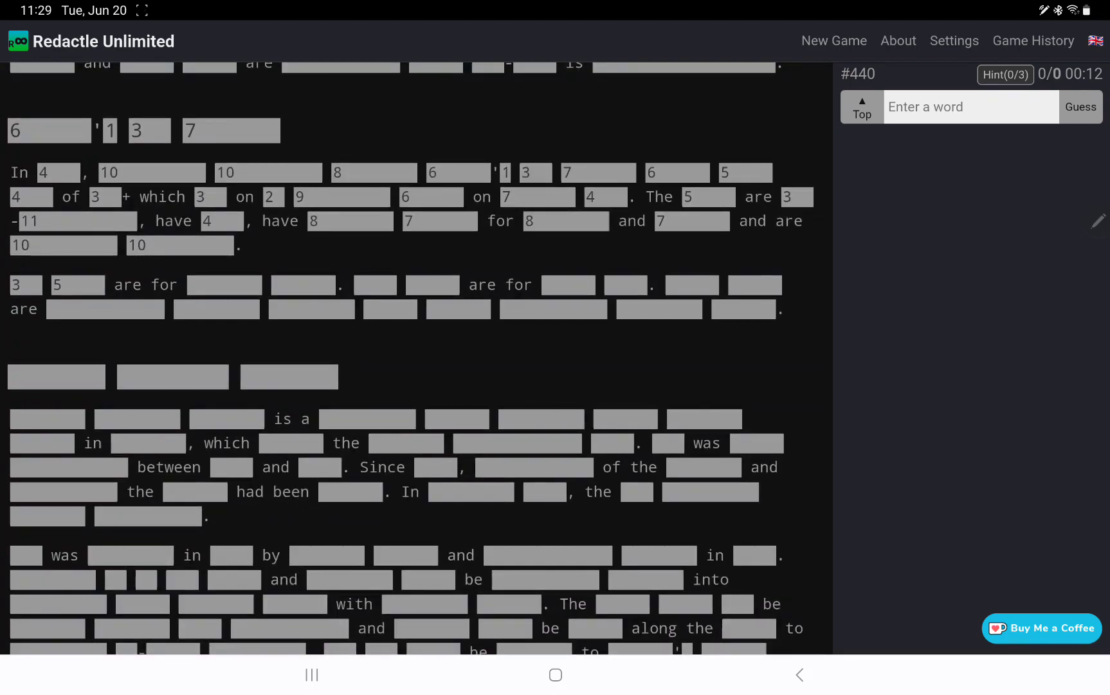
{"action": "scroll", "scroll_direction": "down", "scroll_amount": 3}
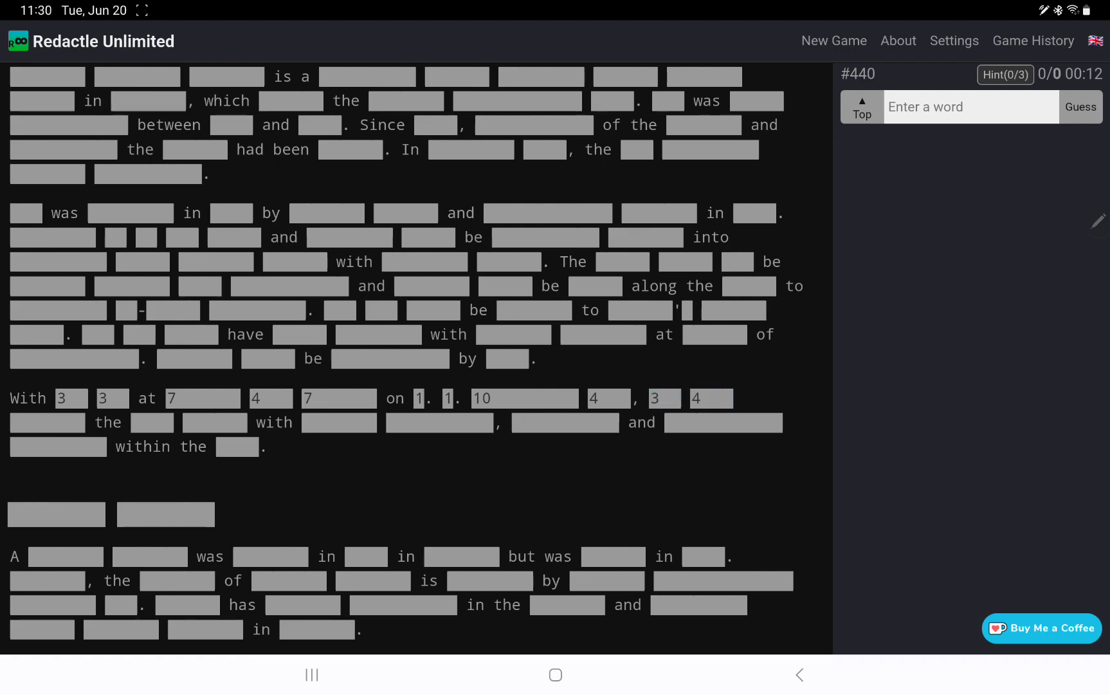
- Check a hidden word's letter count in one section's opening sentence and scroll on
{"action": "scroll", "scroll_direction": "down", "scroll_amount": 3}
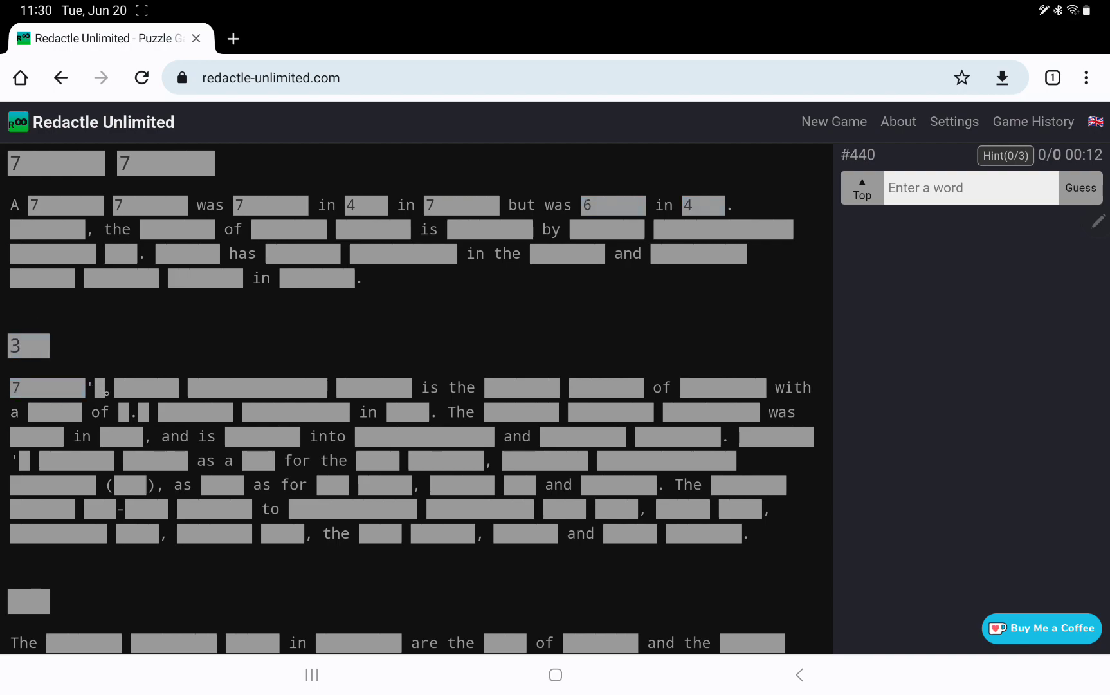
{"action": "left_click", "coordinate": [523, 388]}
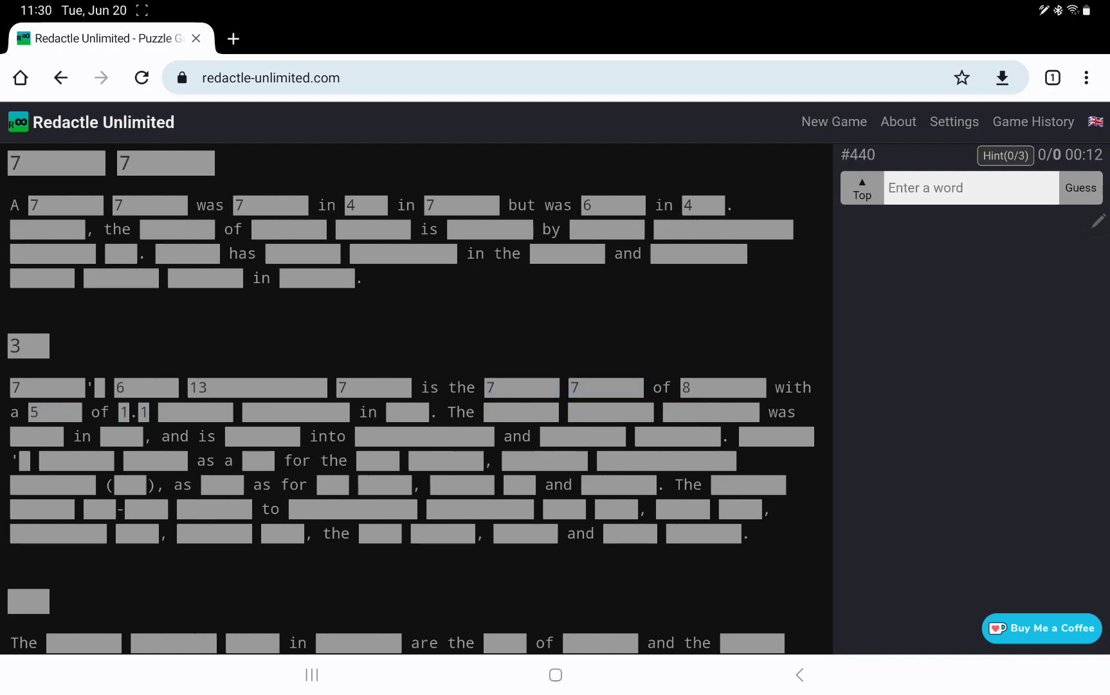
{"action": "scroll", "scroll_direction": "down", "scroll_amount": 3}
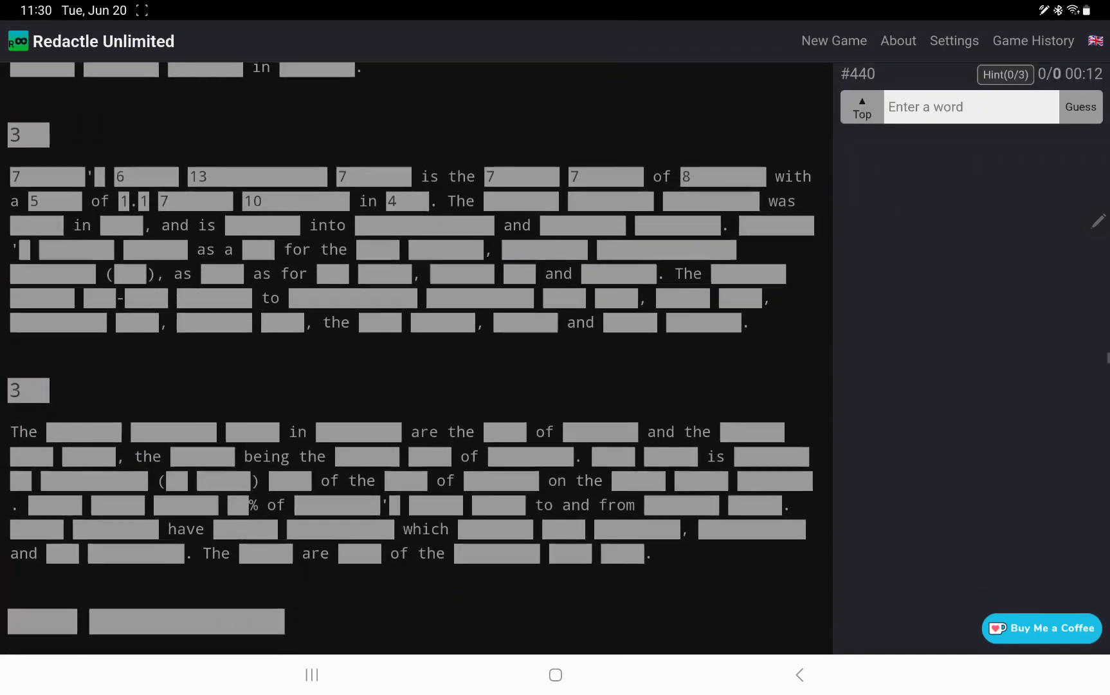
{"action": "scroll", "scroll_direction": "down", "scroll_amount": 3}
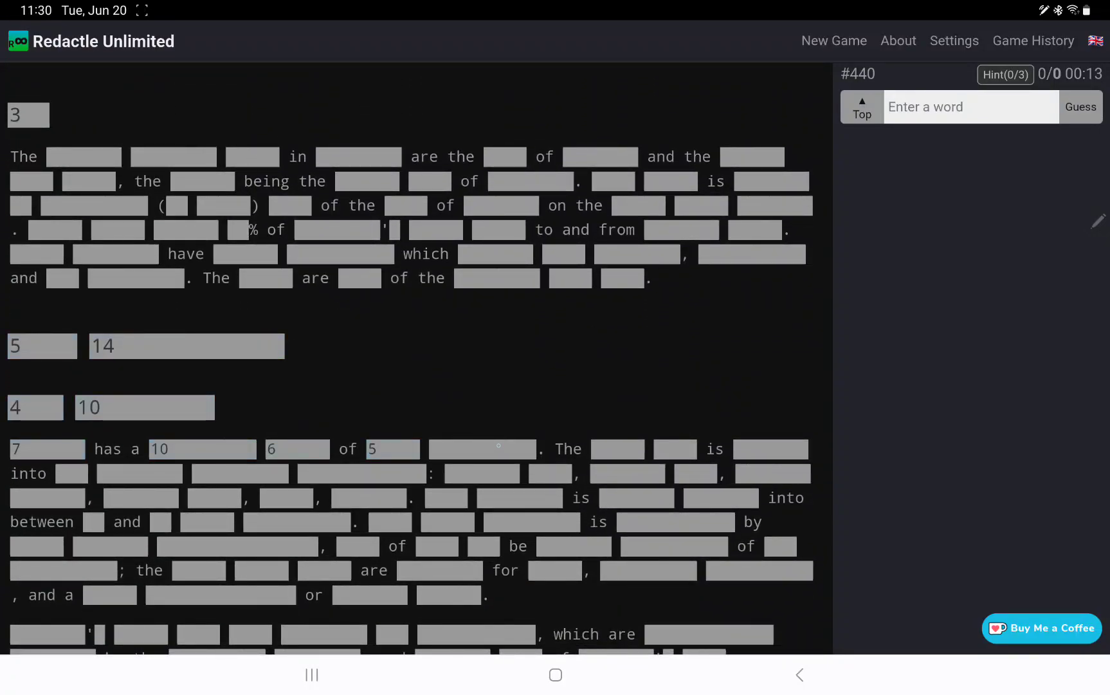
{"action": "scroll", "scroll_direction": "down", "scroll_amount": 3}
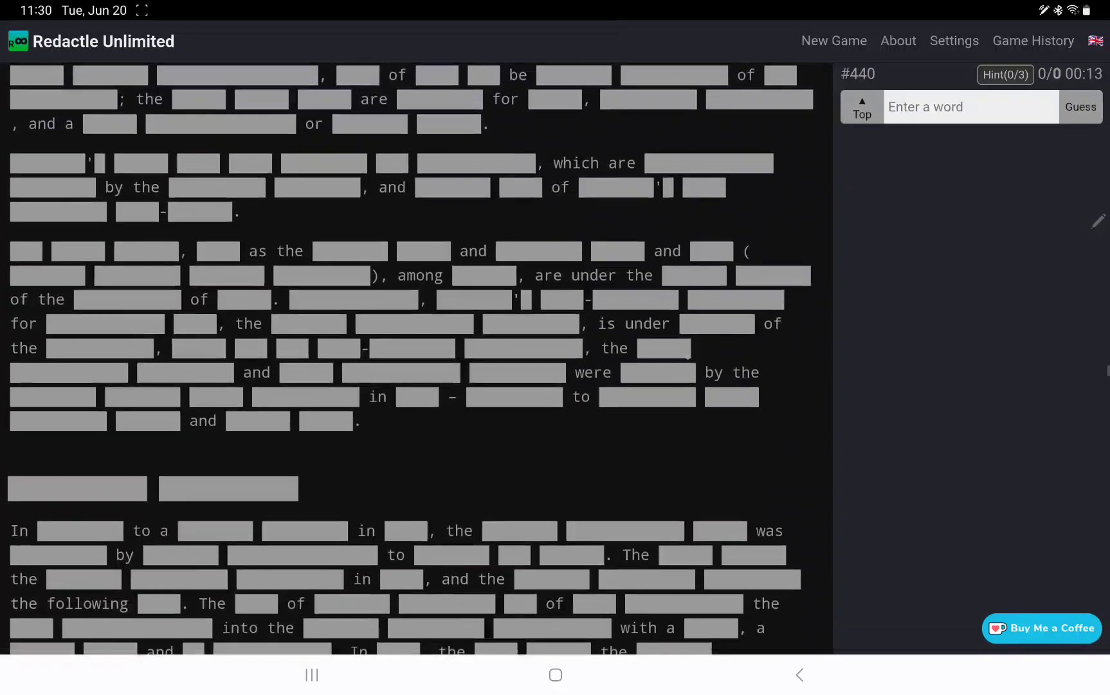
{"action": "scroll", "scroll_direction": "down", "scroll_amount": 3}
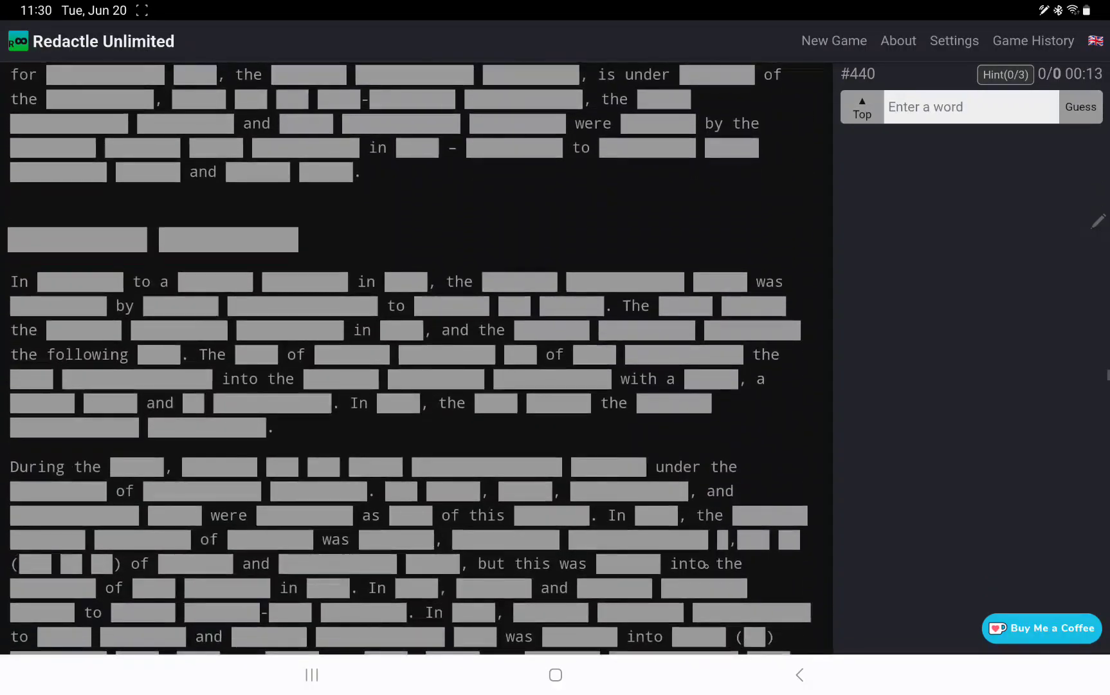
{"action": "scroll", "scroll_direction": "down", "scroll_amount": 3}
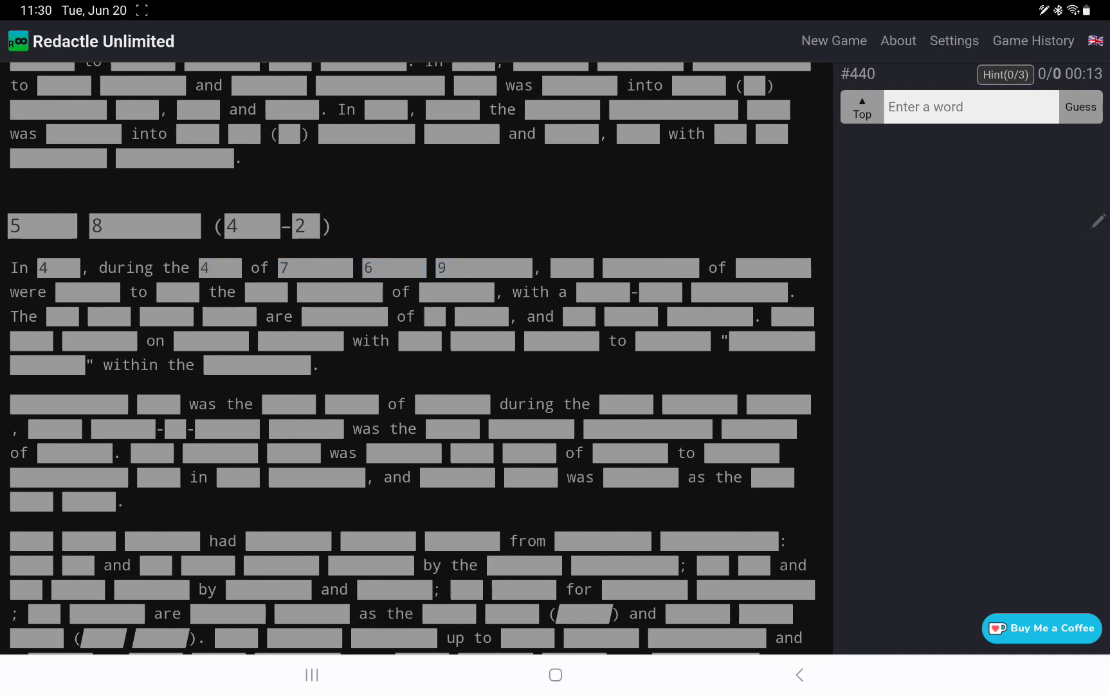
- Check another hidden word's length further down and scroll to the next heading
{"action": "left_click", "coordinate": [650, 267]}
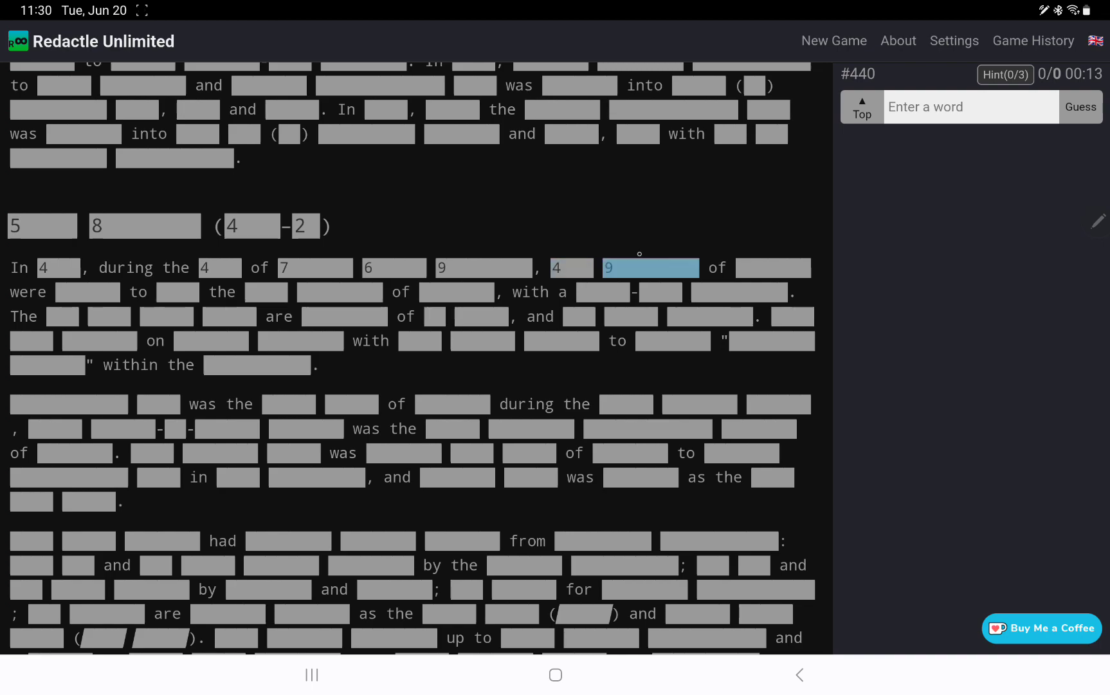
{"action": "scroll", "scroll_direction": "down", "scroll_amount": 3}
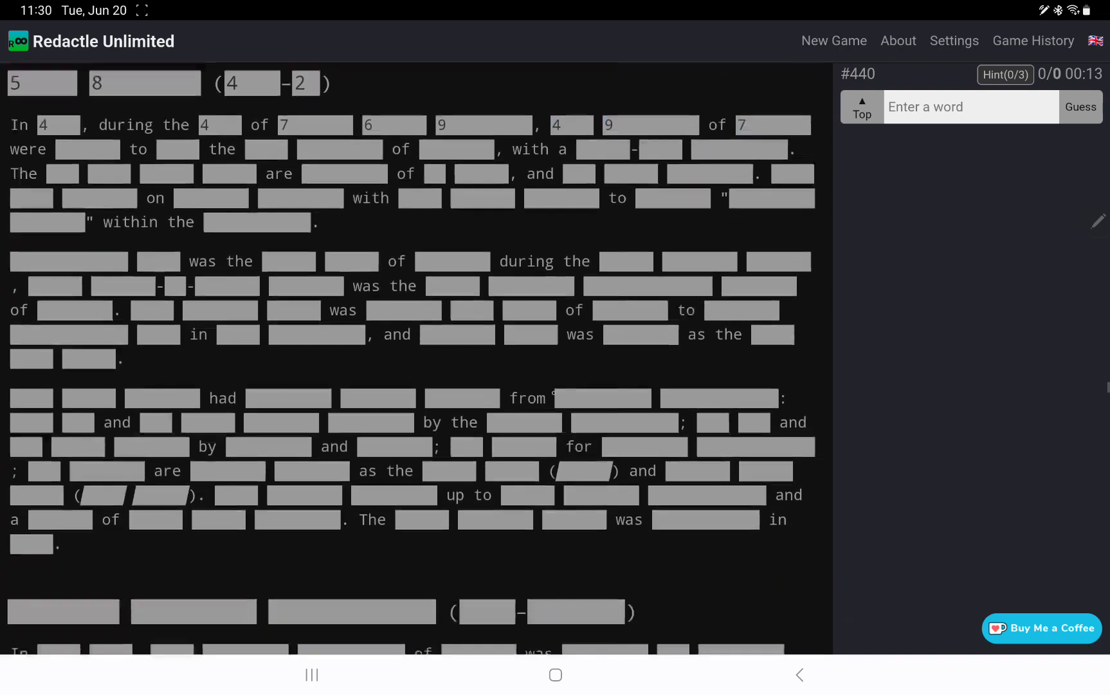
{"action": "scroll", "scroll_direction": "down", "scroll_amount": 3}
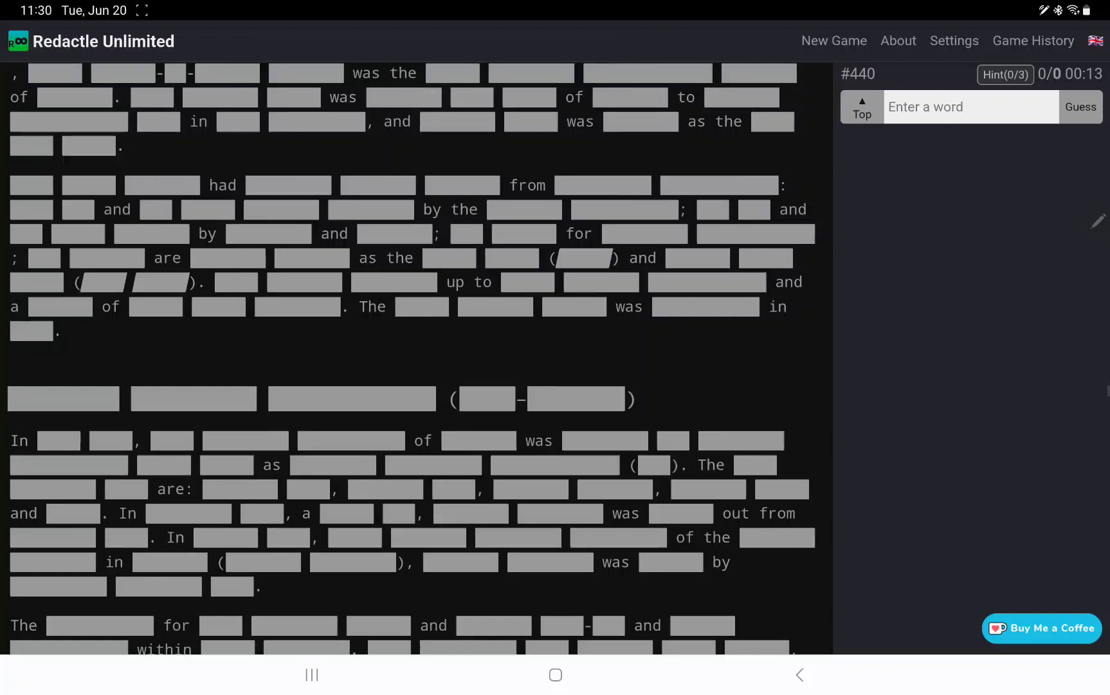
{"action": "scroll", "scroll_direction": "down", "scroll_amount": 3}
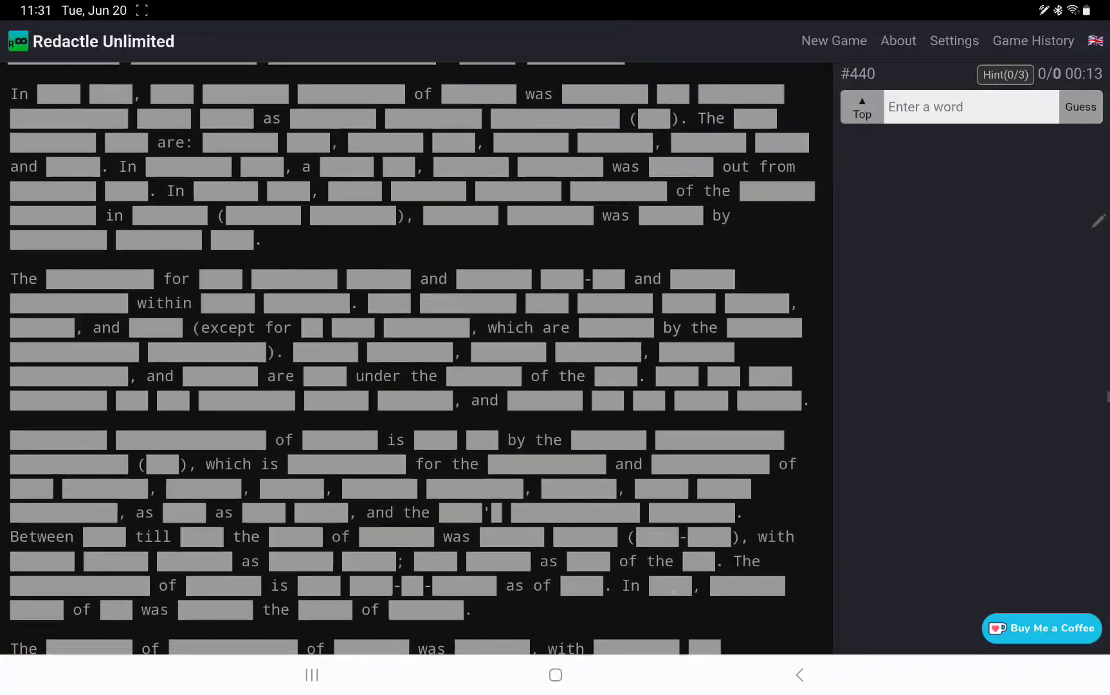
{"action": "scroll", "scroll_direction": "down", "scroll_amount": 3}
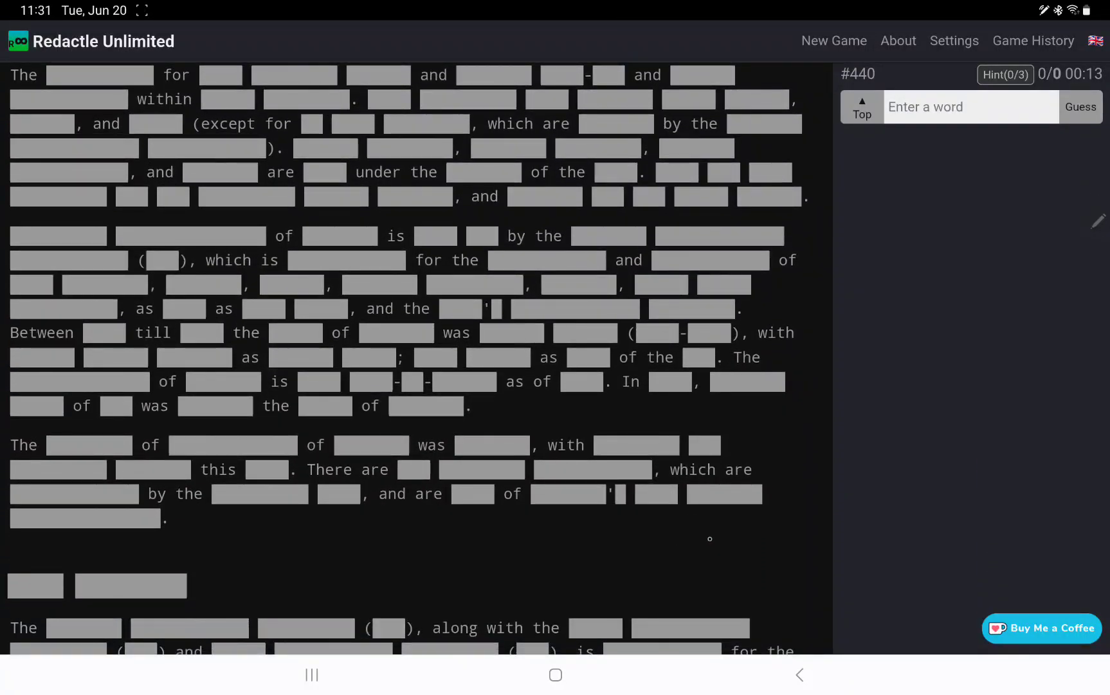
{"action": "scroll", "scroll_direction": "down", "scroll_amount": 3}
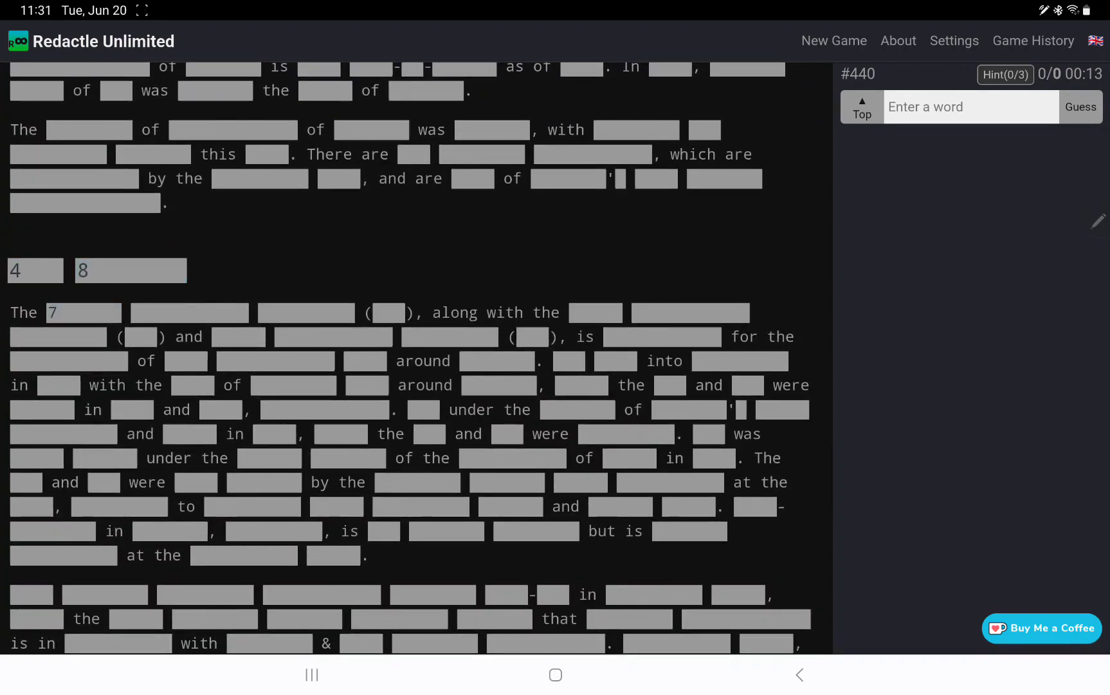
{"action": "scroll", "scroll_direction": "down", "scroll_amount": 3}
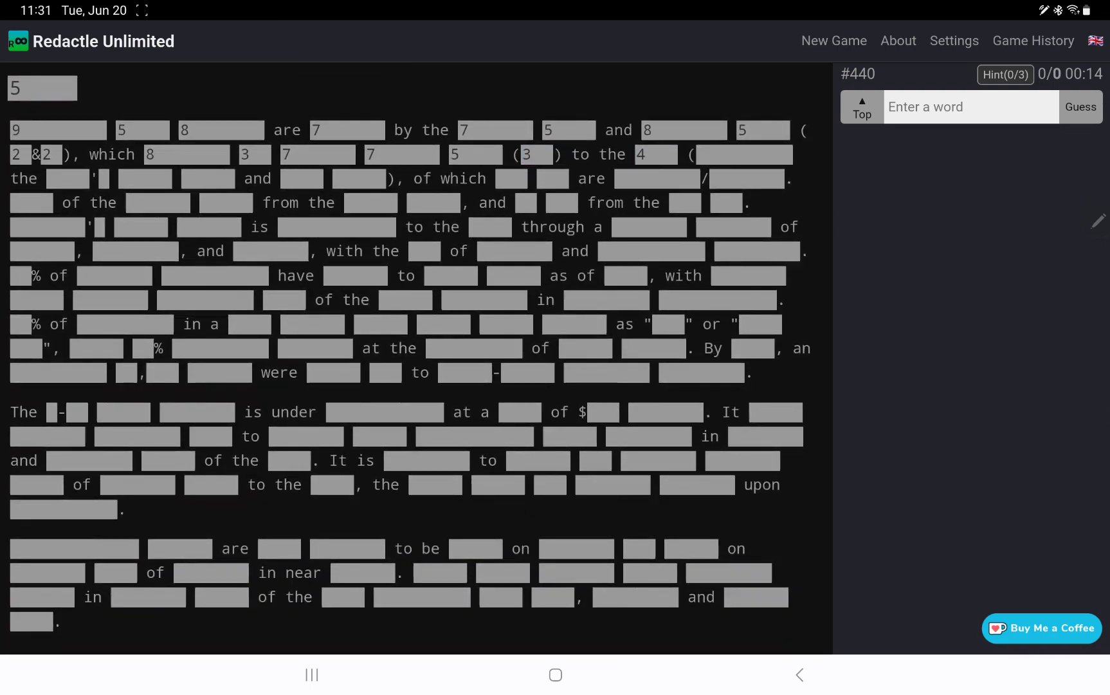
- Scroll down to the section with the eleven-letter heading
{"action": "scroll", "scroll_direction": "down", "scroll_amount": 3}
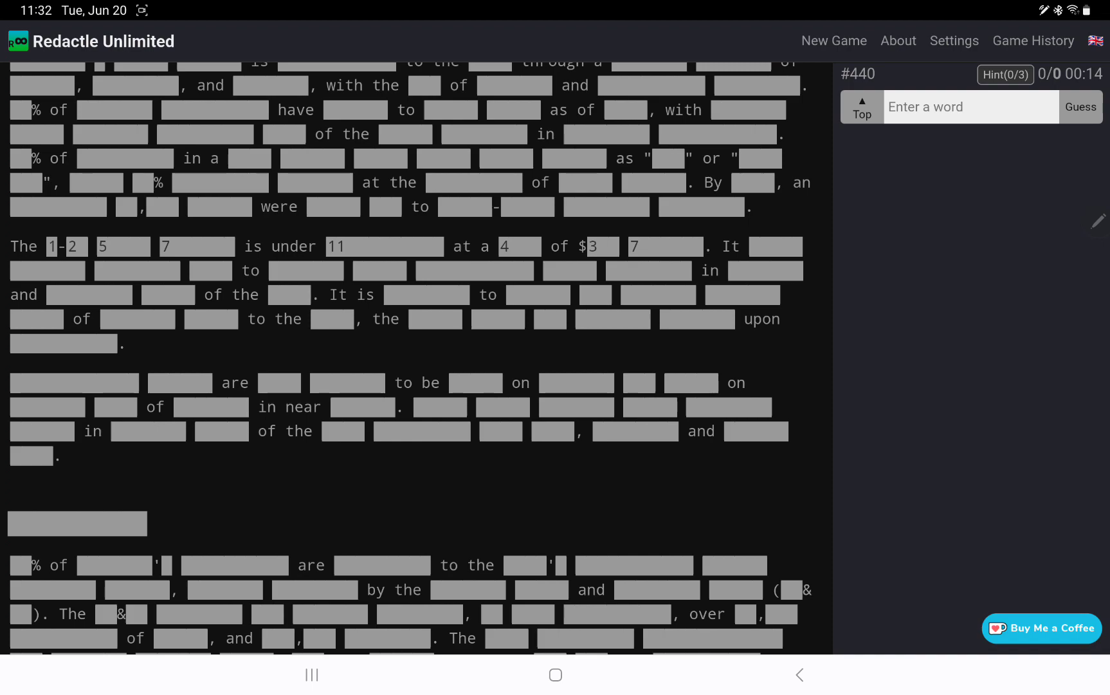
{"action": "scroll", "scroll_direction": "down", "scroll_amount": 3}
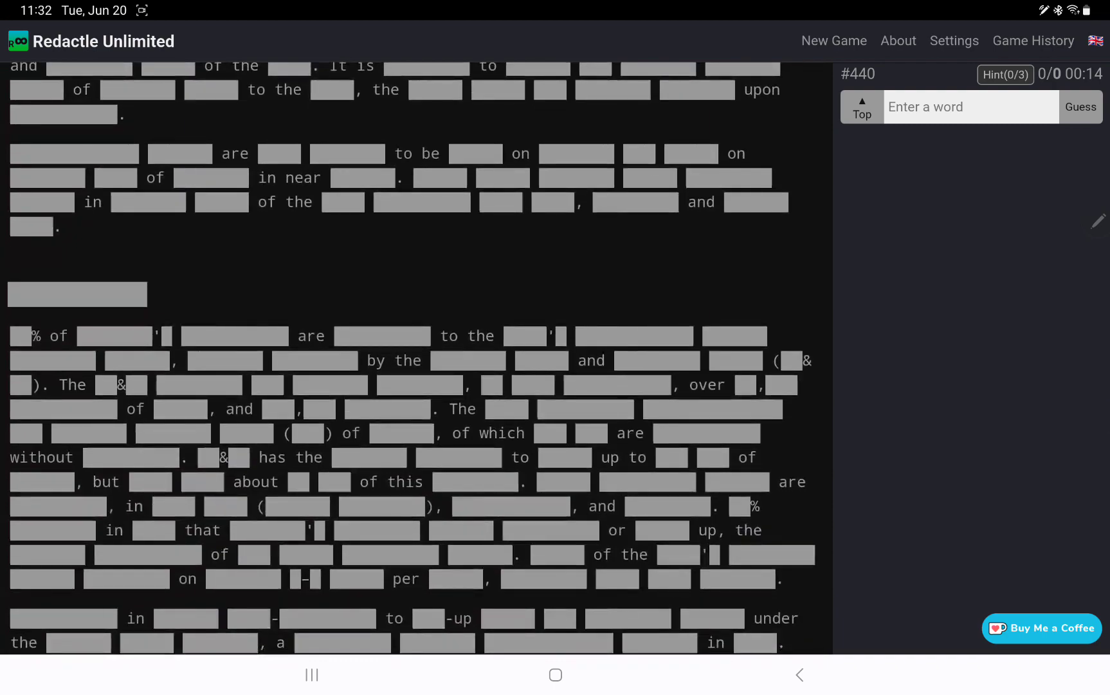
{"action": "scroll", "scroll_direction": "down", "scroll_amount": 3}
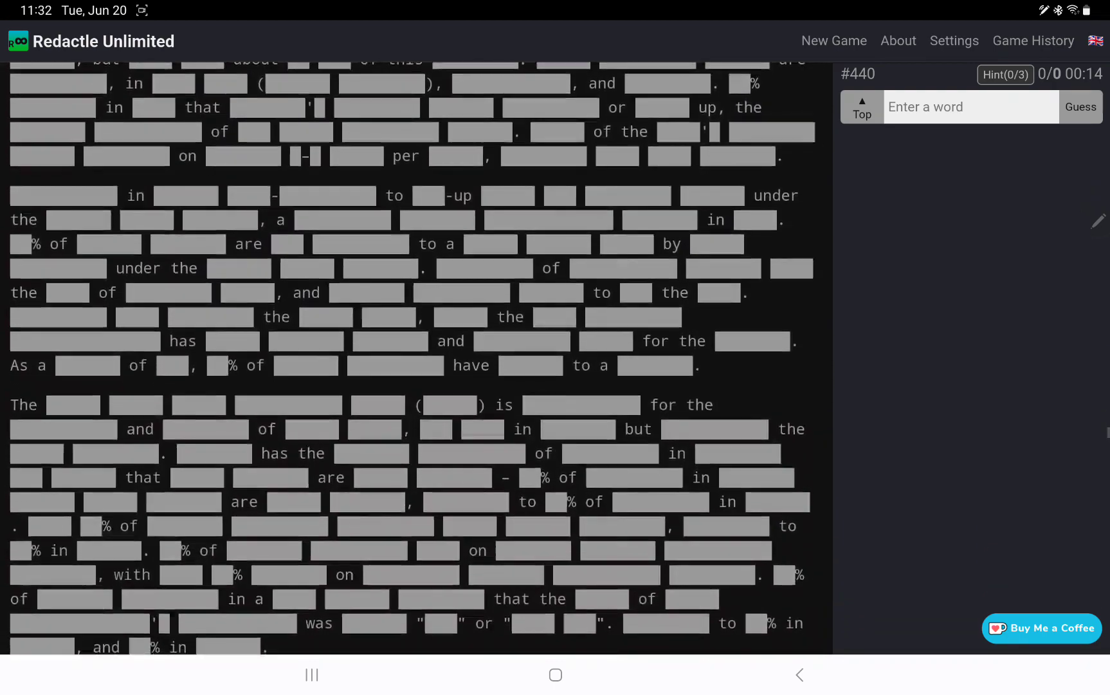
{"action": "scroll", "scroll_direction": "down", "scroll_amount": 3}
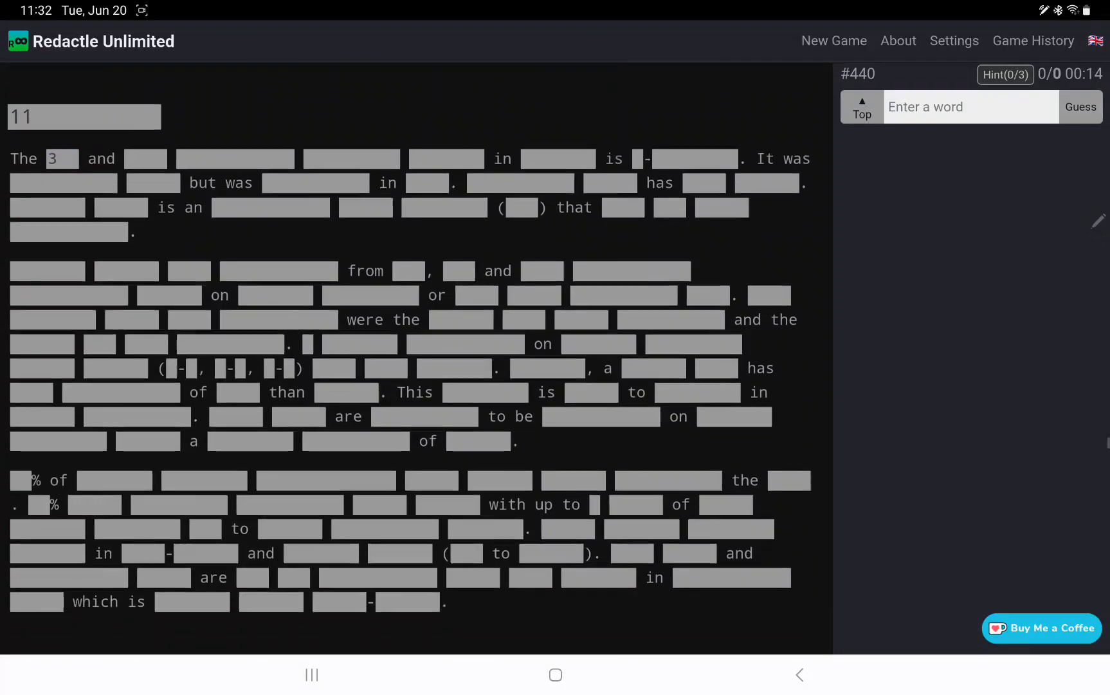
{"action": "scroll", "scroll_direction": "down", "scroll_amount": 3}
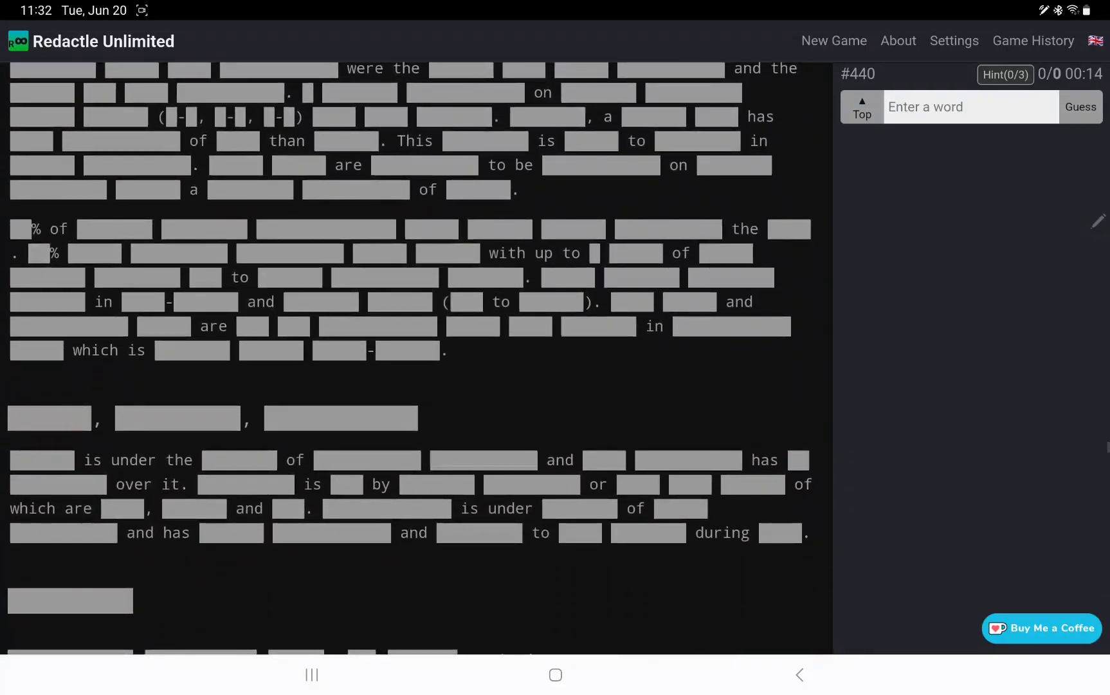
{"action": "scroll", "scroll_direction": "down", "scroll_amount": 3}
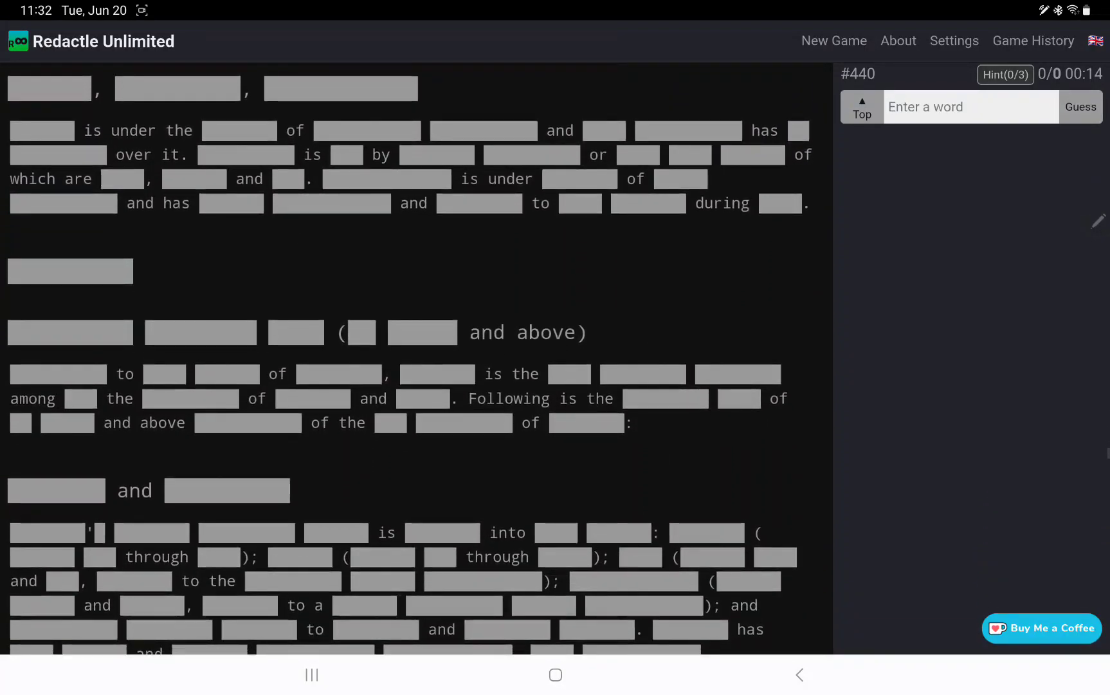
{"action": "scroll", "scroll_direction": "down", "scroll_amount": 3}
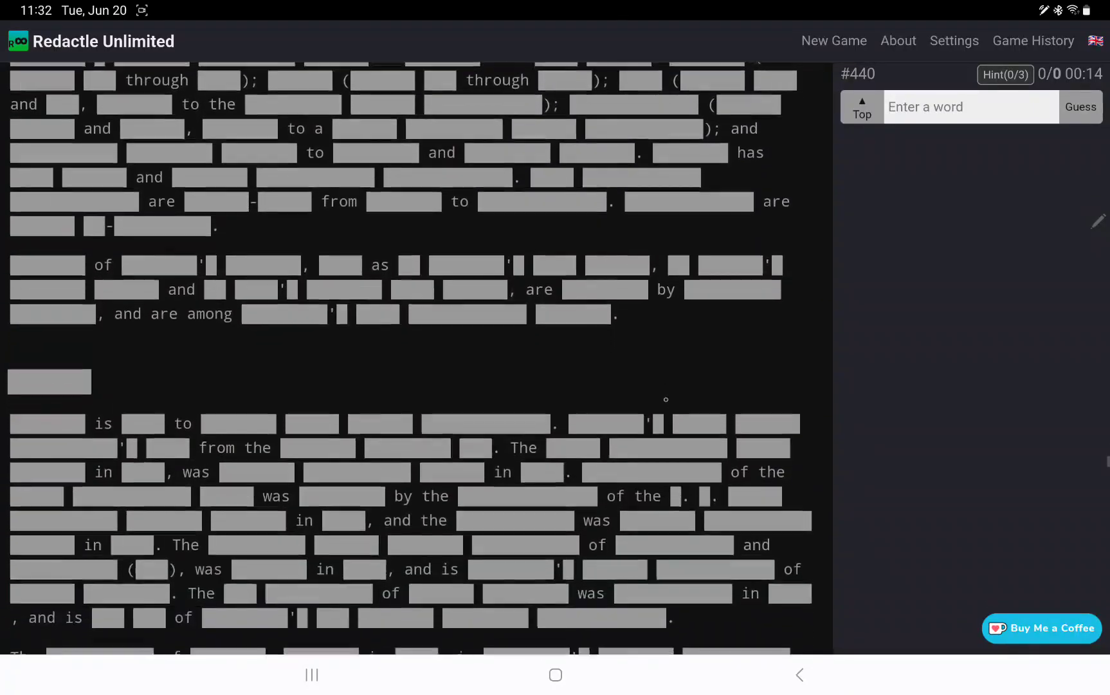
{"action": "scroll", "scroll_direction": "down", "scroll_amount": 3}
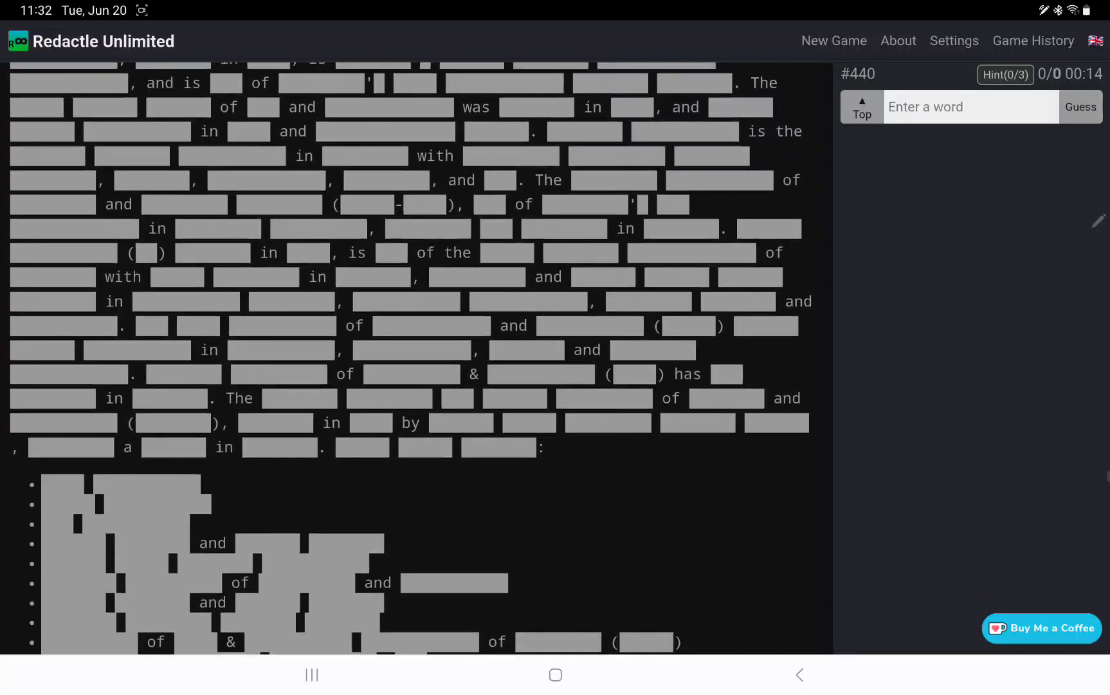
{"action": "scroll", "scroll_direction": "down", "scroll_amount": 3}
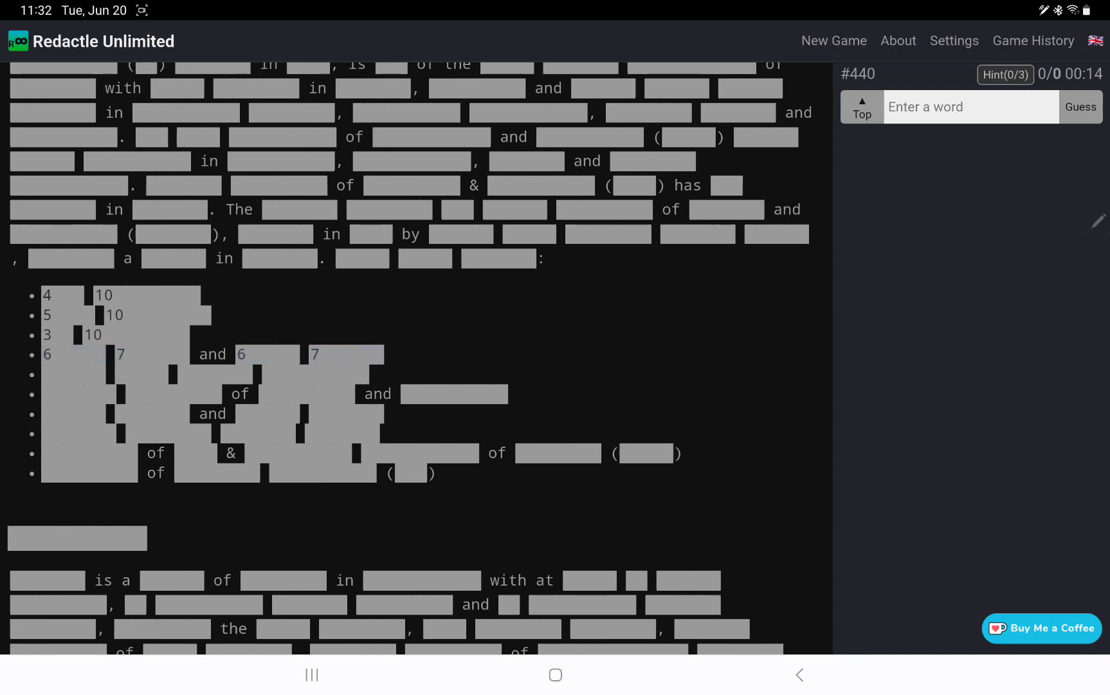
{"action": "scroll", "scroll_direction": "down", "scroll_amount": 3}
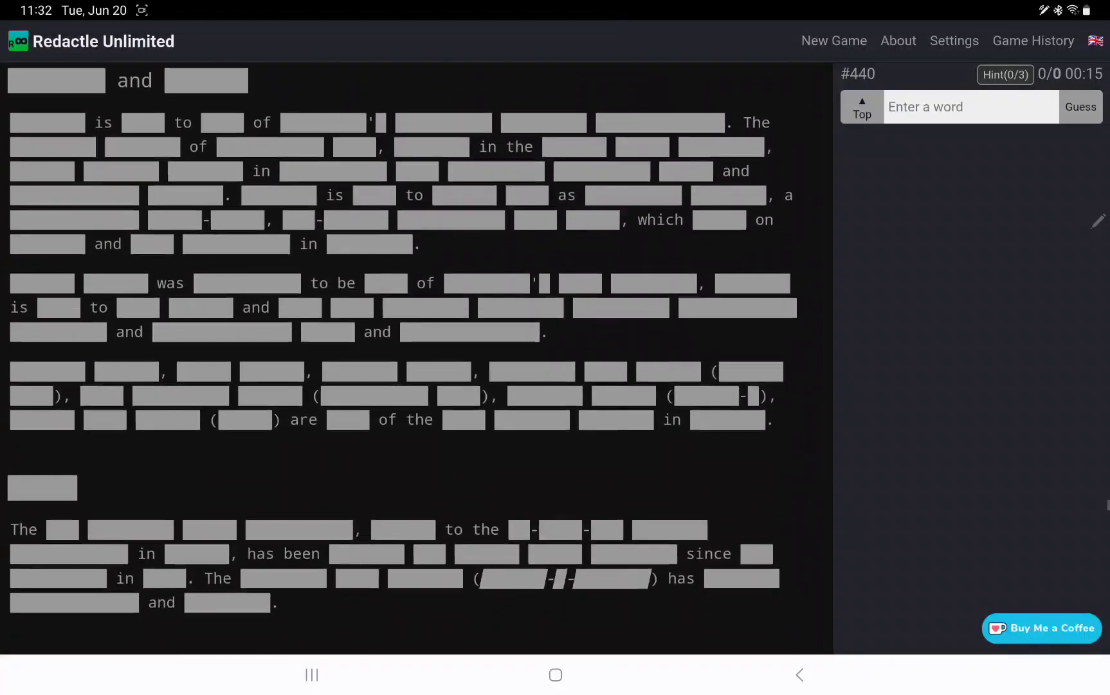
{"action": "scroll", "scroll_direction": "down", "scroll_amount": 3}
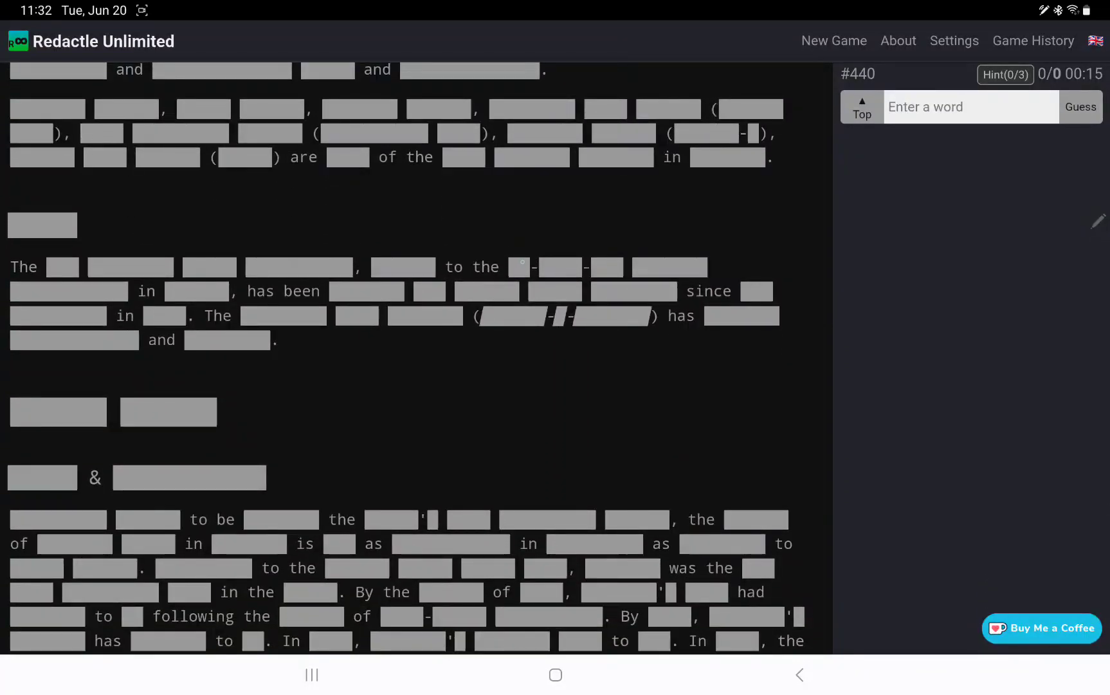
{"action": "scroll", "scroll_direction": "down", "scroll_amount": 3}
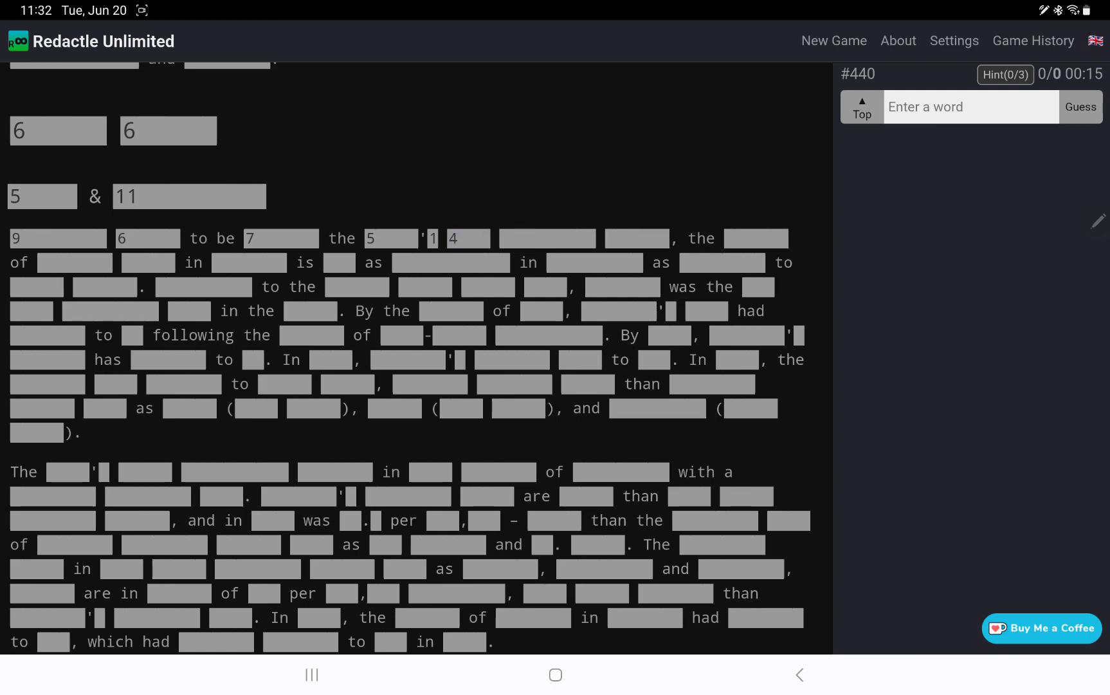
{"action": "scroll", "scroll_direction": "down", "scroll_amount": 3}
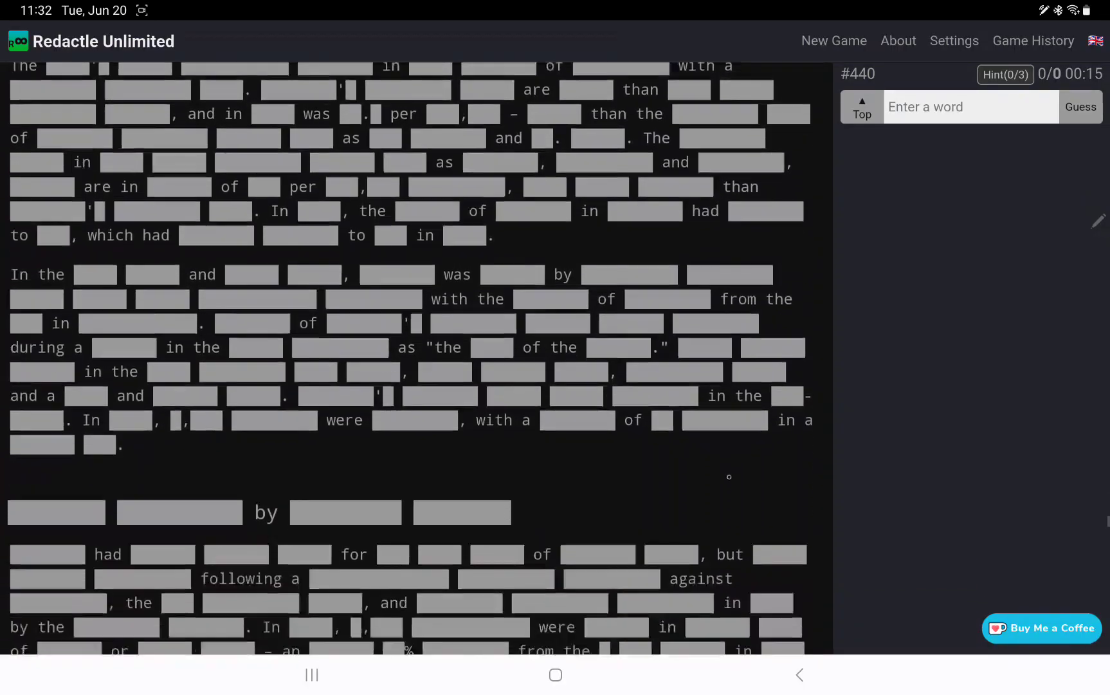
{"action": "scroll", "scroll_direction": "down", "scroll_amount": 3}
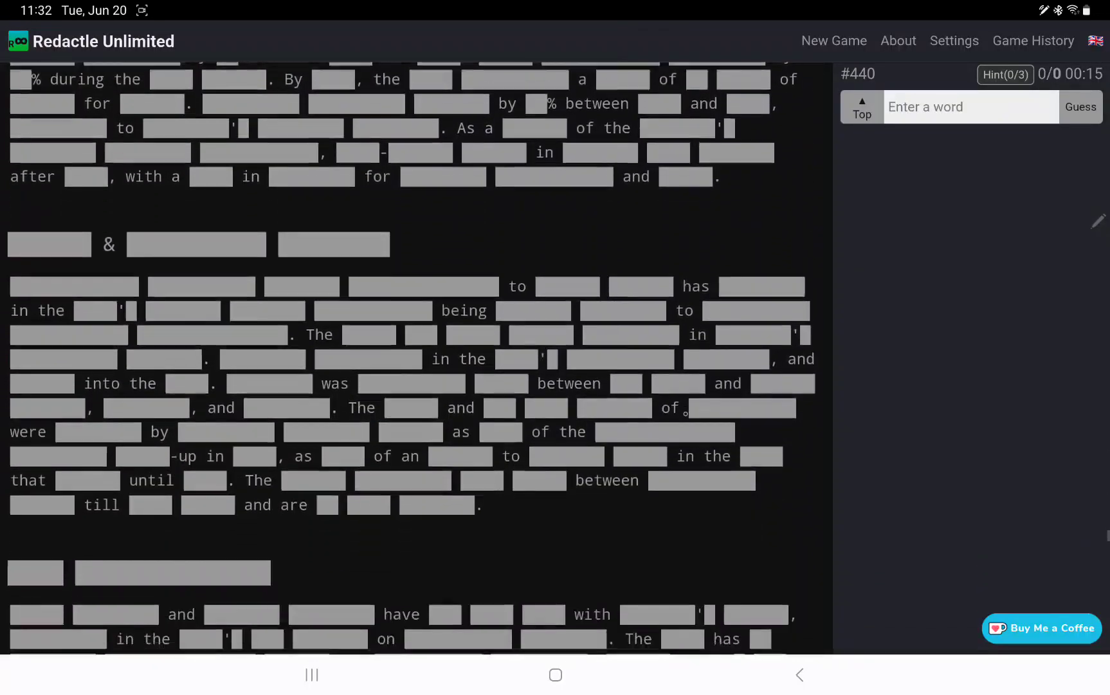
{"action": "scroll", "scroll_direction": "down", "scroll_amount": 3}
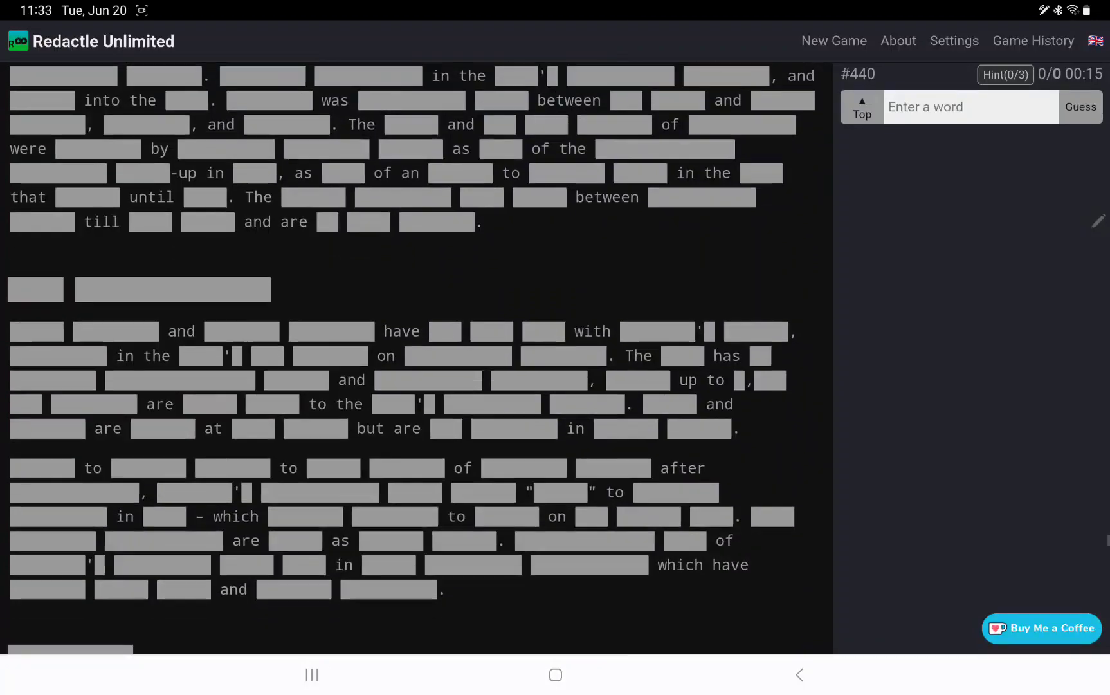
{"action": "scroll", "scroll_direction": "down", "scroll_amount": 3}
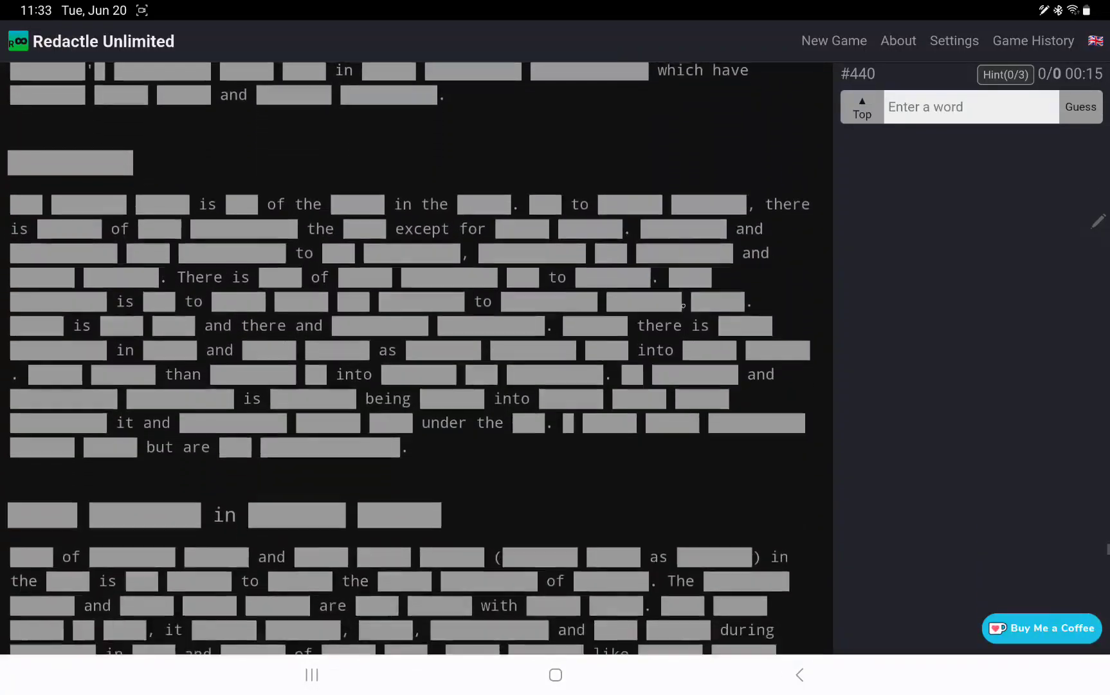
{"action": "scroll", "scroll_direction": "down", "scroll_amount": 3}
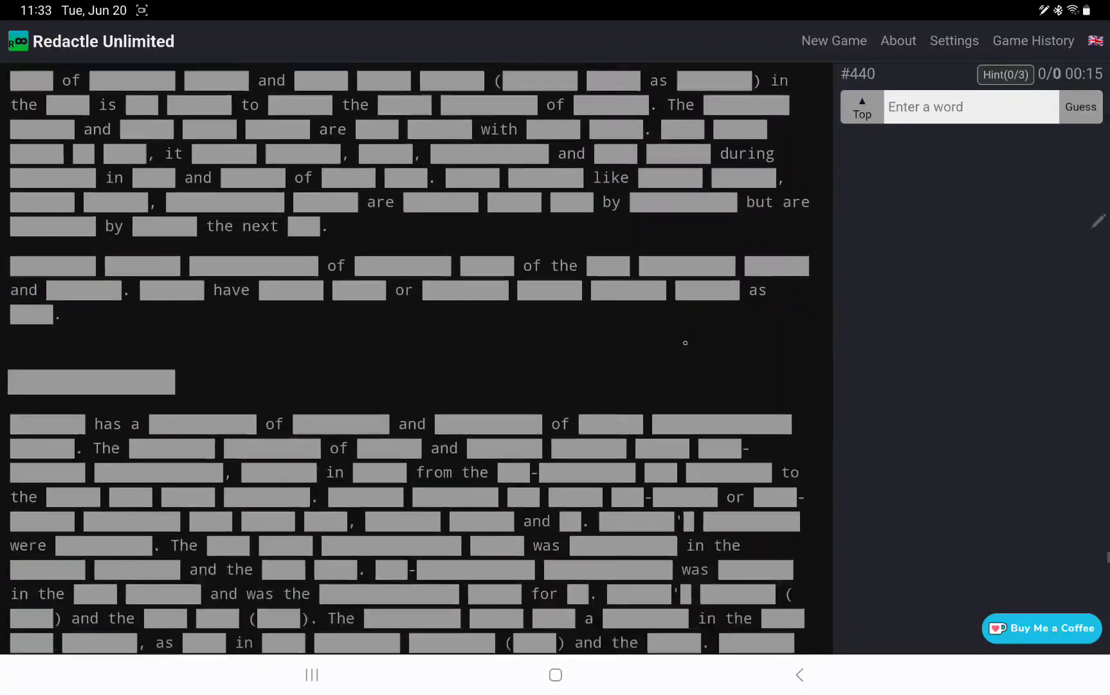
{"action": "scroll", "scroll_direction": "down", "scroll_amount": 3}
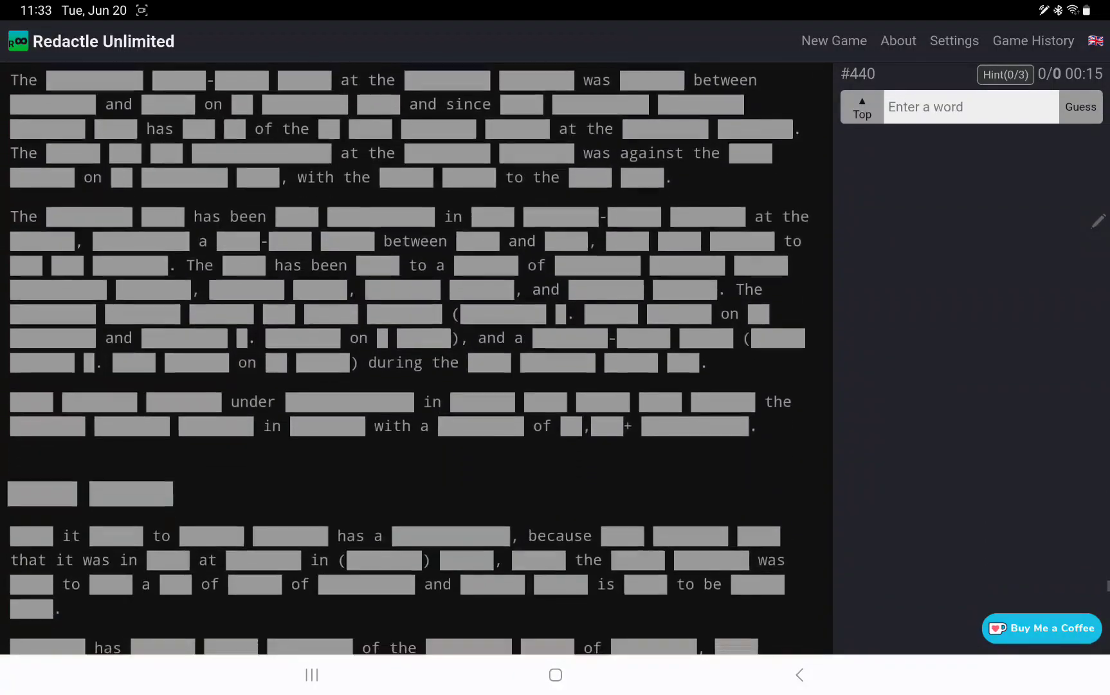
{"action": "scroll", "scroll_direction": "down", "scroll_amount": 3}
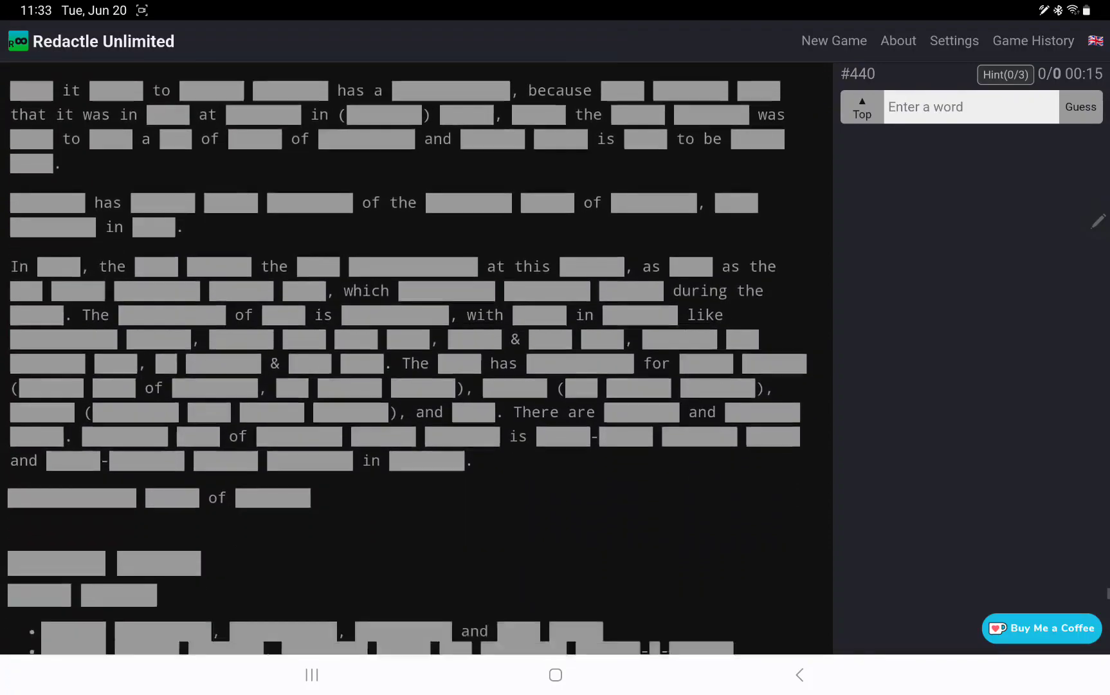
{"action": "scroll", "scroll_direction": "down", "scroll_amount": 3}
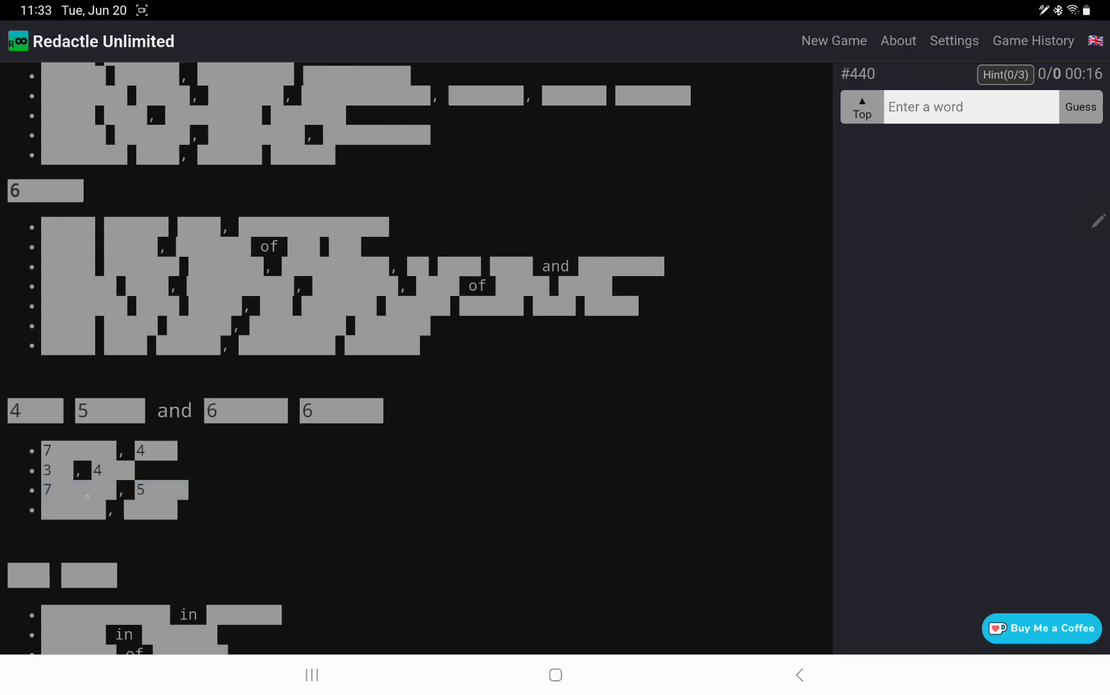
{"action": "scroll", "scroll_direction": "down", "scroll_amount": 3}
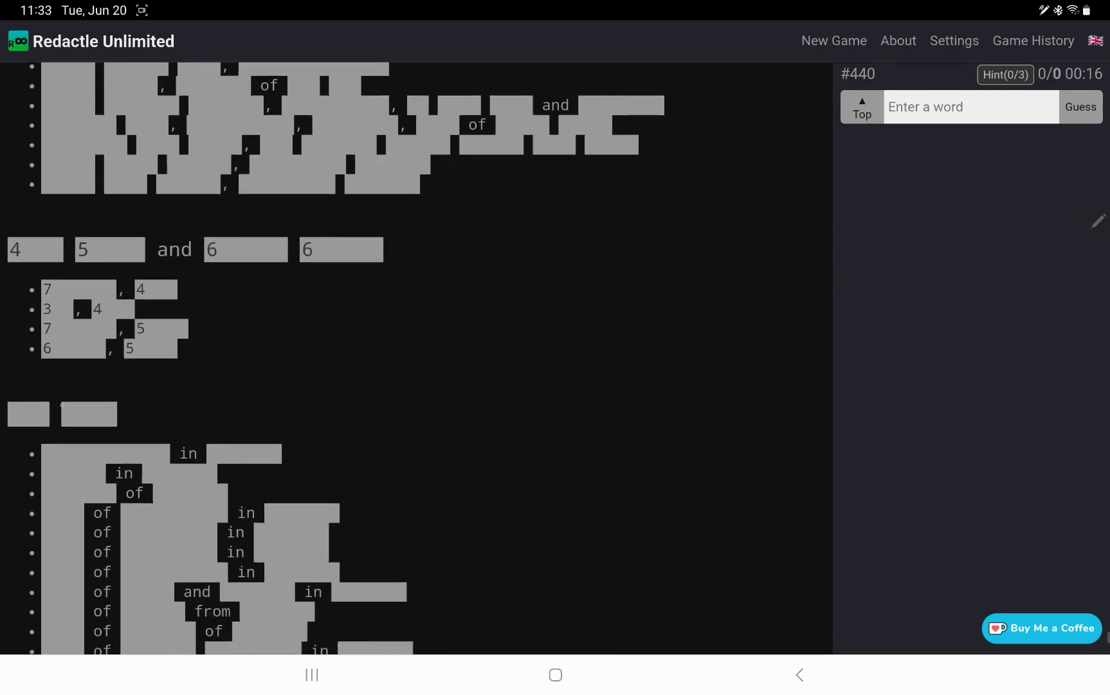
{"action": "scroll", "scroll_direction": "down", "scroll_amount": 3}
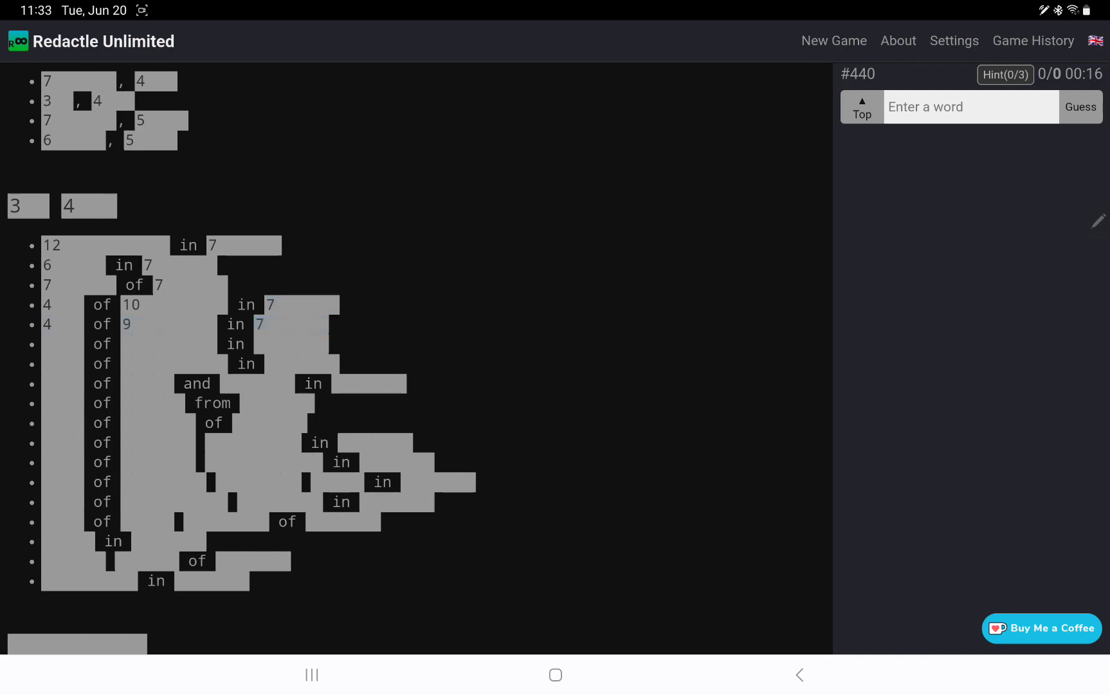
{"action": "scroll", "scroll_direction": "down", "scroll_amount": 3}
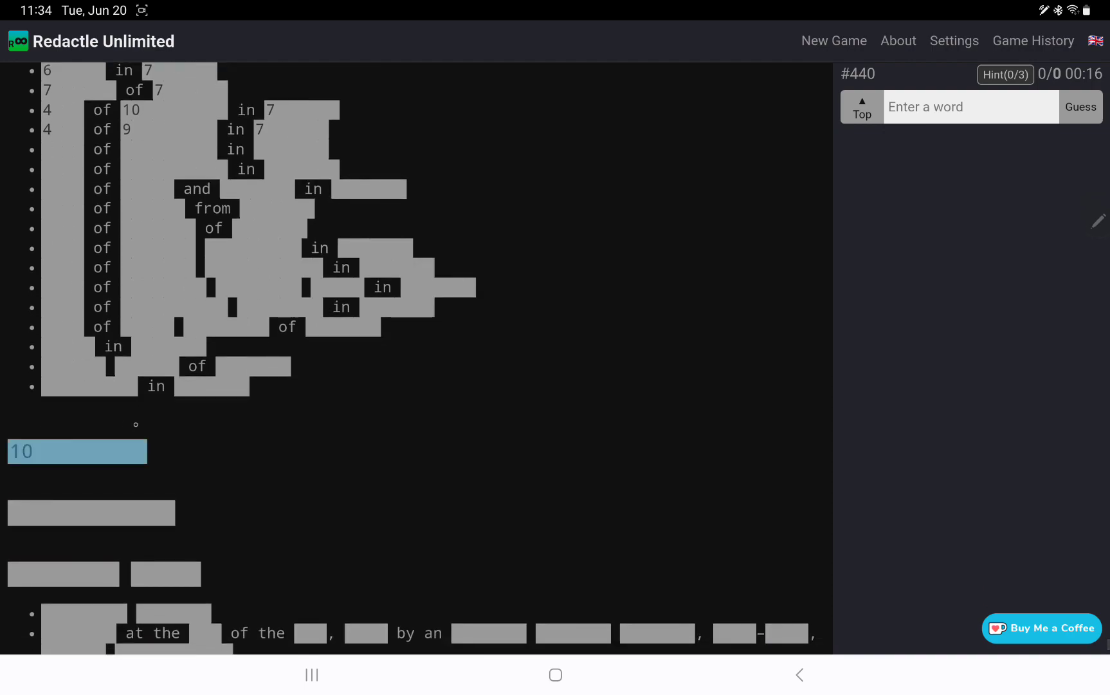
{"action": "scroll", "scroll_direction": "down", "scroll_amount": 3}
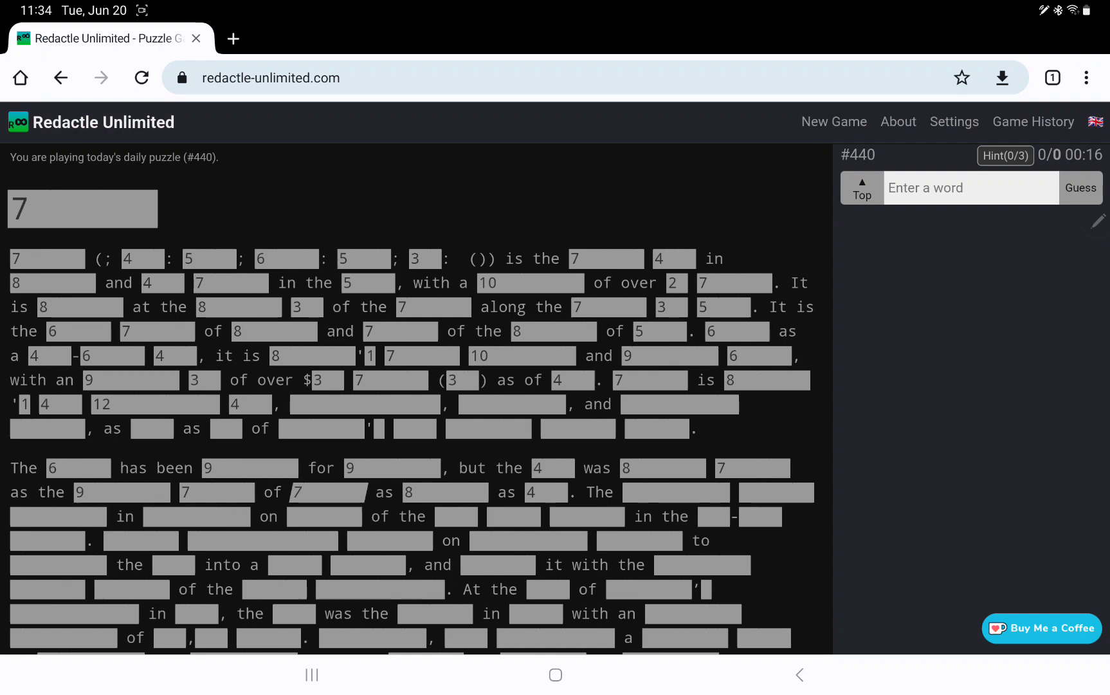
- Guess city (167 matches) and de (1 match), scrolling to see the revealed words
{"action": "type", "text": "city"}
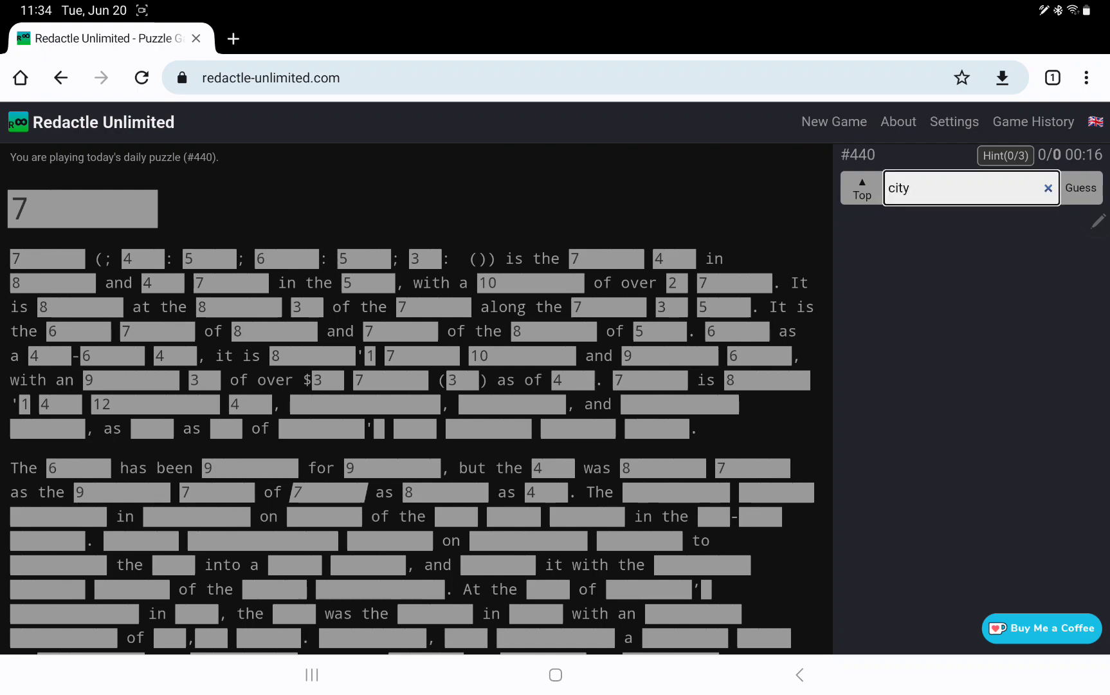
{"action": "left_click", "coordinate": [1080, 188]}
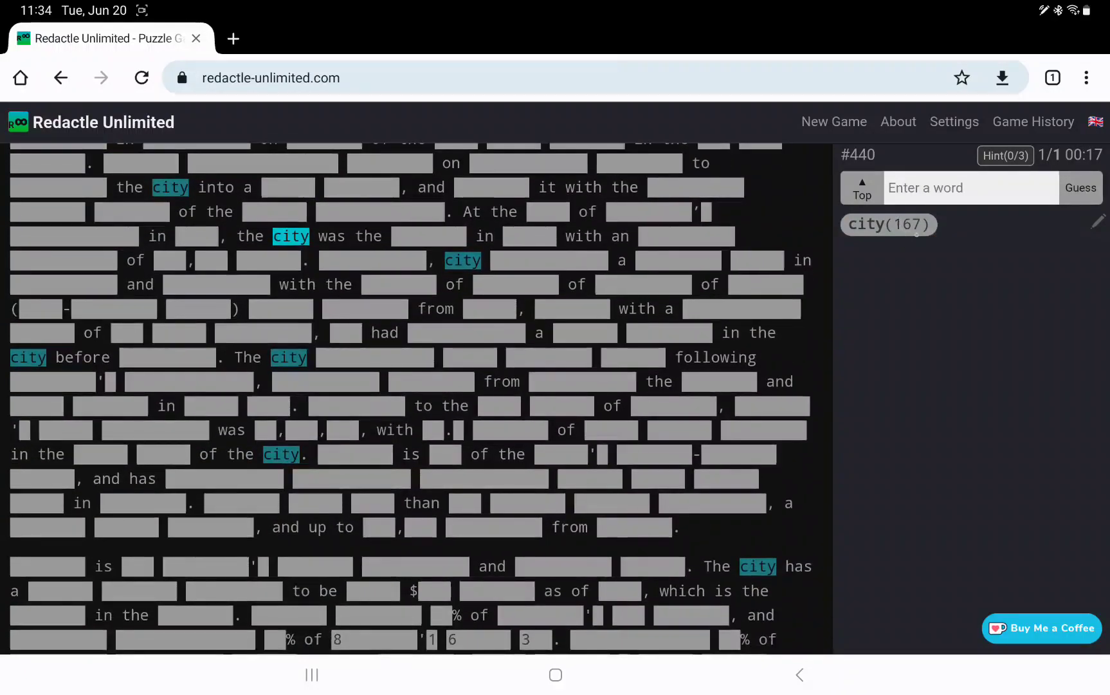
{"action": "scroll", "scroll_direction": "down", "scroll_amount": 3}
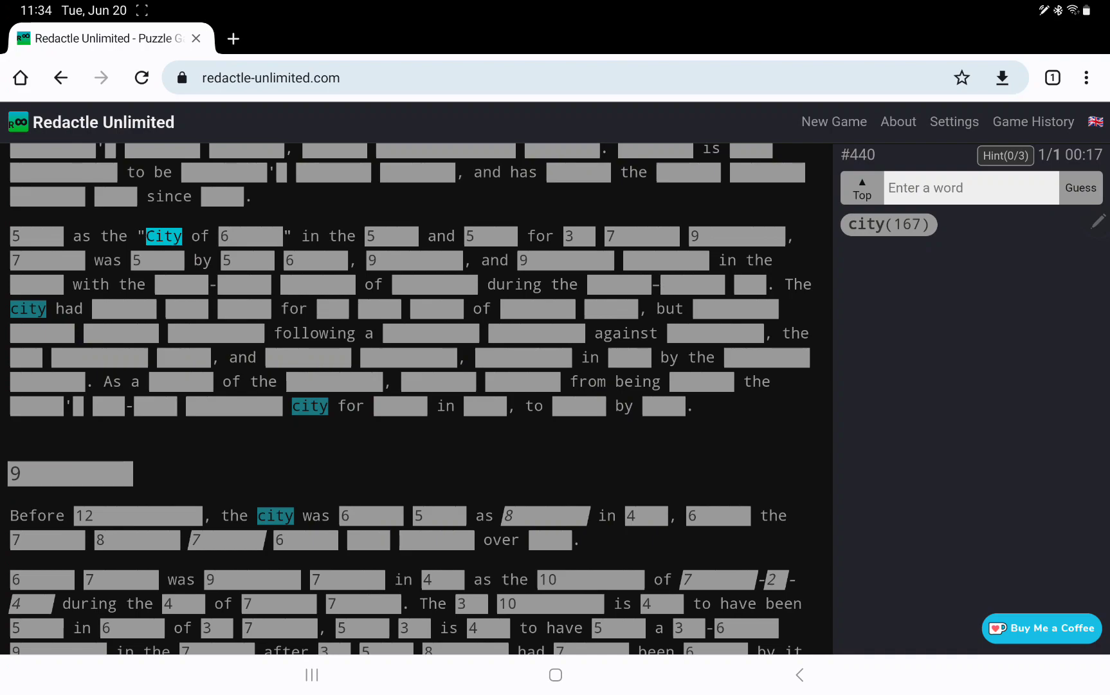
{"action": "scroll", "scroll_direction": "down", "scroll_amount": 3}
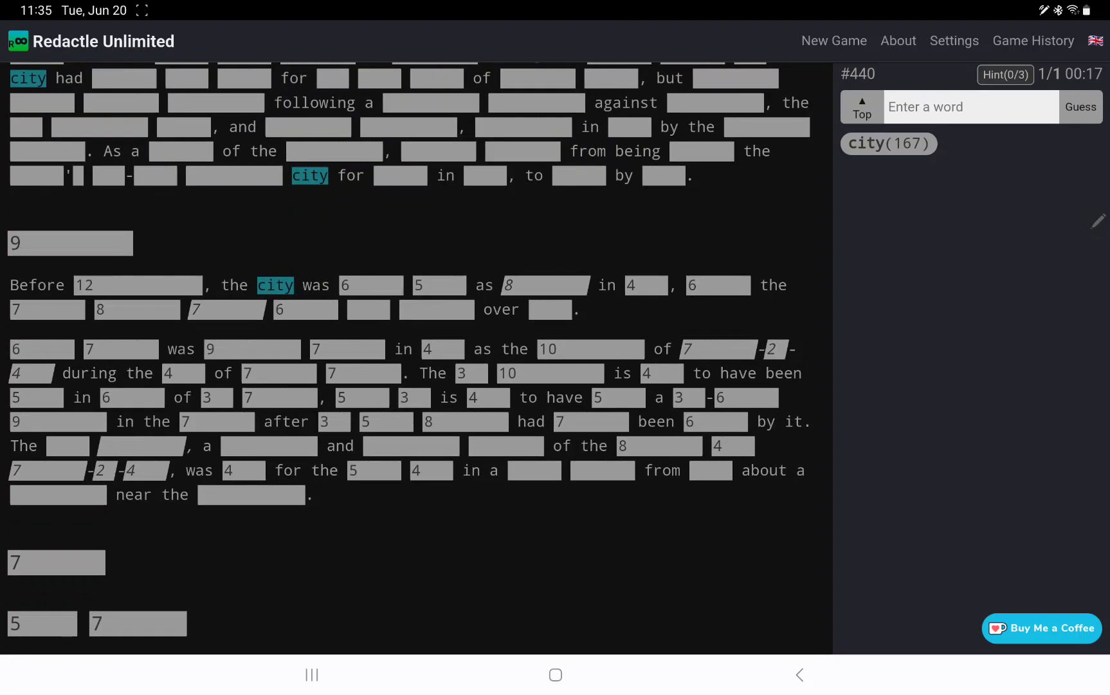
{"action": "type", "text": "de"}
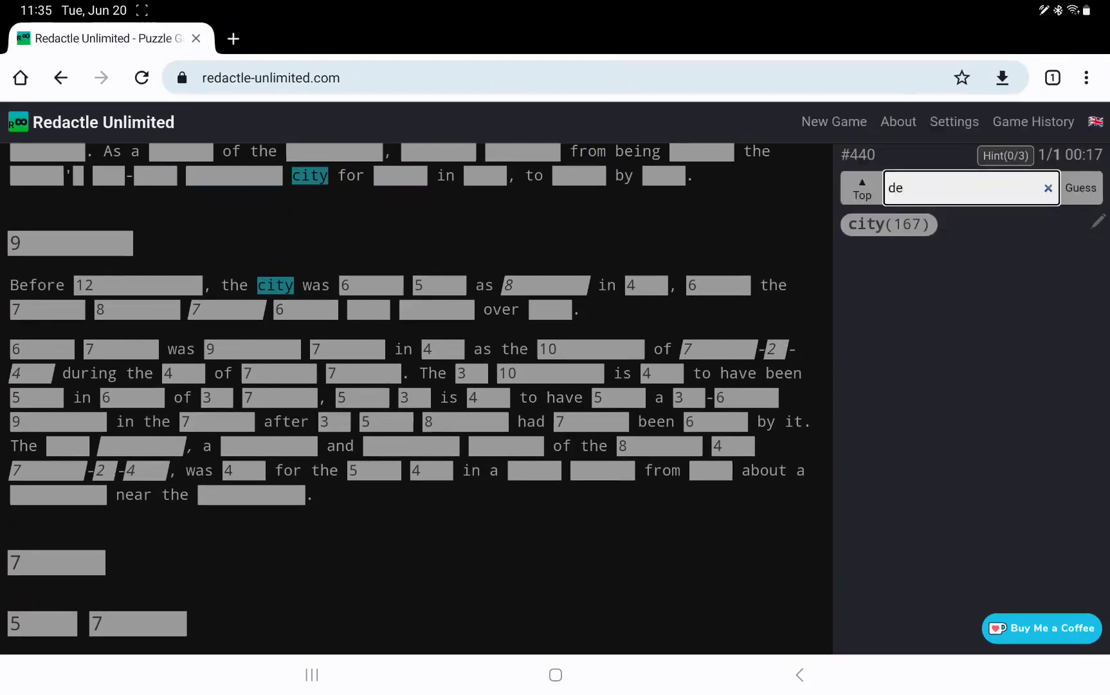
{"action": "left_click", "coordinate": [1079, 188]}
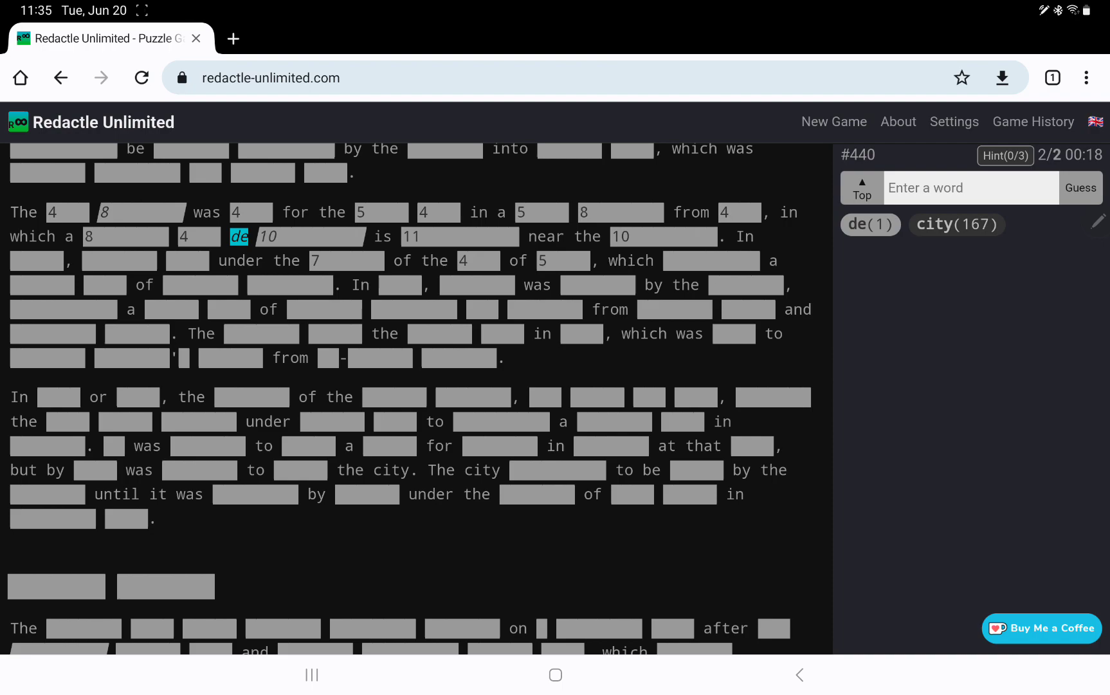
- Guess du, spanish and french, which match nothing
{"action": "type", "text": "du"}
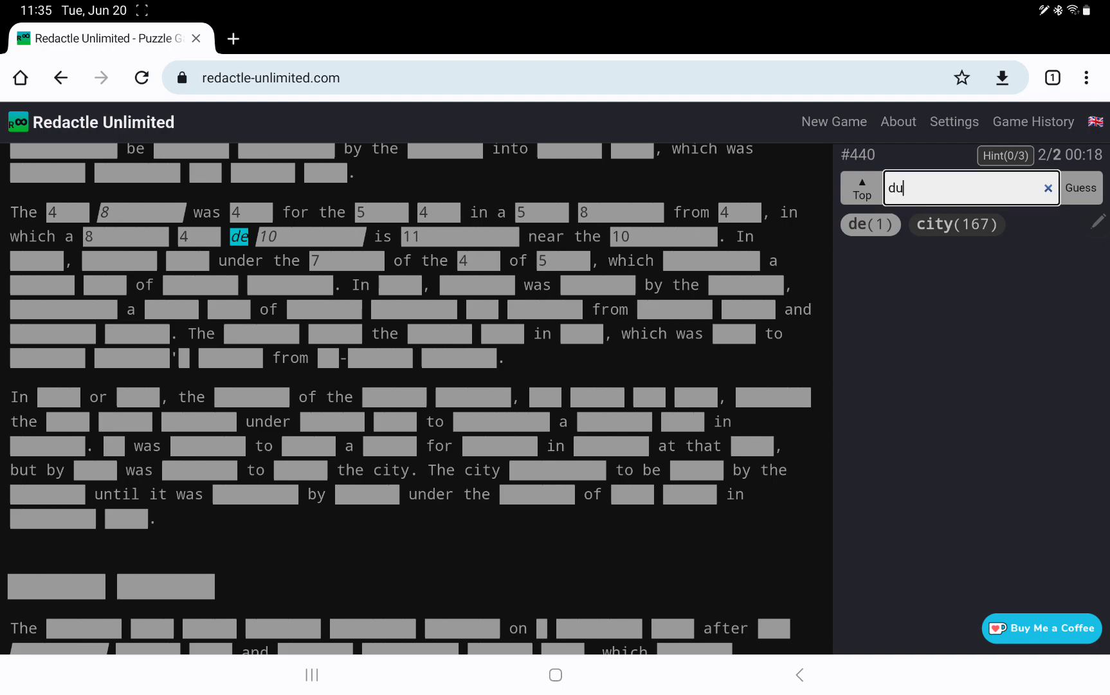
{"action": "left_click", "coordinate": [1080, 188]}
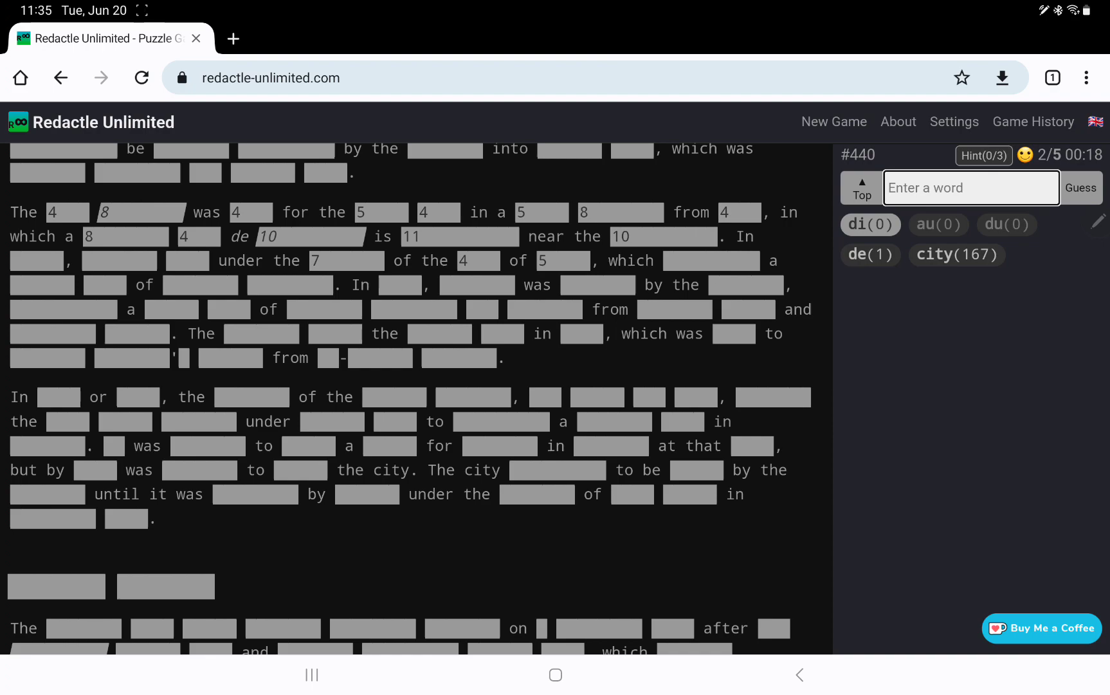
{"action": "type", "text": "spanish"}
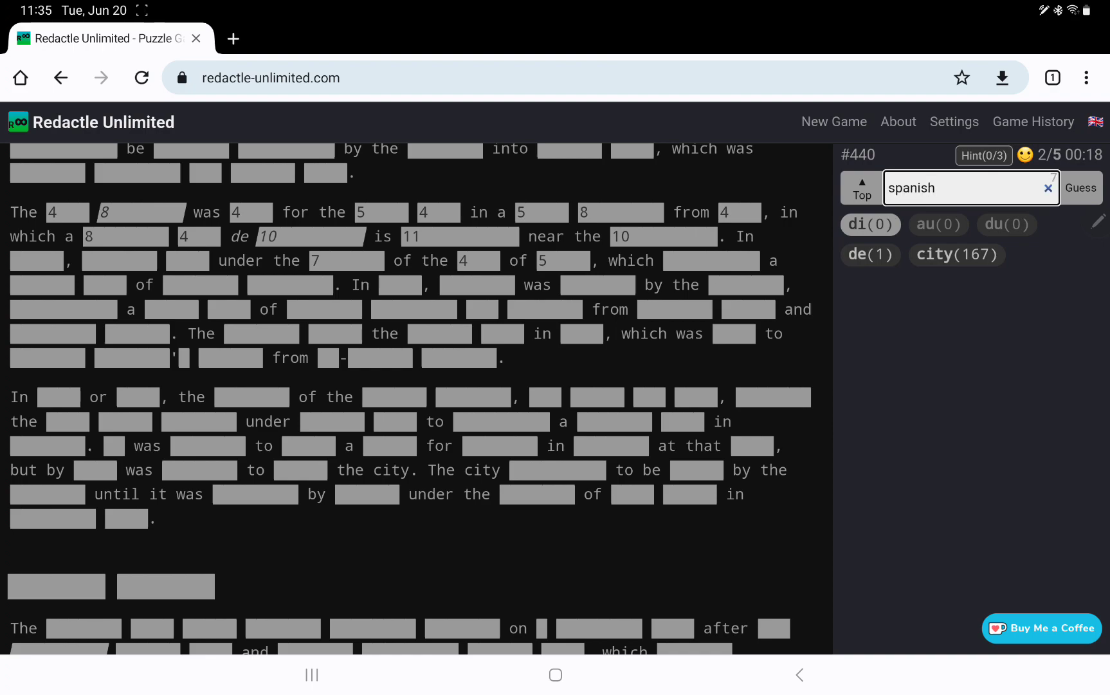
{"action": "left_click", "coordinate": [1080, 188]}
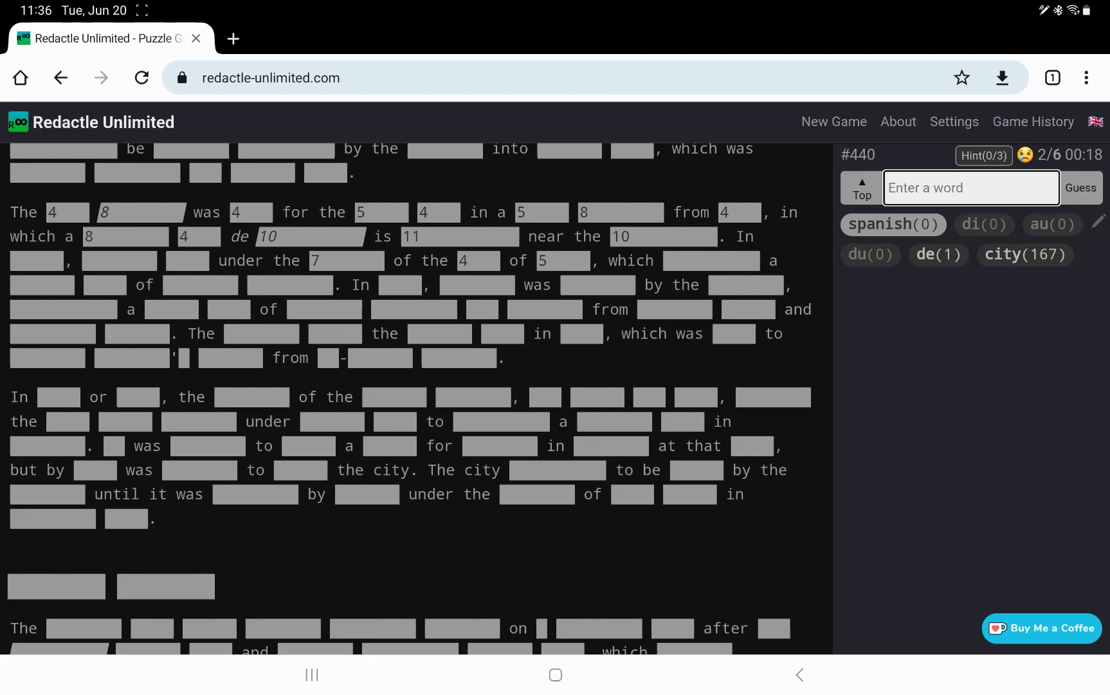
{"action": "type", "text": "french"}
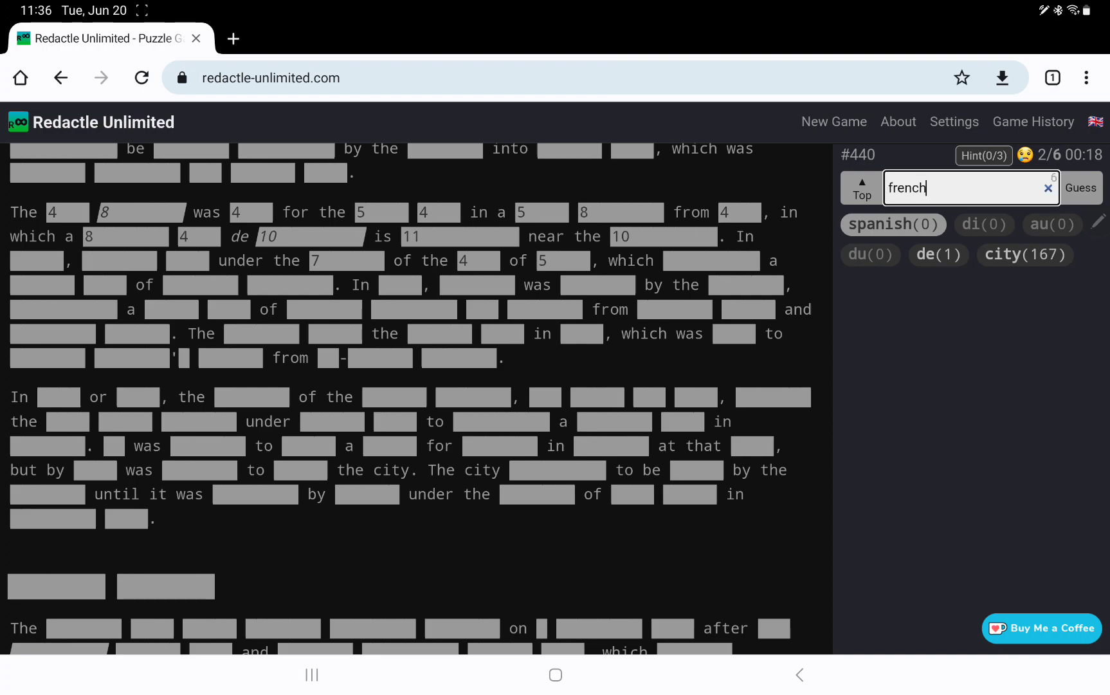
{"action": "left_click", "coordinate": [1081, 188]}
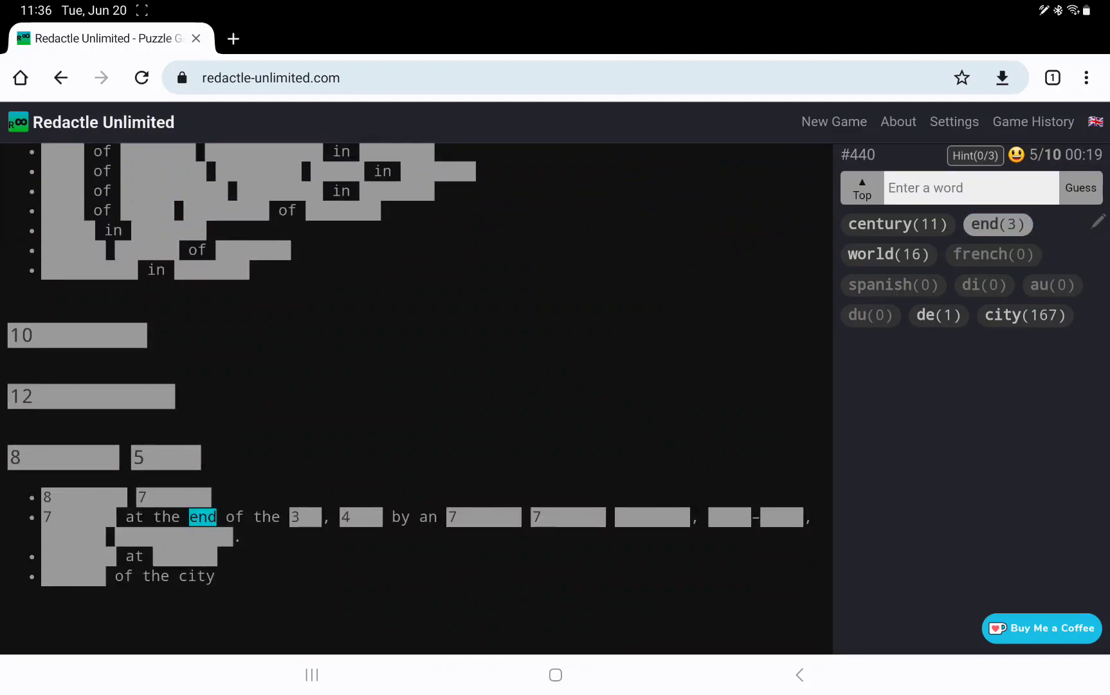
- Guess 'war' (11 matches) and 'franco' (no matches), reaching twelve guesses
{"action": "type", "text": "war"}
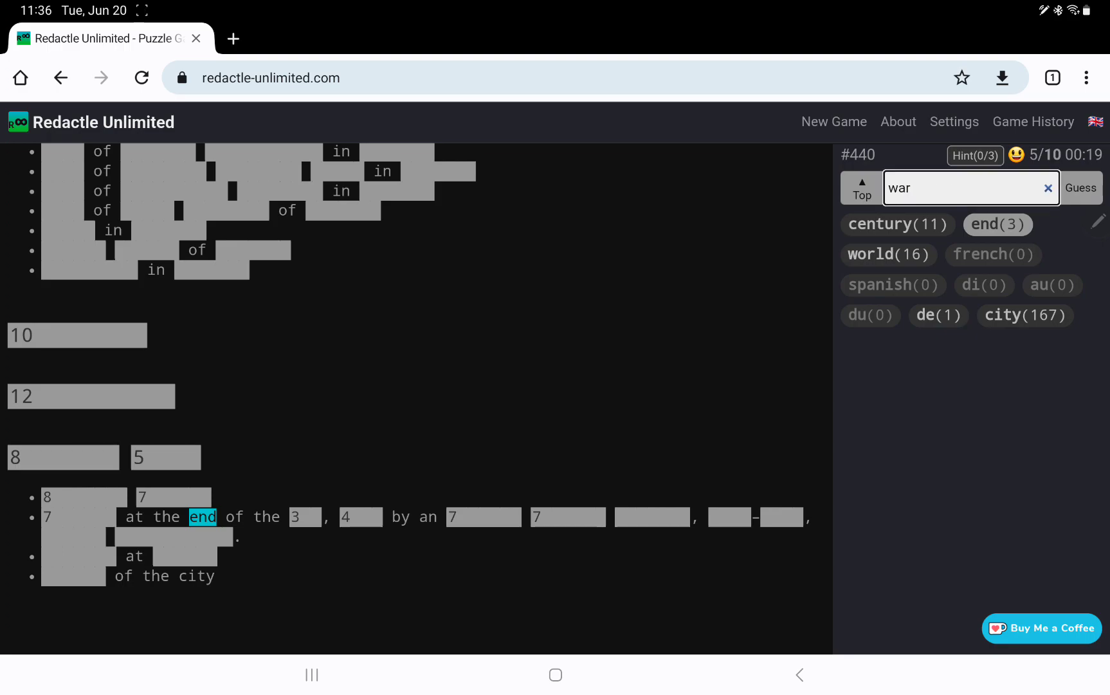
{"action": "left_click", "coordinate": [1079, 188]}
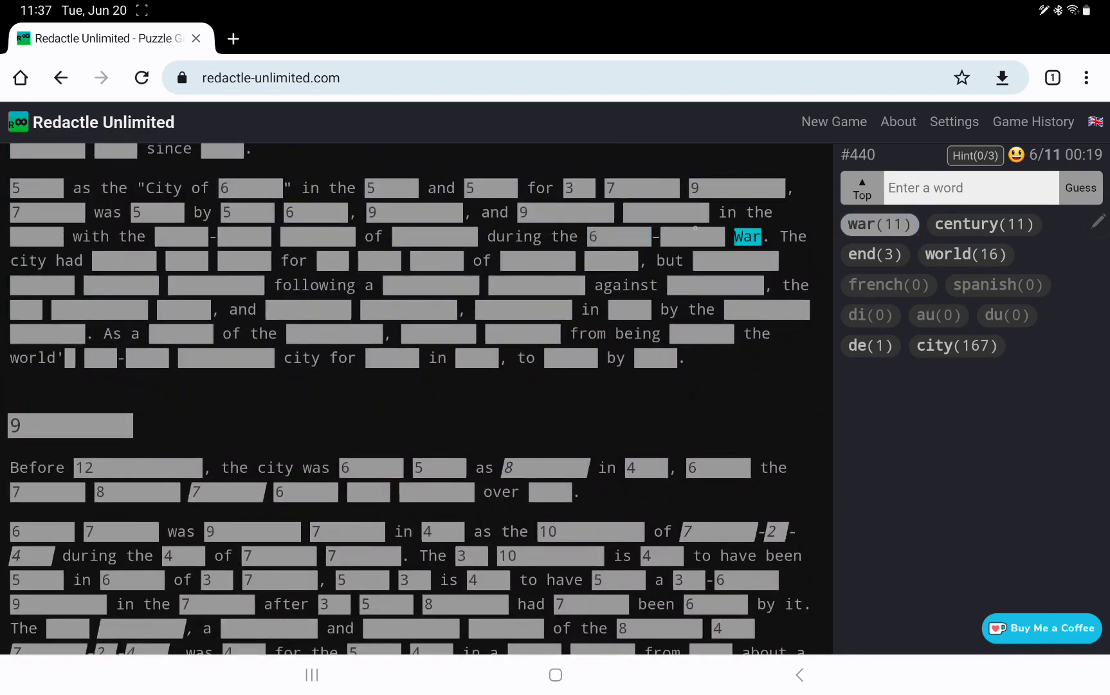
{"action": "left_click", "coordinate": [691, 236]}
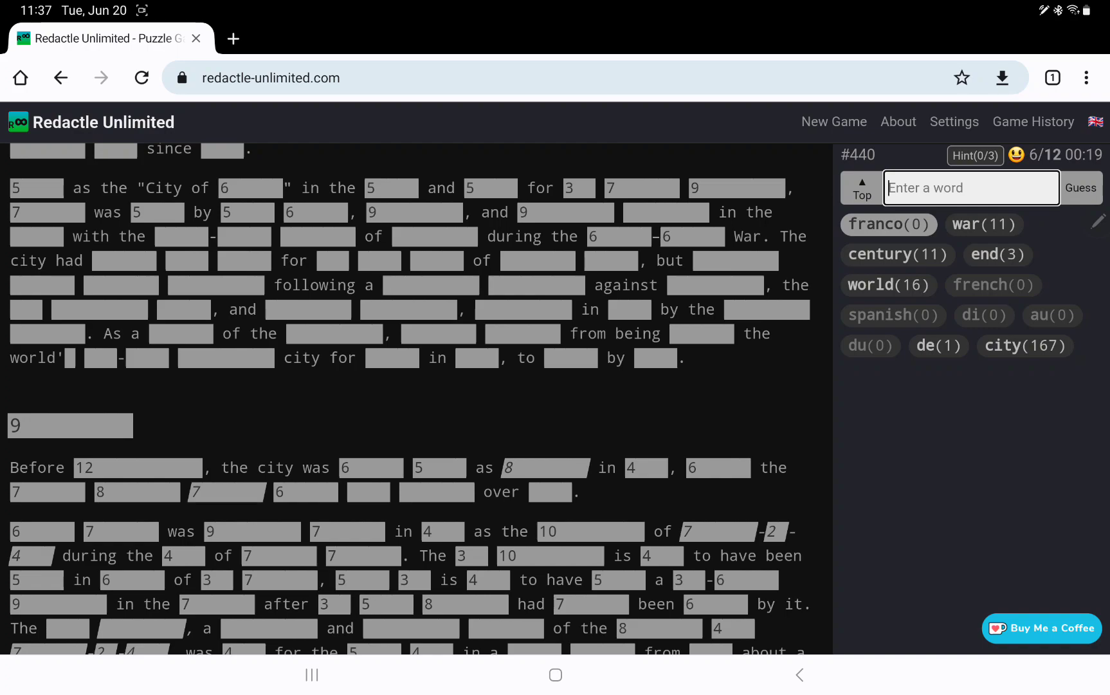
- Guess 'german' (0 matches), 'indian' (5) and 'subcontinent' (1), revealing Indian subcontinent
{"action": "type", "text": "g"}
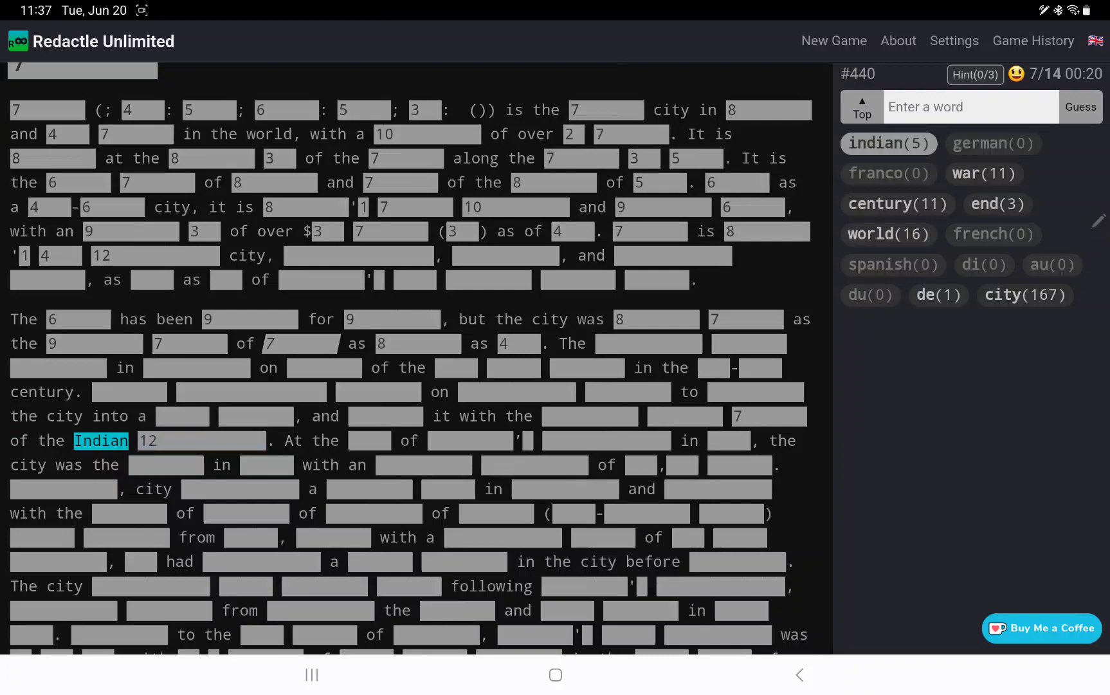
{"action": "type", "text": "subcontinent"}
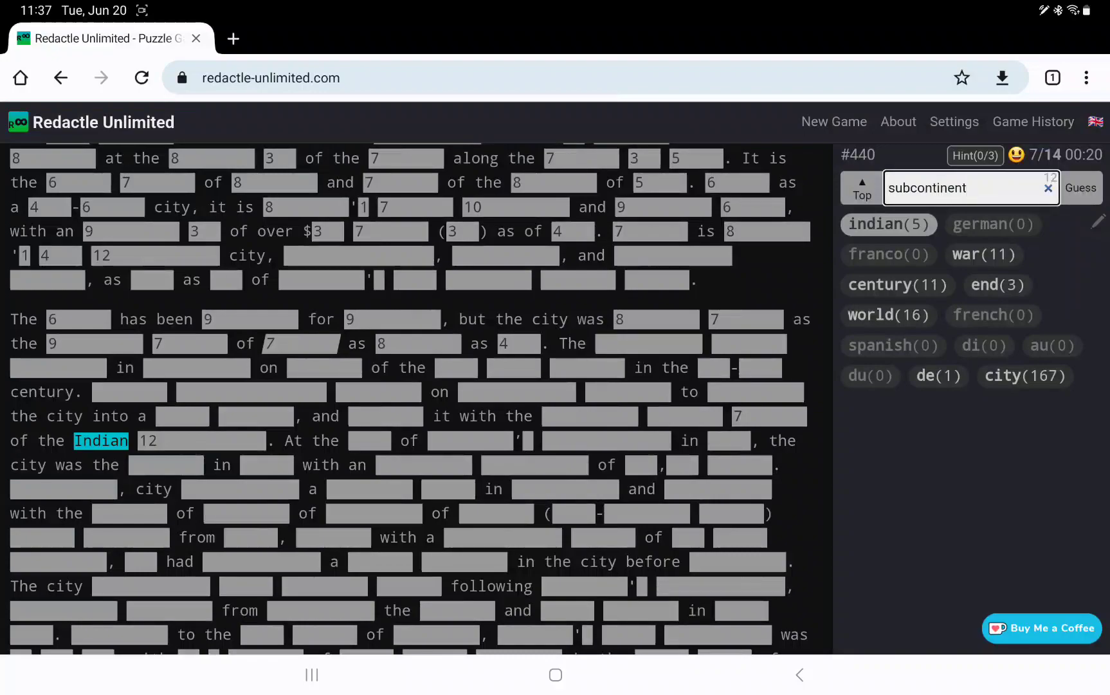
{"action": "left_click", "coordinate": [1080, 188]}
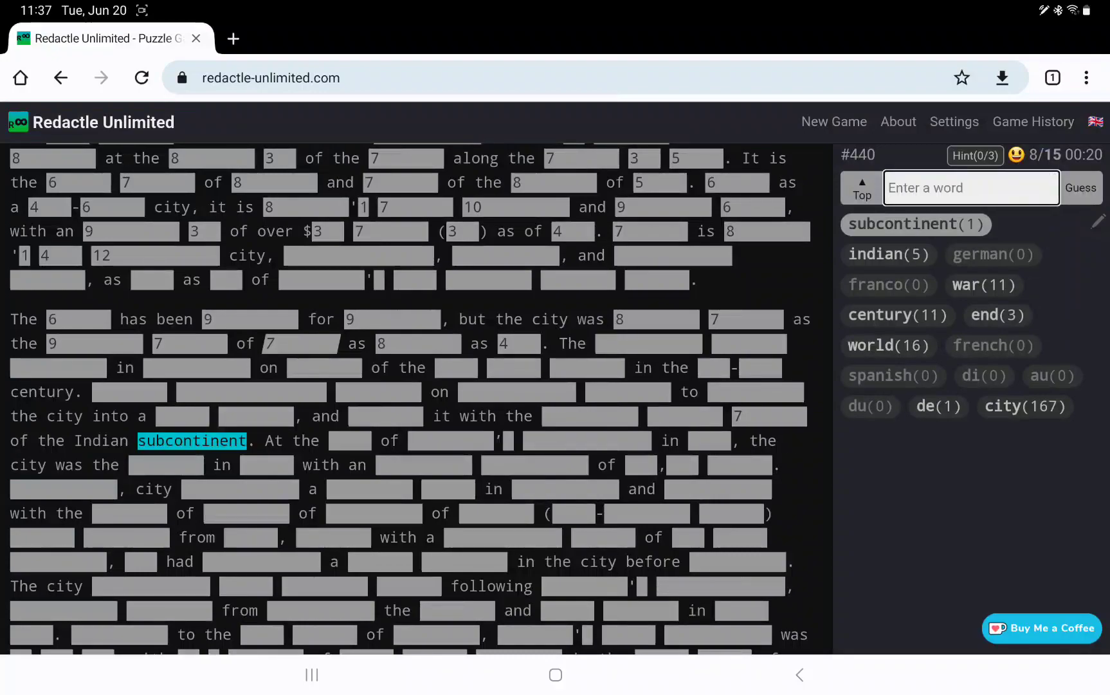
{"action": "scroll", "scroll_direction": "down", "scroll_amount": 3}
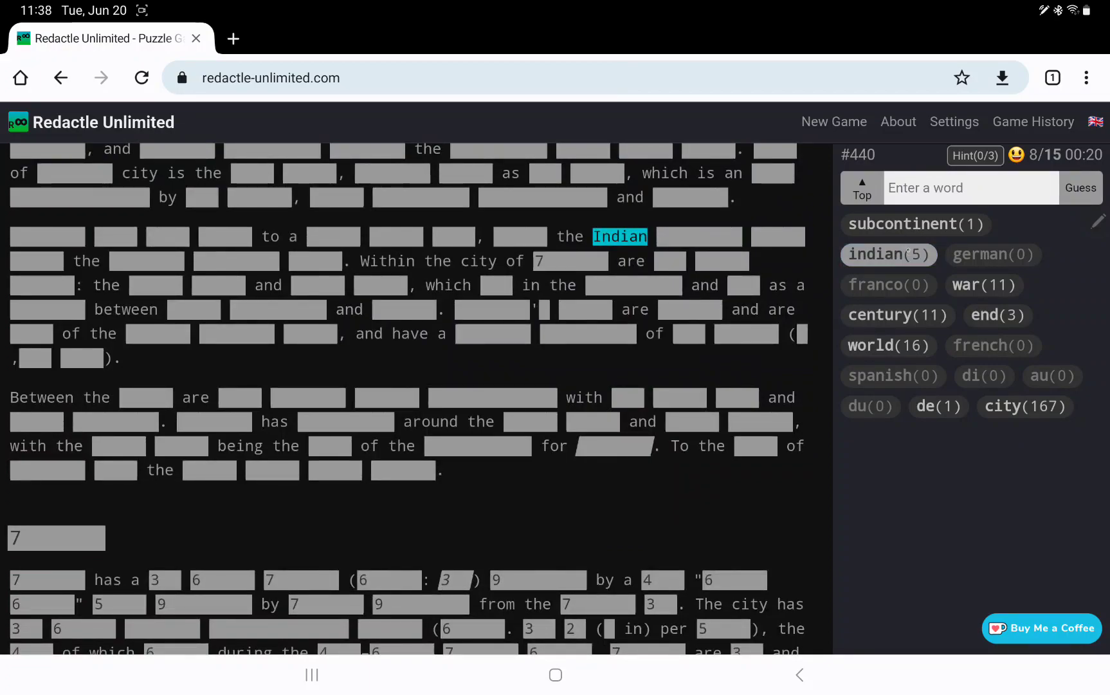
{"action": "scroll", "scroll_direction": "down", "scroll_amount": 3}
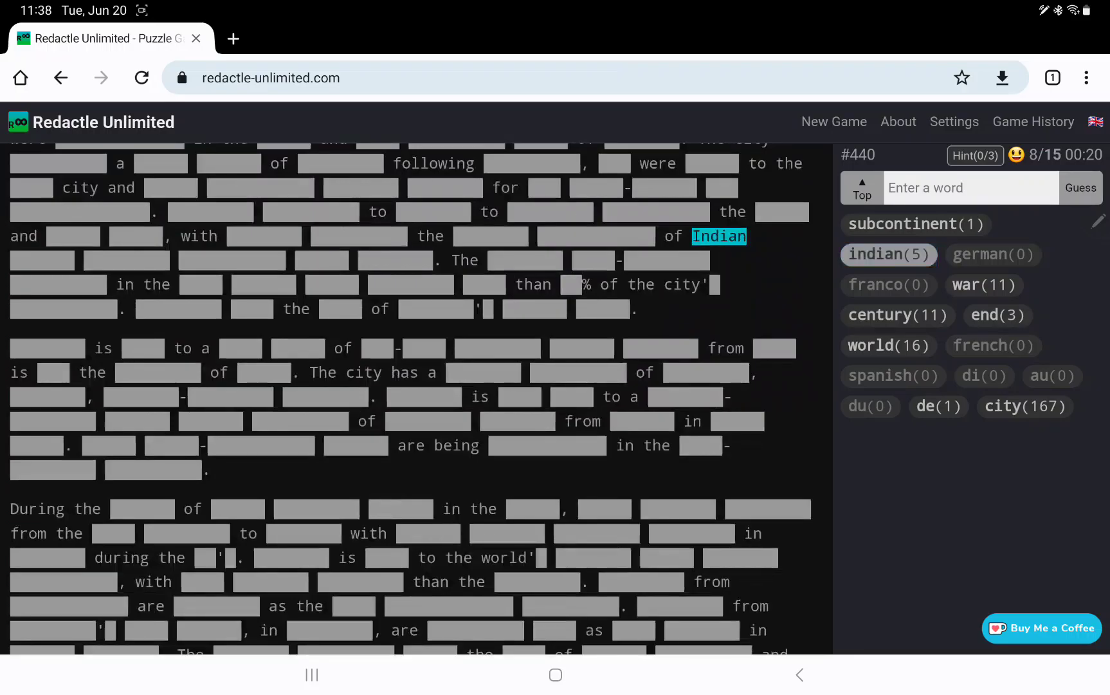
{"action": "scroll", "scroll_direction": "down", "scroll_amount": 3}
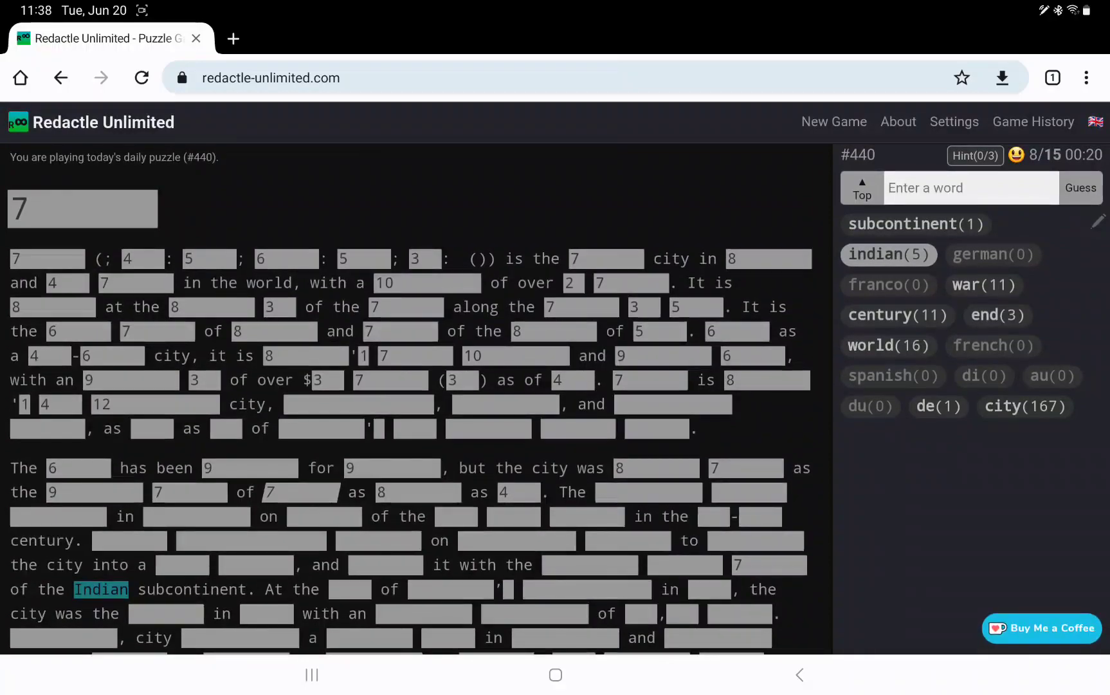
- Guess 'pakistan' (135 matches) and 'largest' (23), revealing the largest city in Pakistan
{"action": "type", "text": "pakistan"}
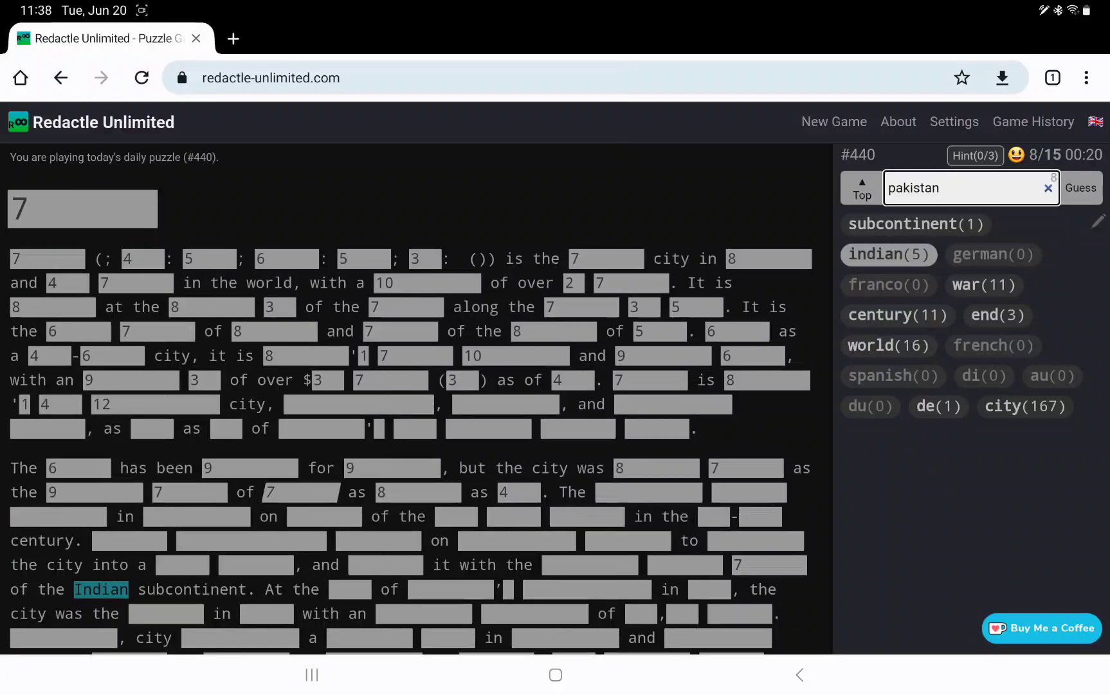
{"action": "left_click", "coordinate": [1081, 188]}
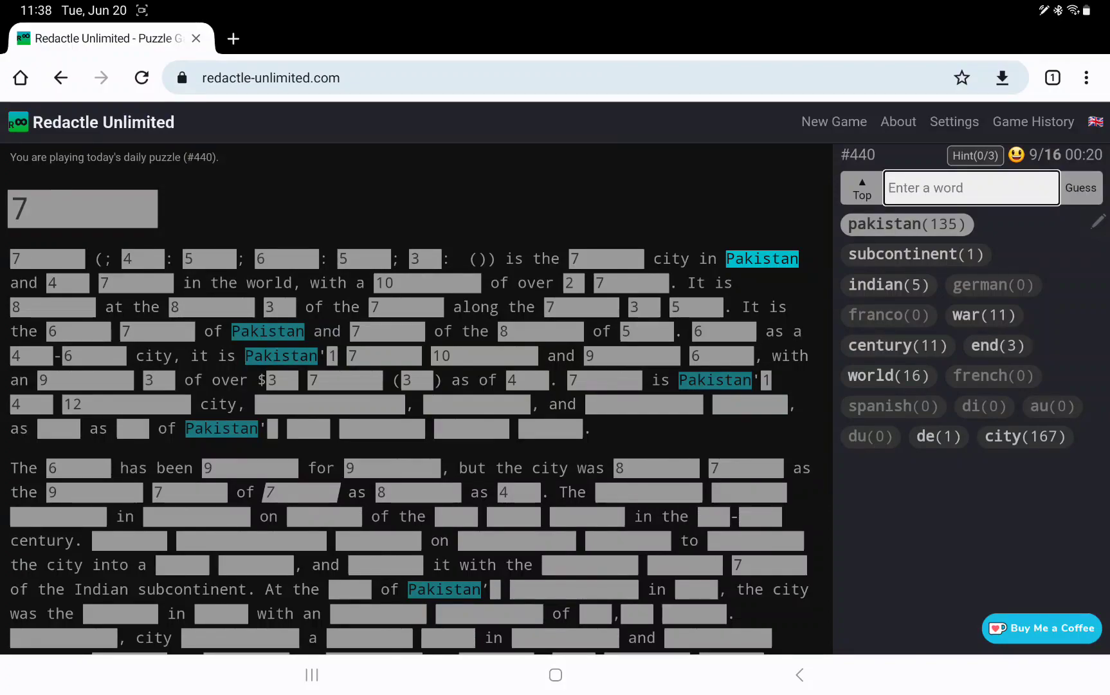
{"action": "type", "text": "largest"}
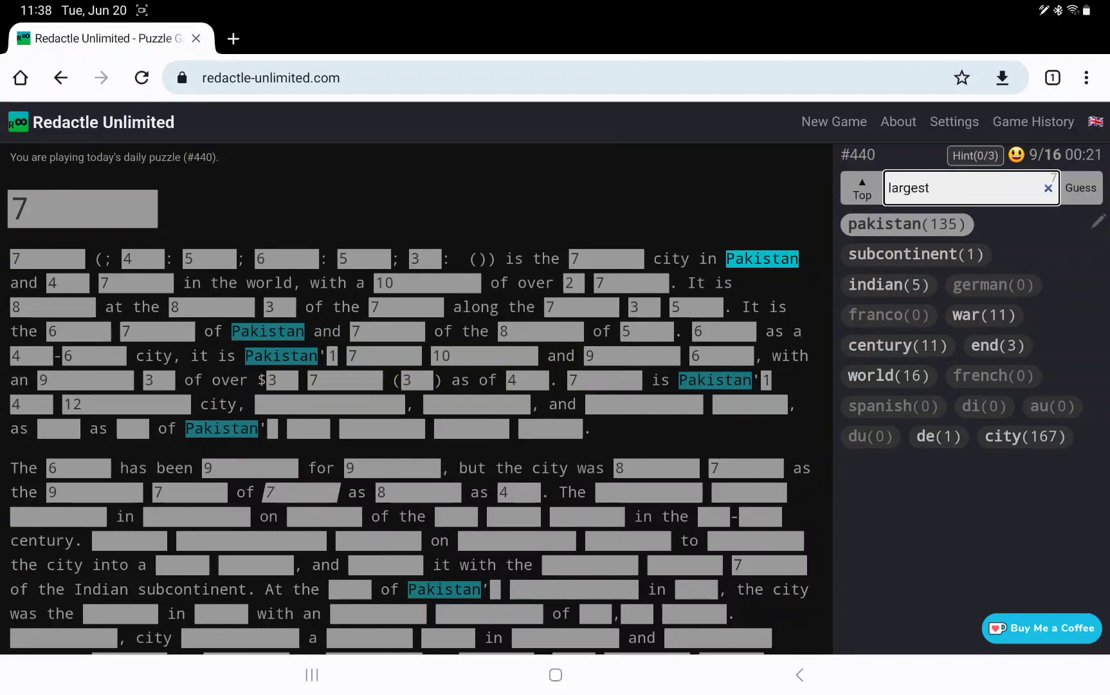
{"action": "left_click", "coordinate": [1080, 188]}
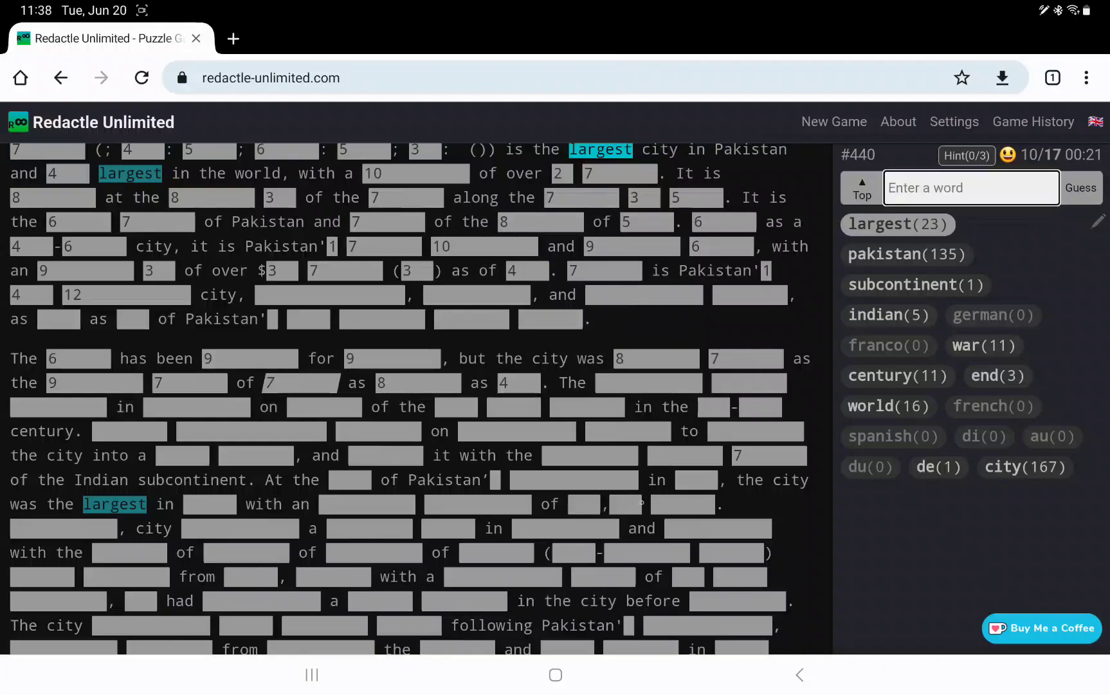
{"action": "scroll", "scroll_direction": "down", "scroll_amount": 3}
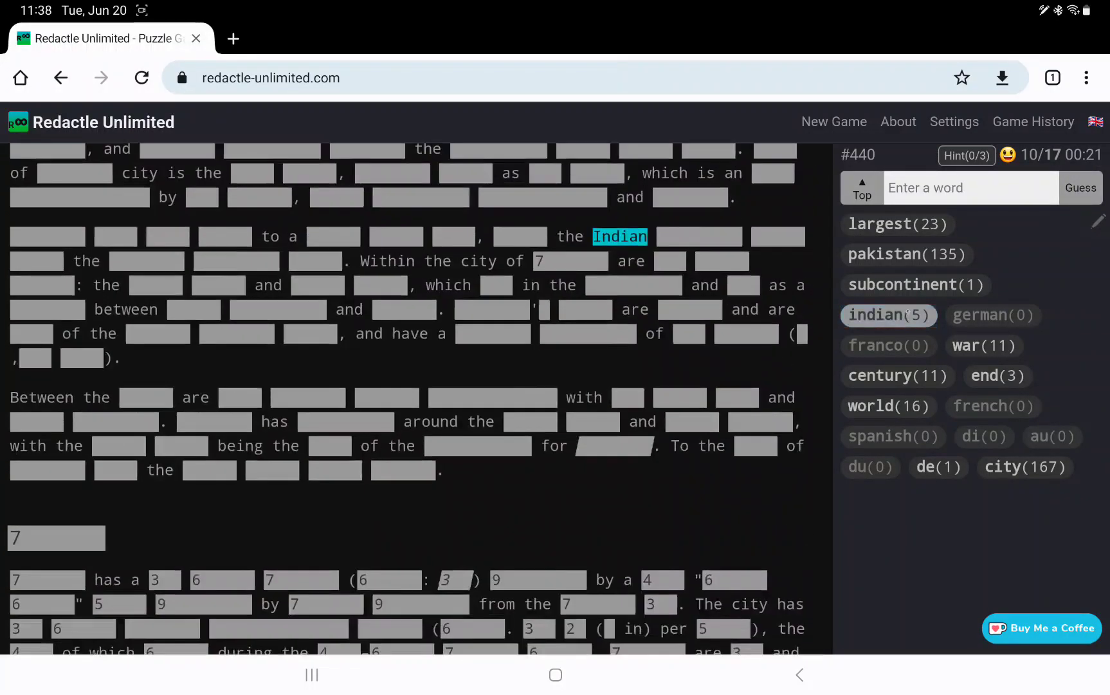
{"action": "scroll", "scroll_direction": "down", "scroll_amount": 3}
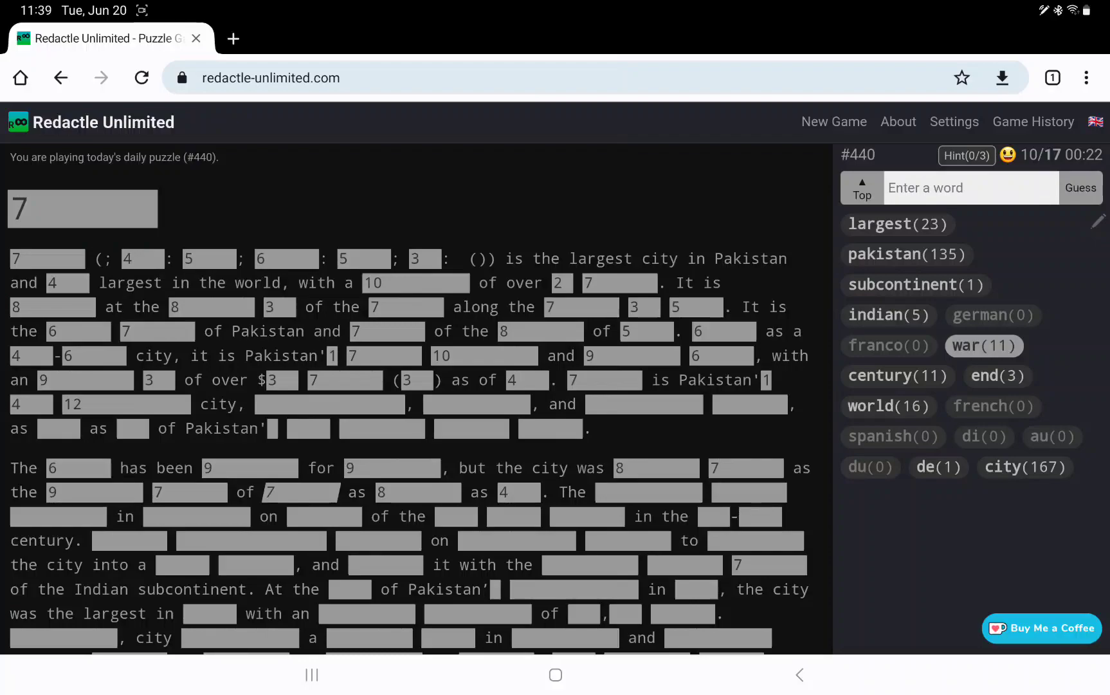
- Guess 'capital', revealing 18 matches including capital of Pakistan
{"action": "type", "text": "capital"}
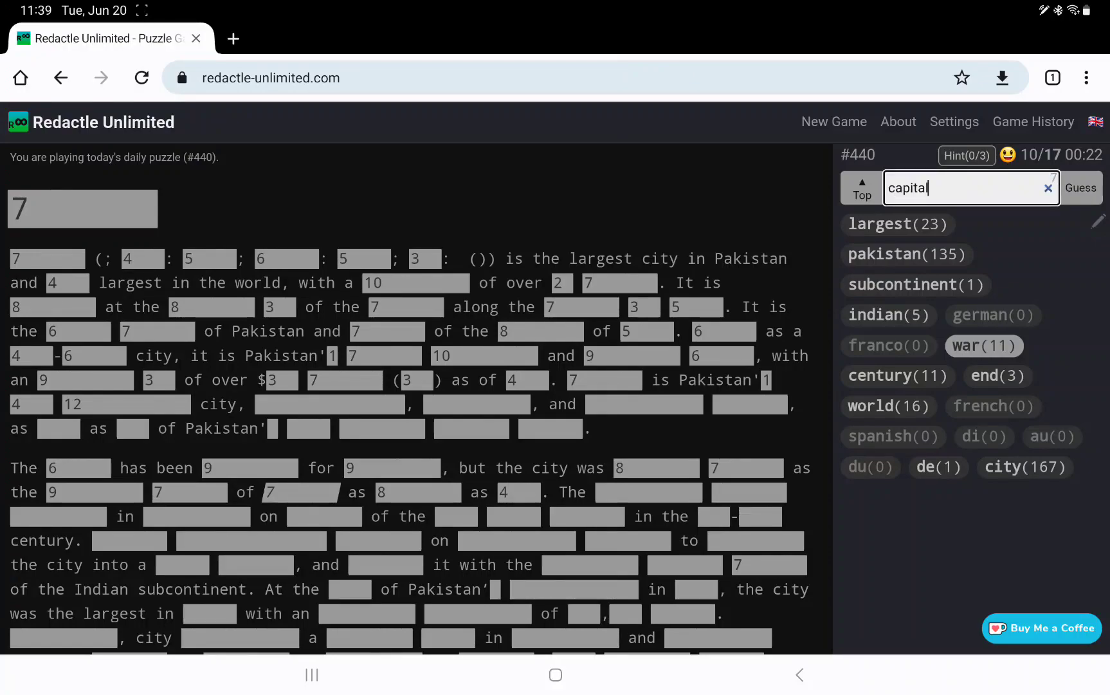
{"action": "left_click", "coordinate": [1081, 188]}
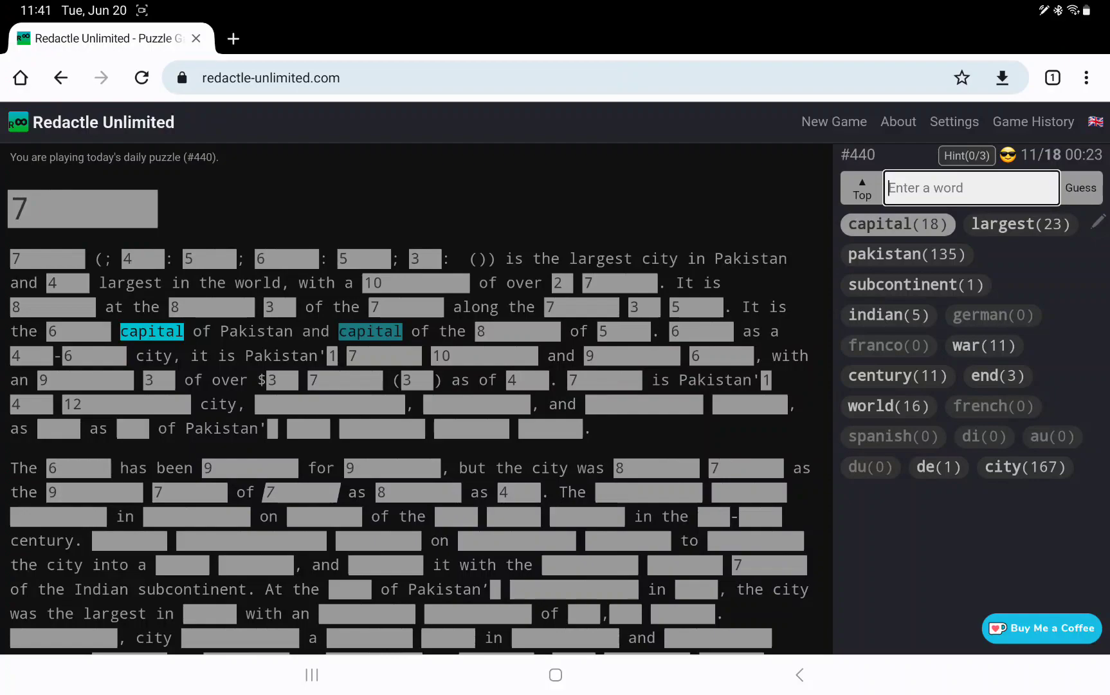
- Guess 'karachi' (399 matches), solving puzzle #440 in nineteen guesses
{"action": "type", "text": "karachi"}
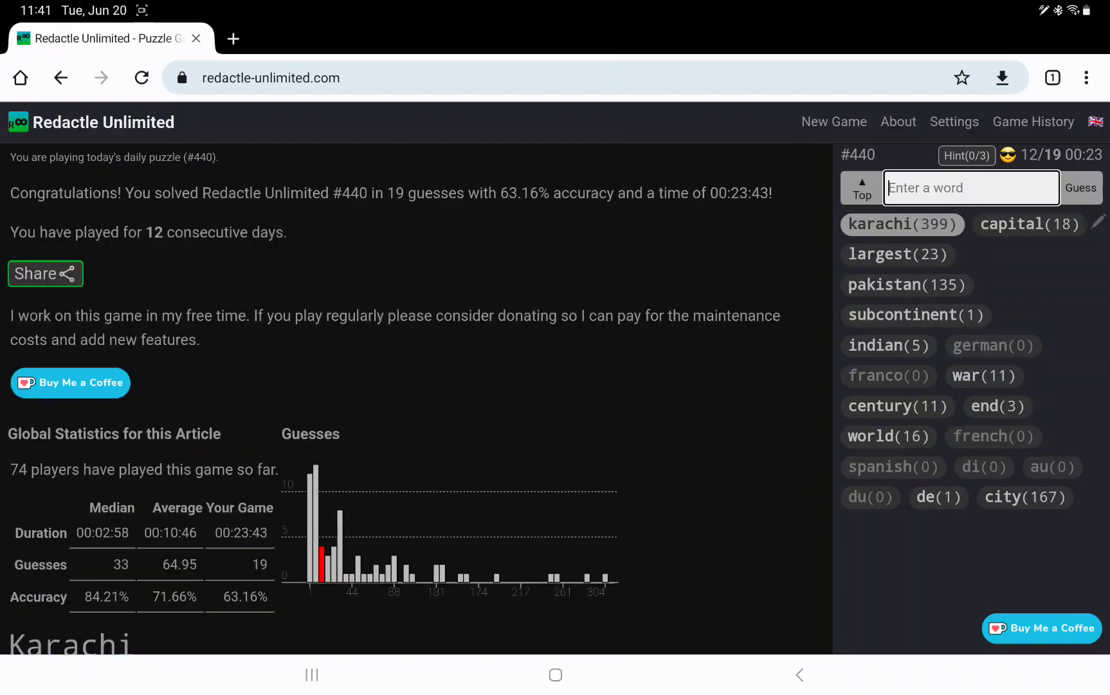
{"action": "scroll", "scroll_direction": "down", "scroll_amount": 3}
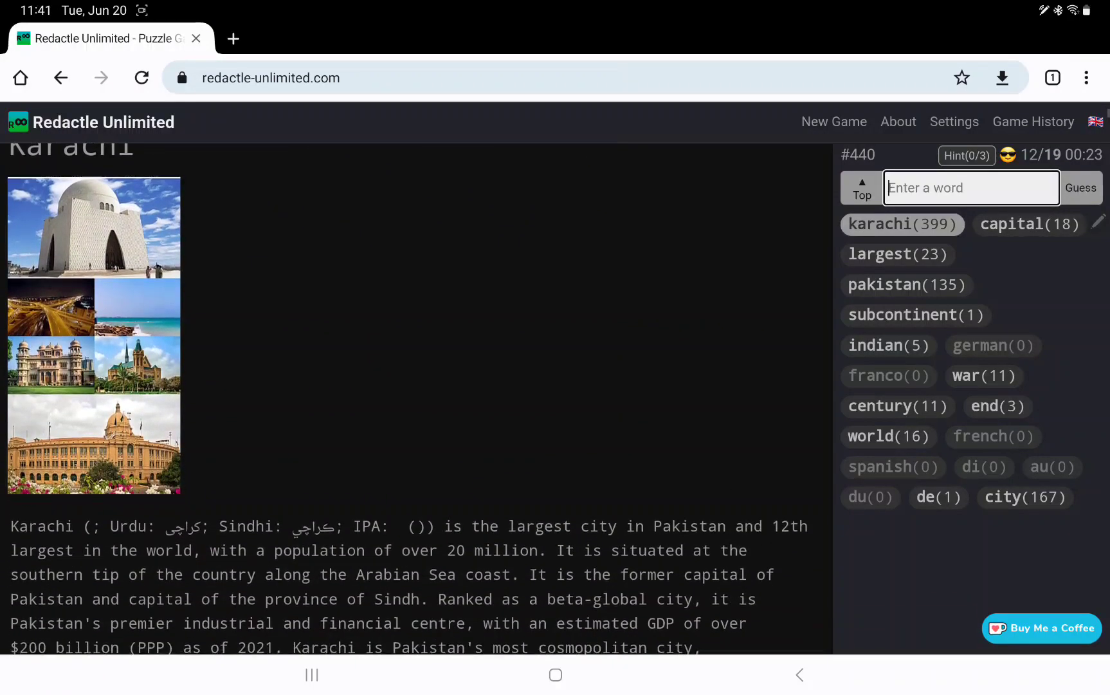
{"action": "scroll", "scroll_direction": "down", "scroll_amount": 3}
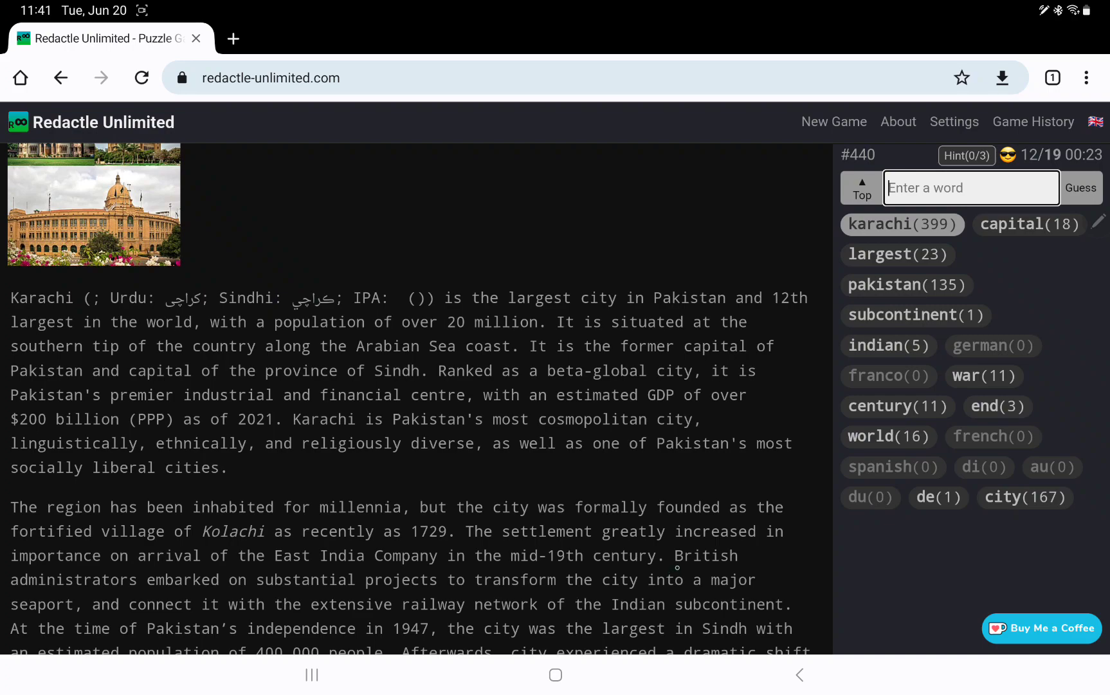
- Scroll through the revealed Karachi article down to the Early history section
{"action": "scroll", "scroll_direction": "down", "scroll_amount": 3}
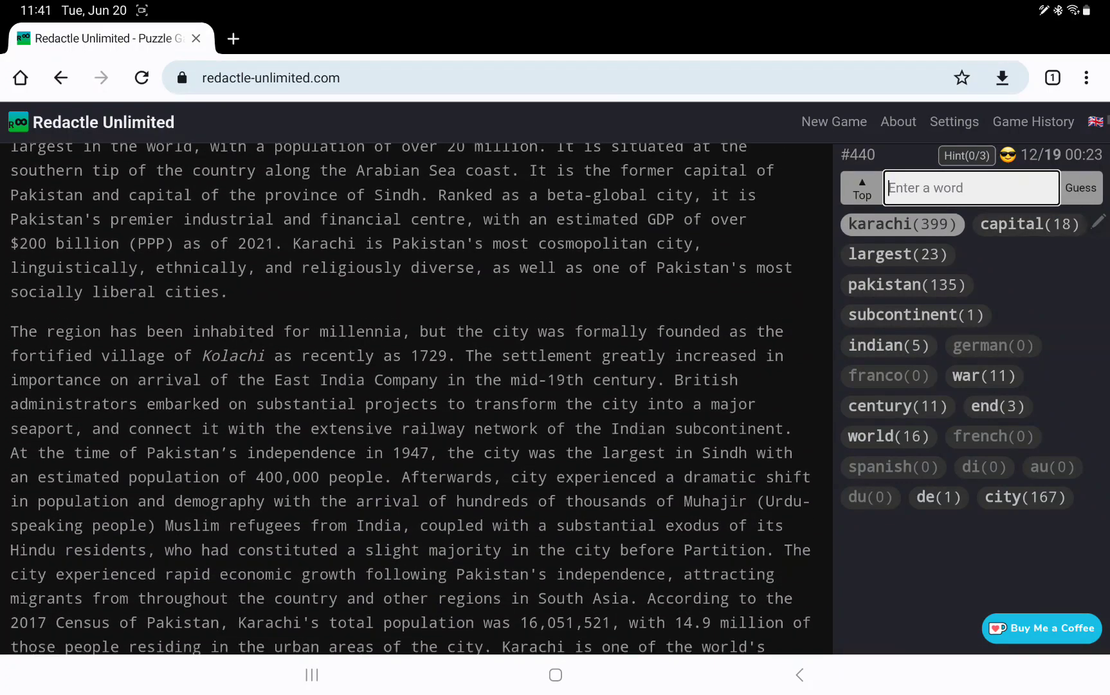
{"action": "scroll", "scroll_direction": "down", "scroll_amount": 3}
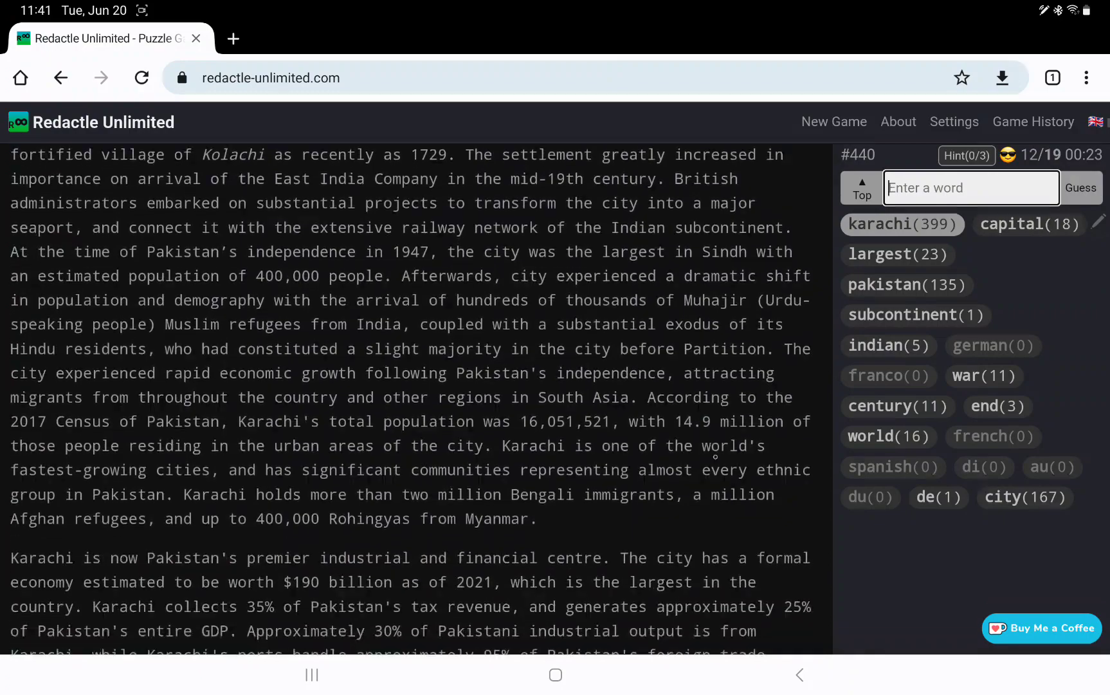
{"action": "scroll", "scroll_direction": "down", "scroll_amount": 3}
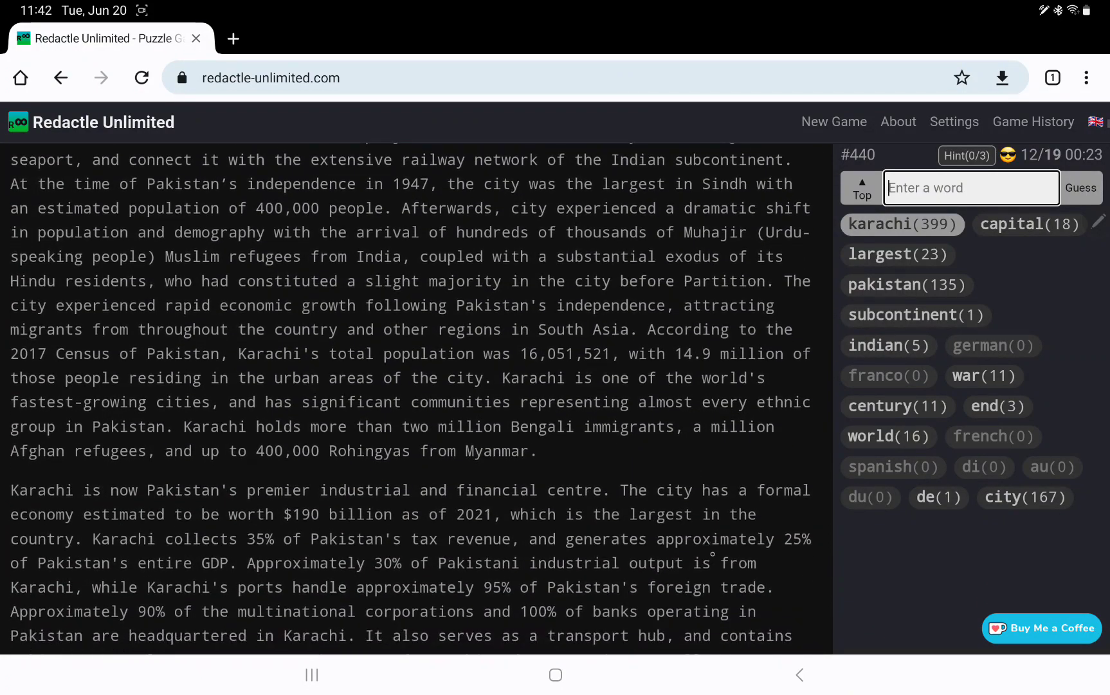
{"action": "scroll", "scroll_direction": "down", "scroll_amount": 3}
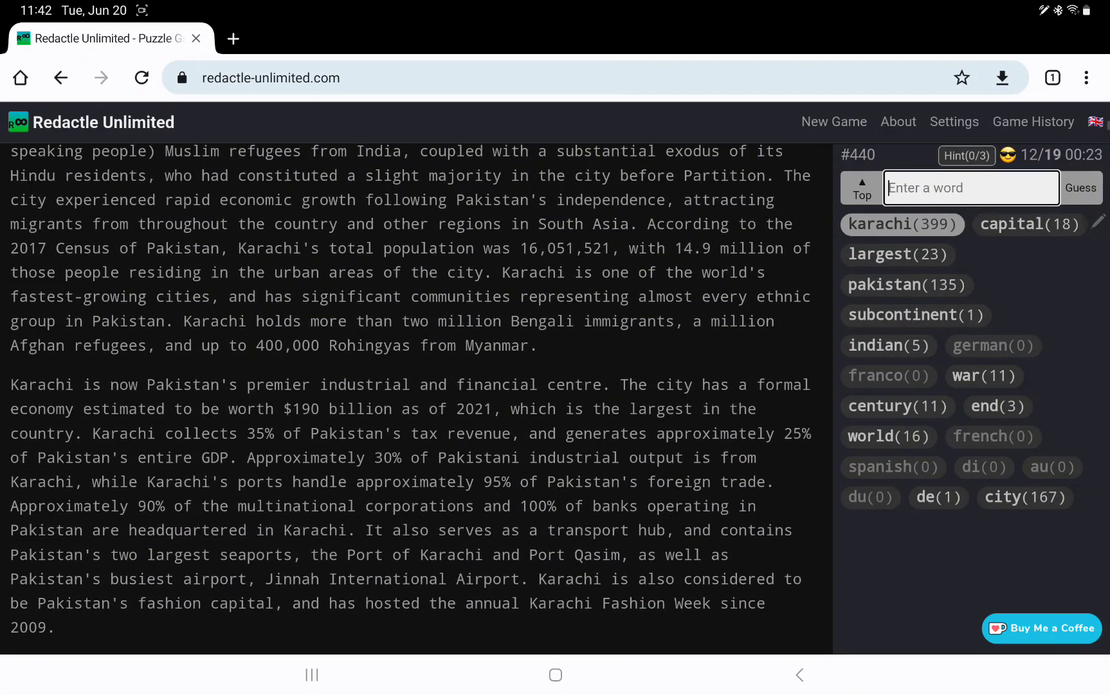
{"action": "scroll", "scroll_direction": "down", "scroll_amount": 3}
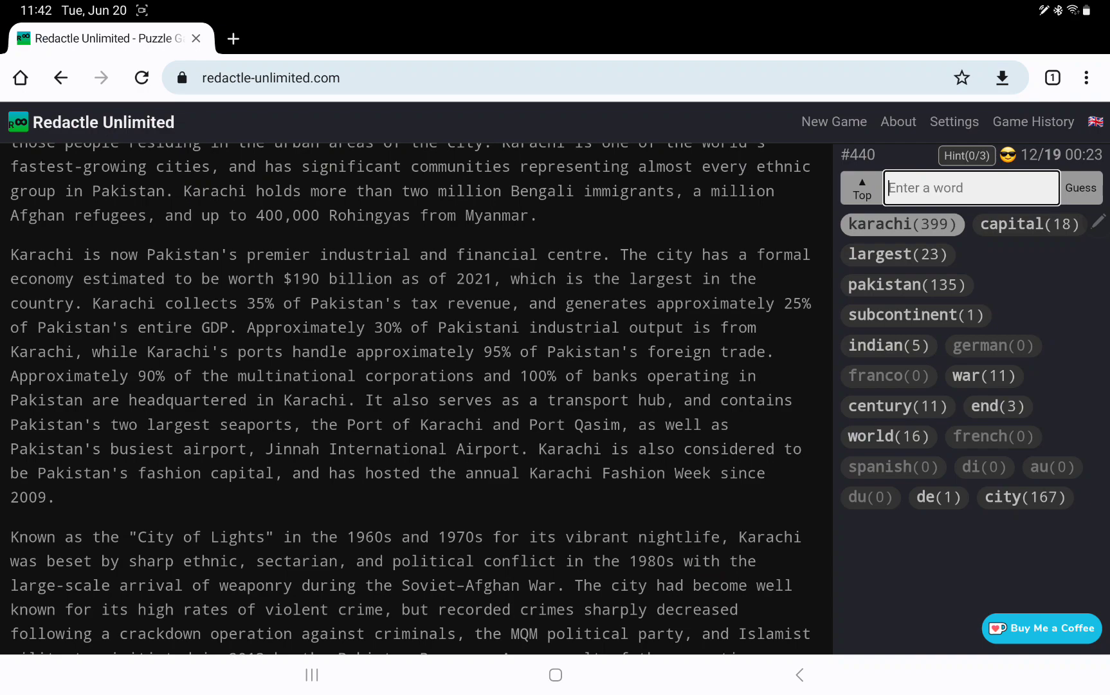
{"action": "scroll", "scroll_direction": "down", "scroll_amount": 3}
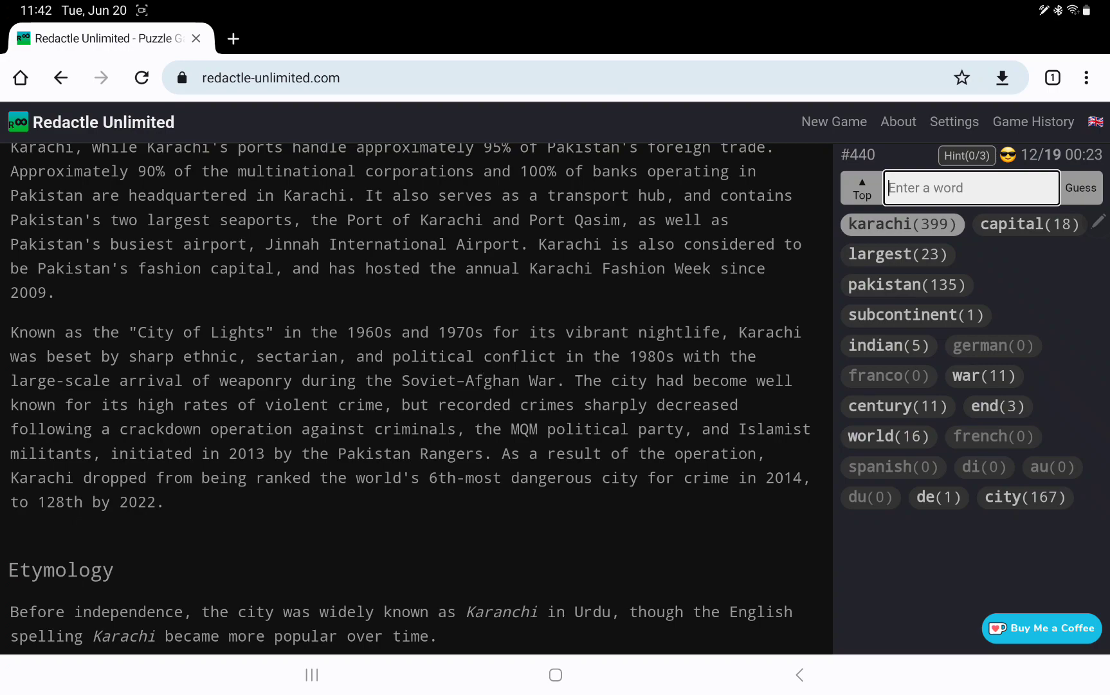
{"action": "scroll", "scroll_direction": "down", "scroll_amount": 3}
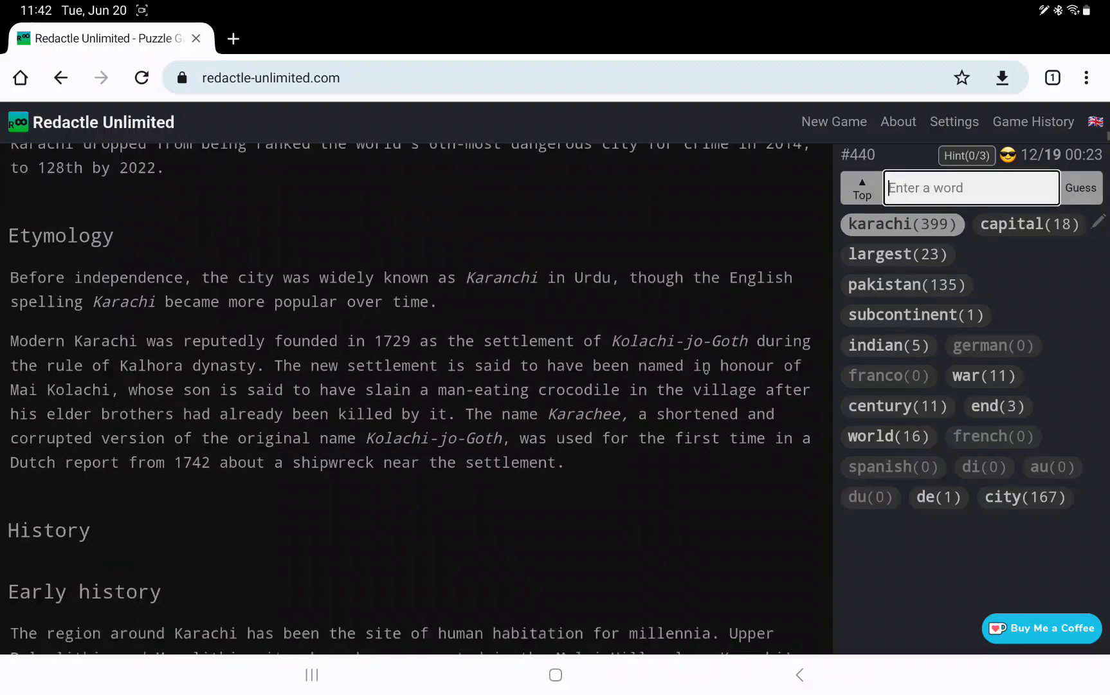
{"action": "scroll", "scroll_direction": "down", "scroll_amount": 3}
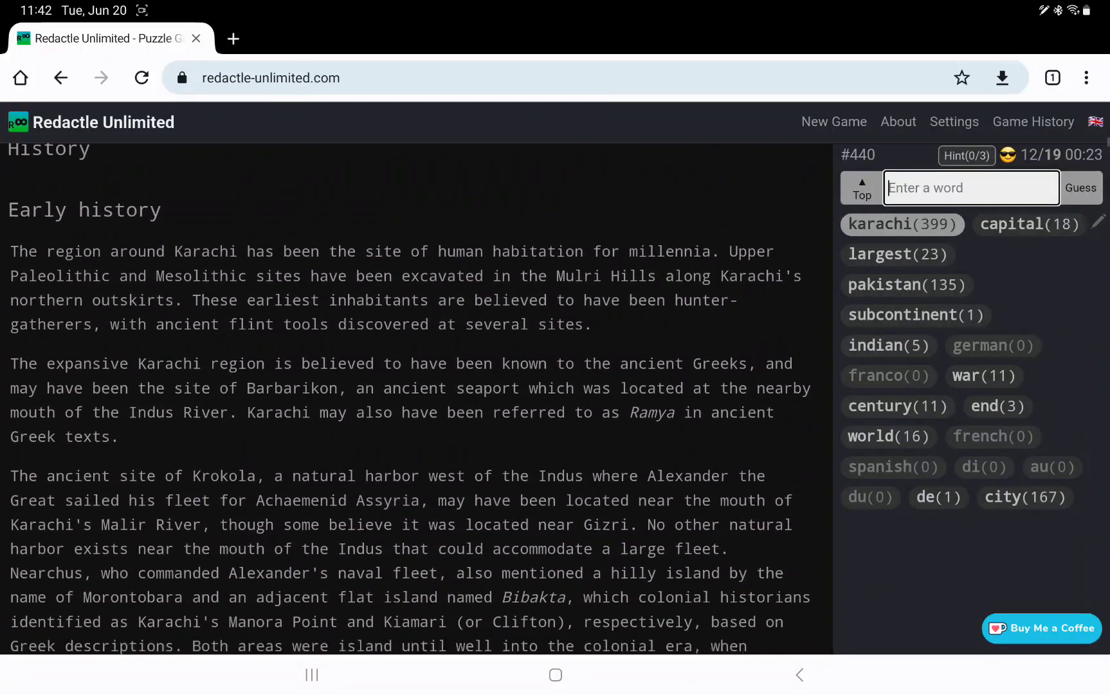